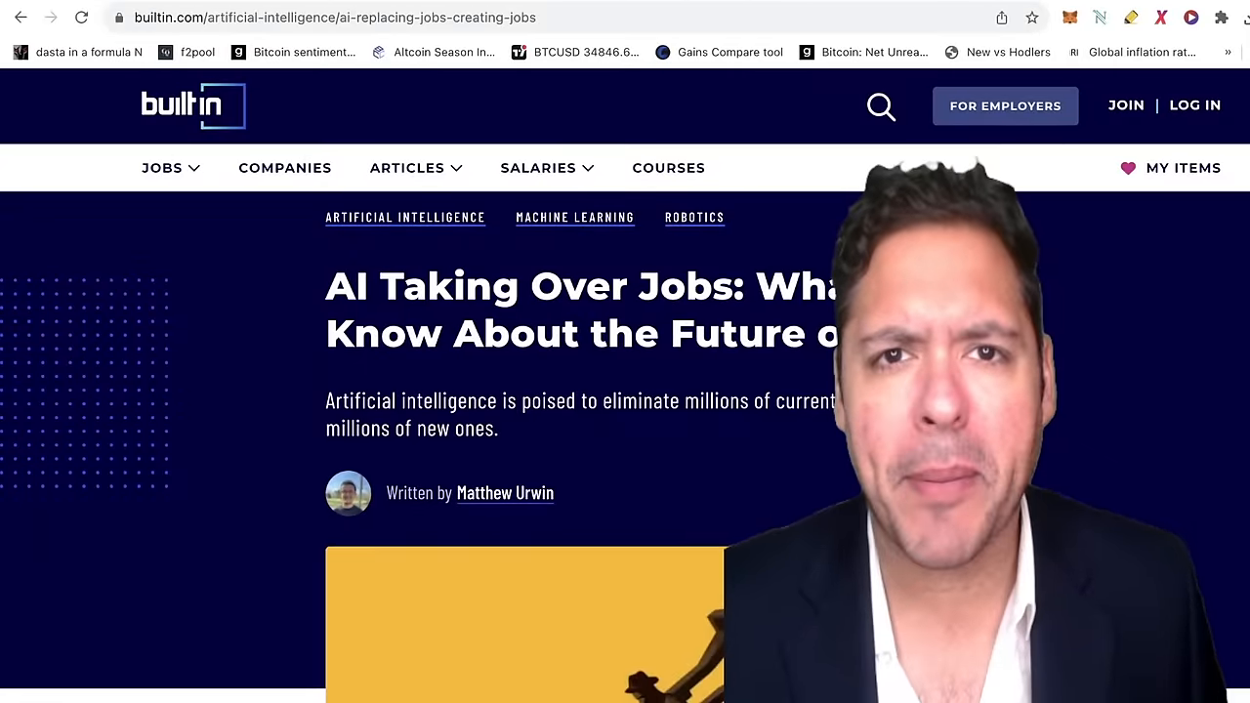
Close the About panel and subscribe to the Suppoman crypto channel on YouTube.
left_click(257, 17)
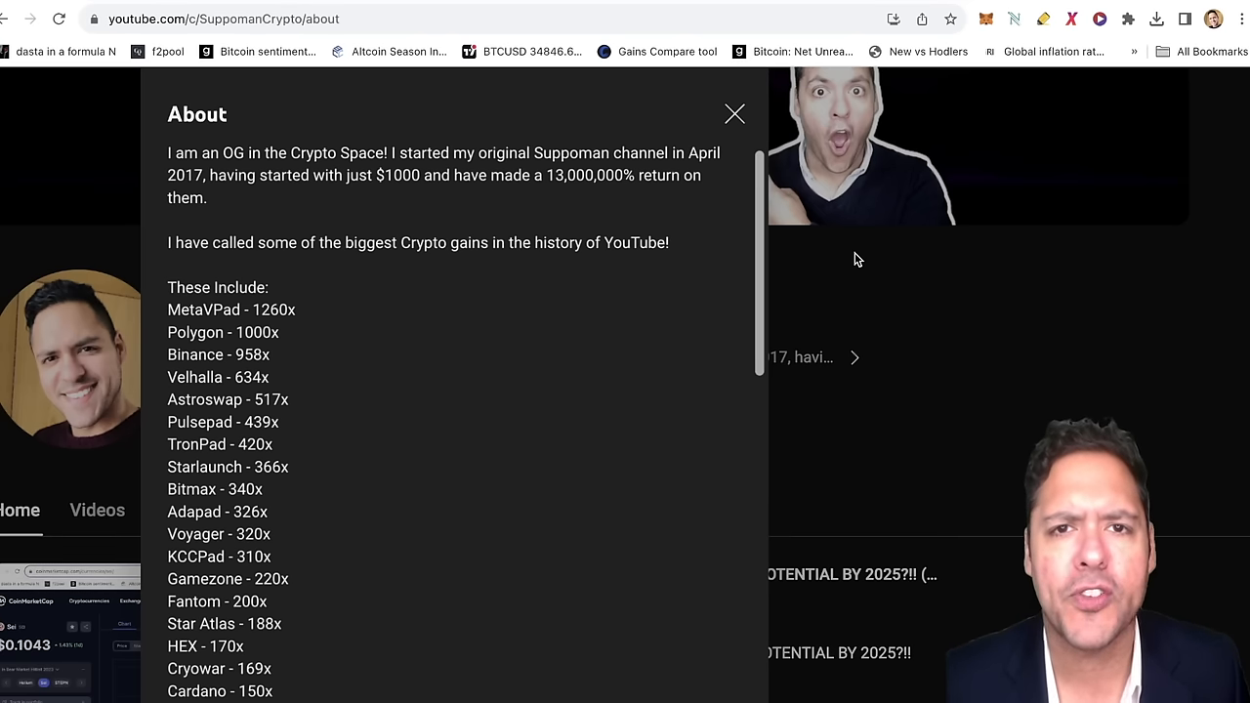
left_click(735, 114)
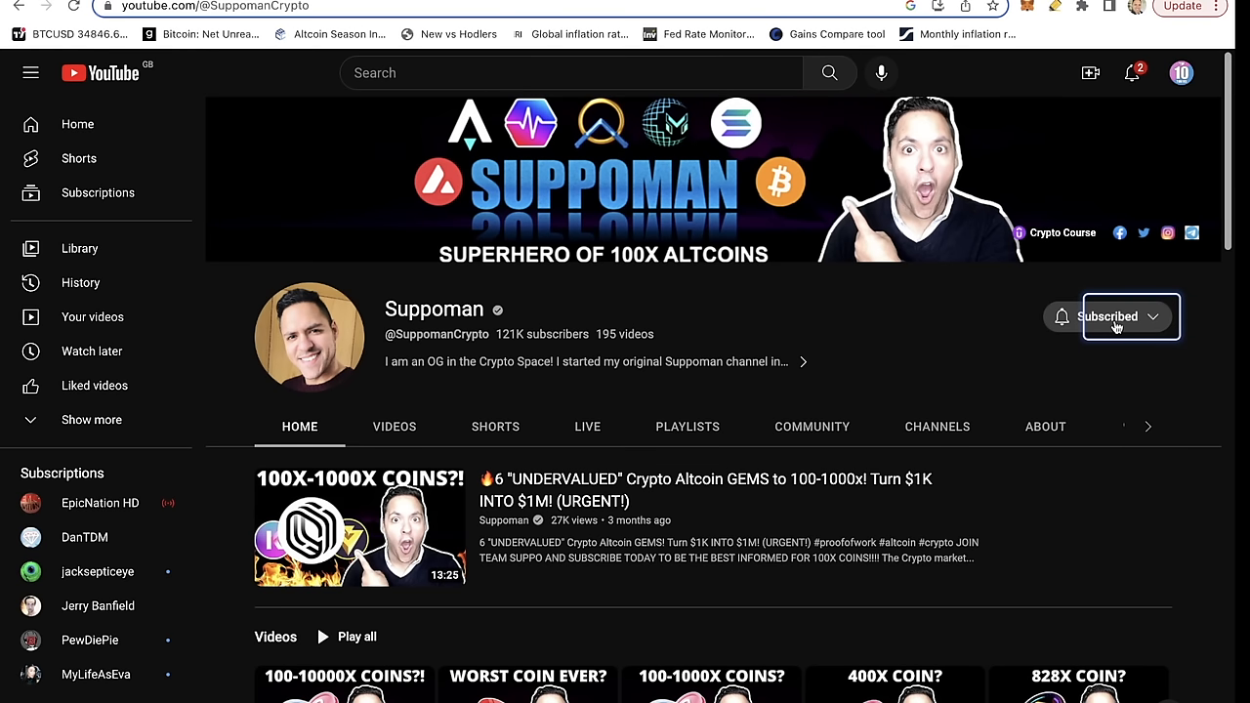
left_click(1129, 317)
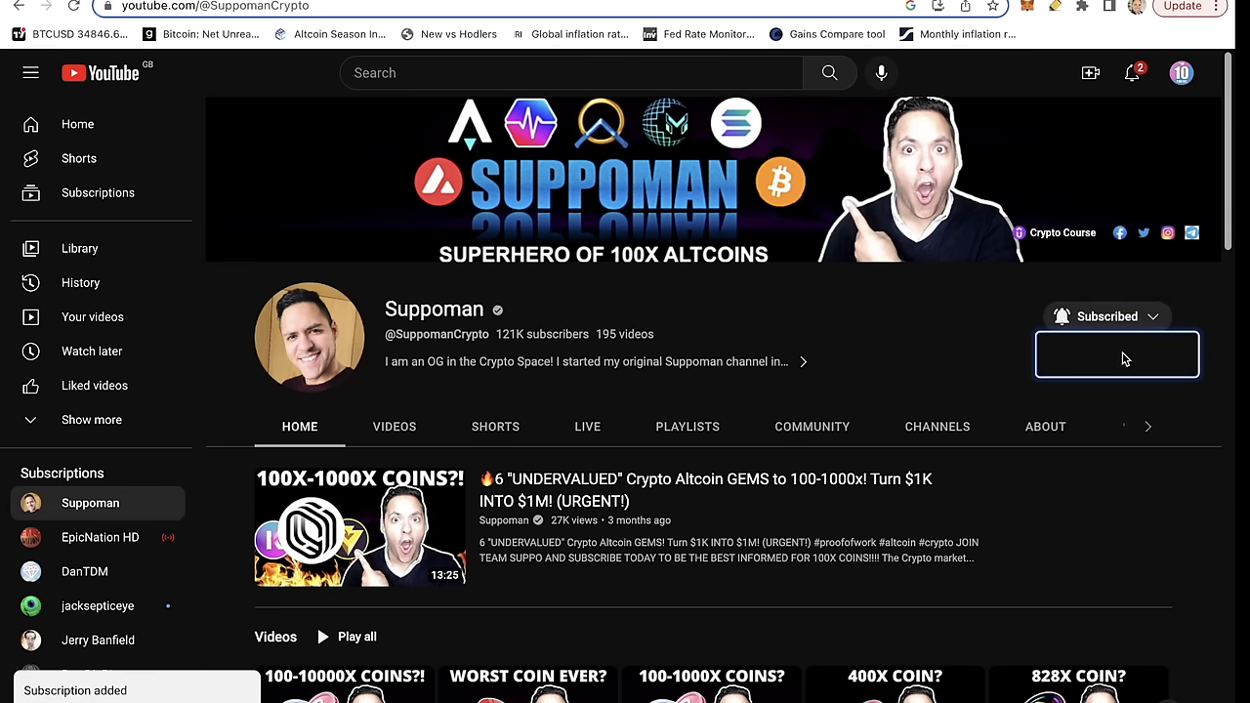
left_click(805, 361)
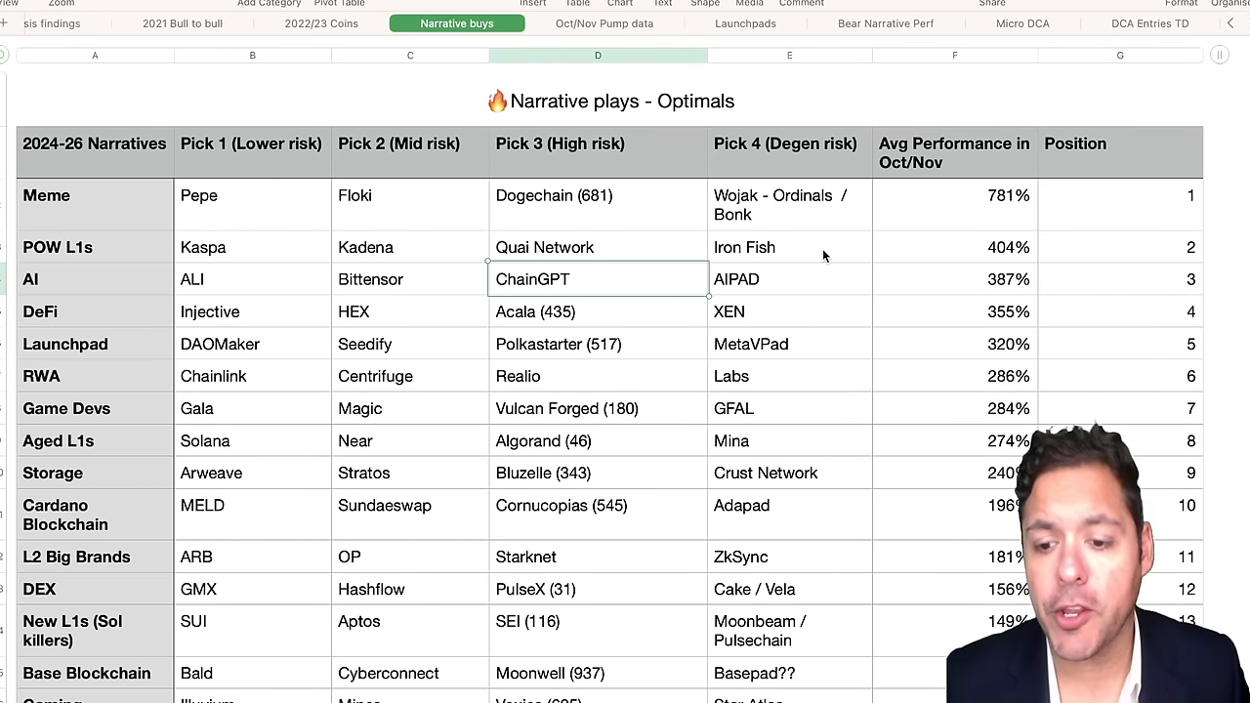
mouse_move(942, 289)
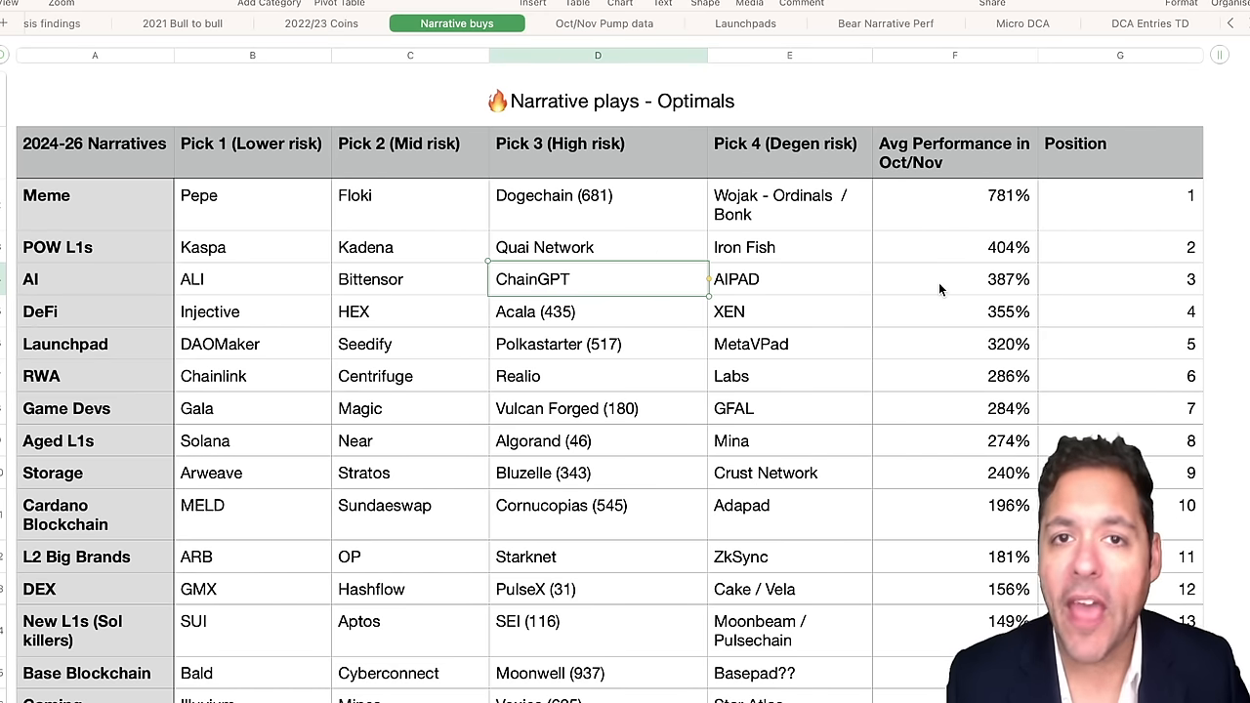
Switch from the Numbers narrative sheet to SingularityNET's CoinMarketCap page in the browser.
left_click(885, 23)
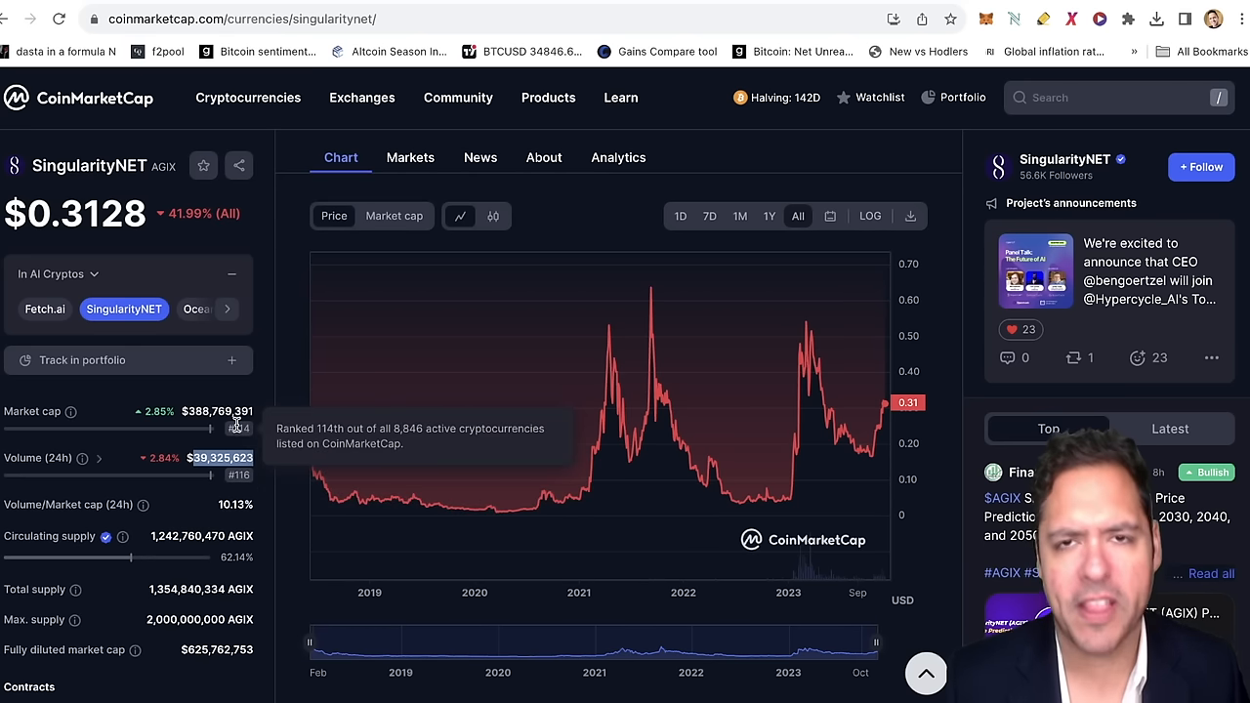
mouse_move(289, 285)
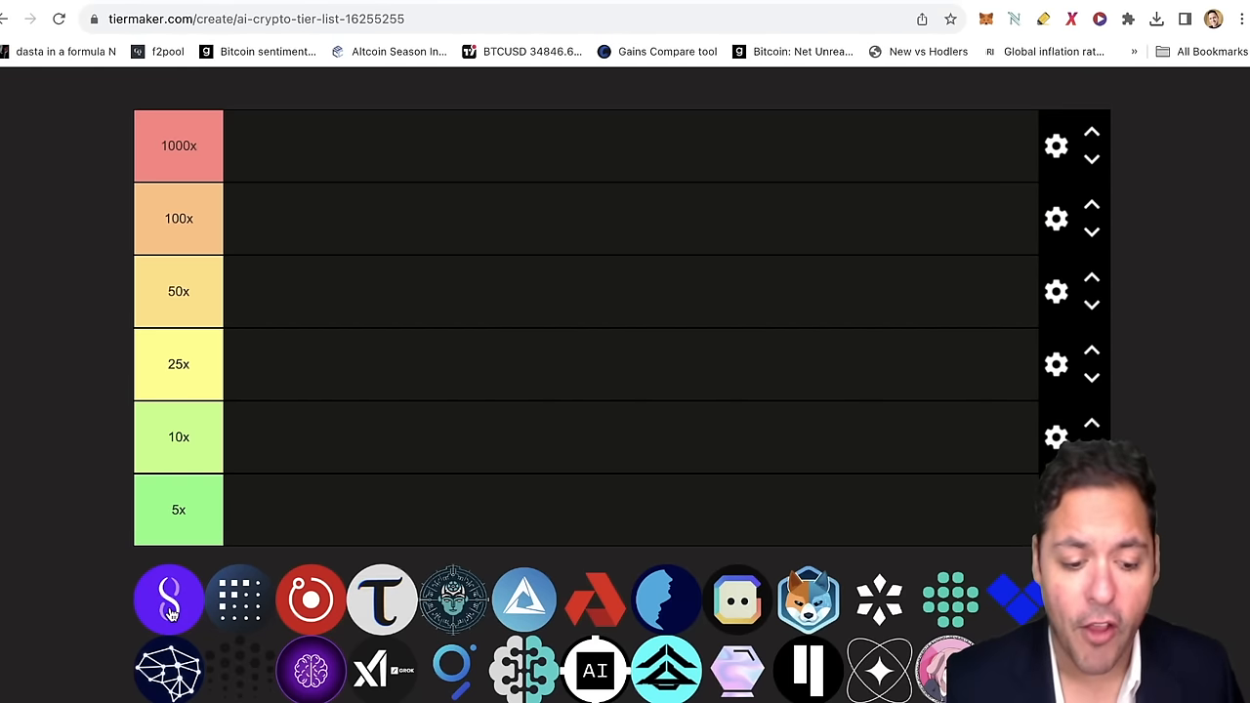
Drop the purple SingularityNET logo at the start of the 10x row.
left_click_drag(168, 598, 274, 438)
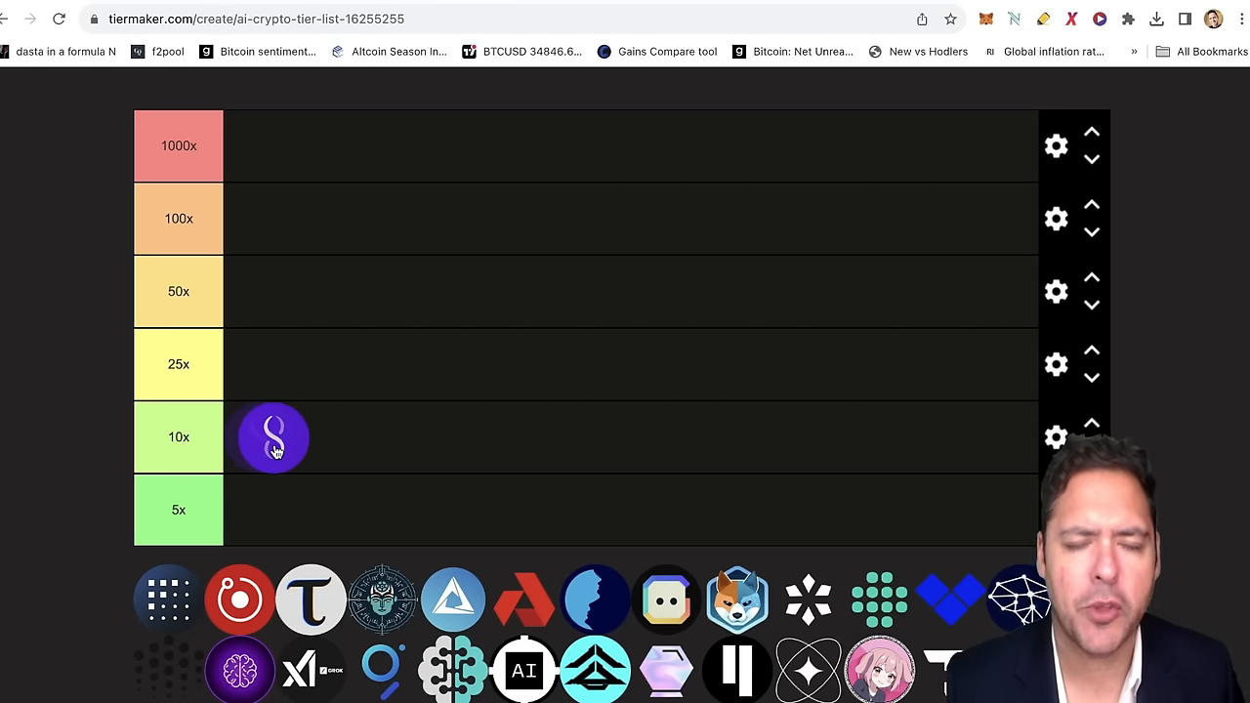
left_click_drag(274, 438, 257, 437)
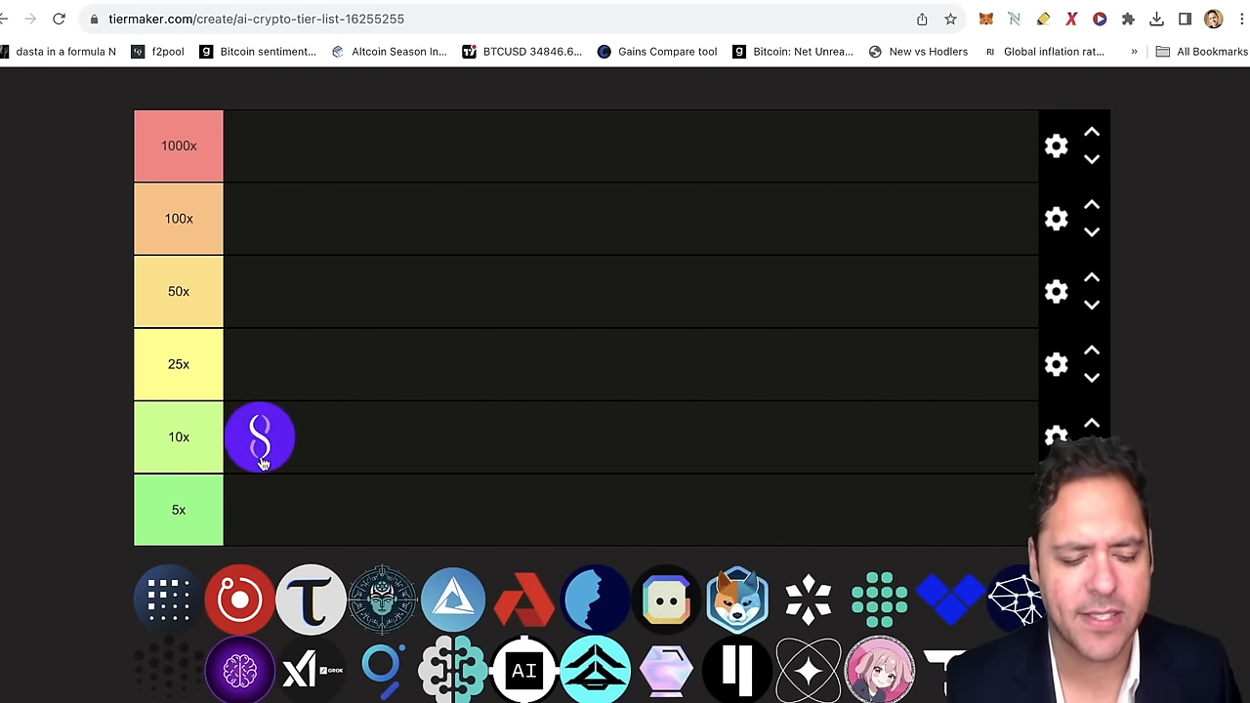
left_click(256, 20)
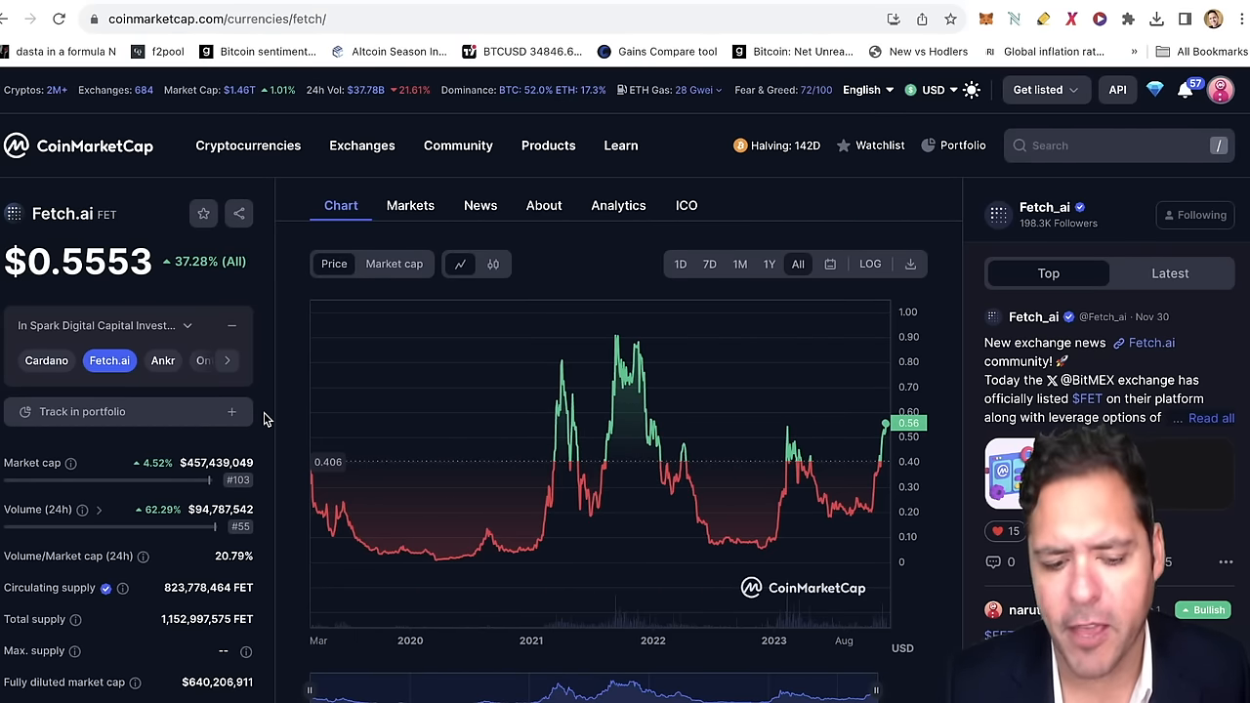
mouse_move(239, 481)
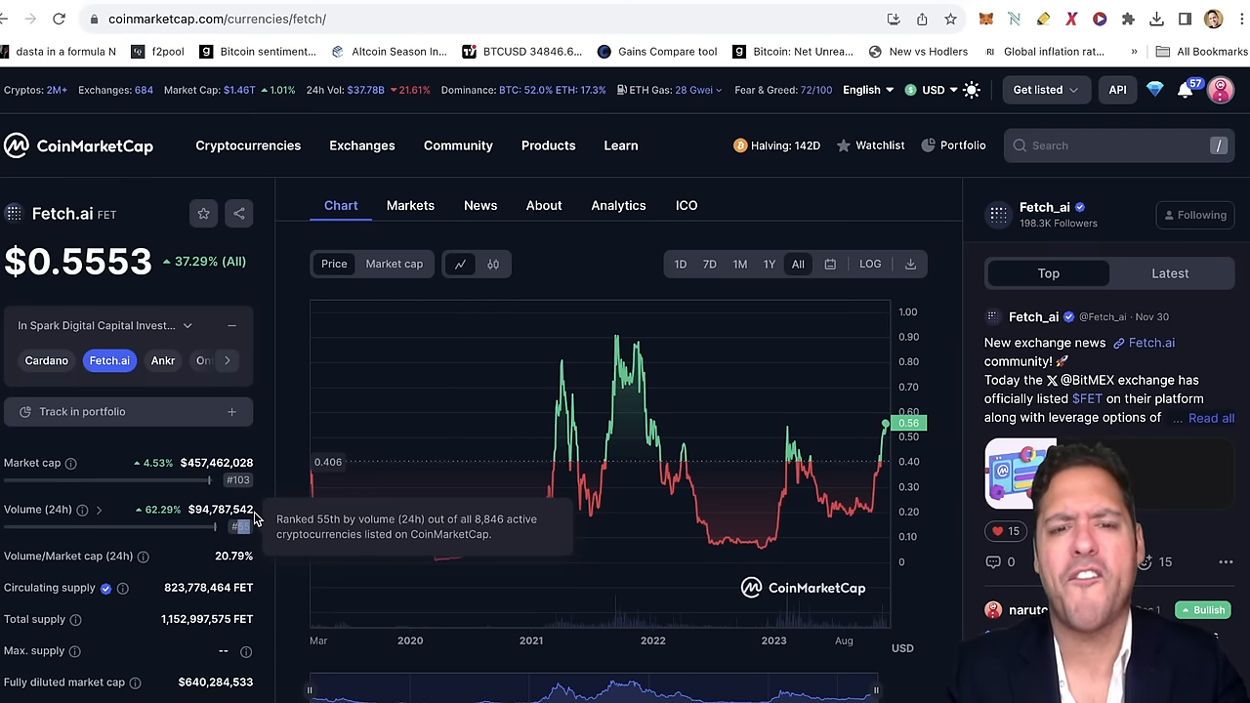
Check Fetch.ai's stats, then place its dotted-grid logo in the 10x row.
left_click(457, 144)
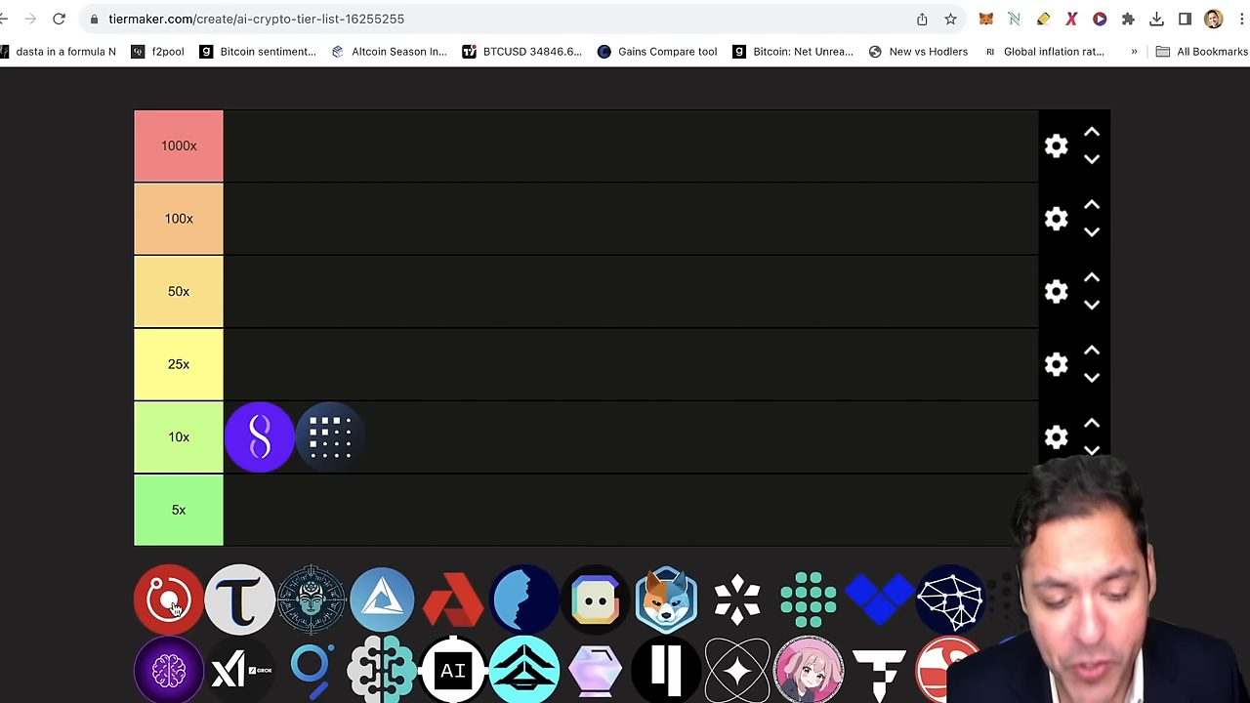
left_click_drag(168, 598, 403, 437)
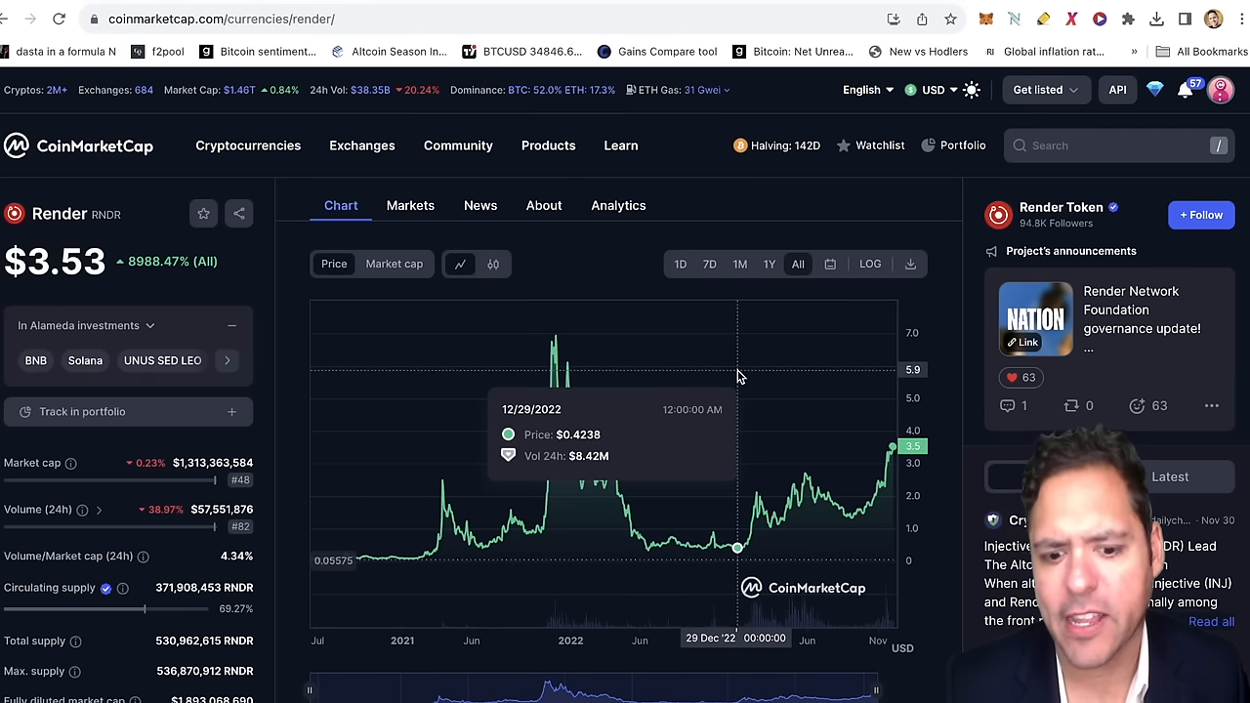
mouse_move(477, 187)
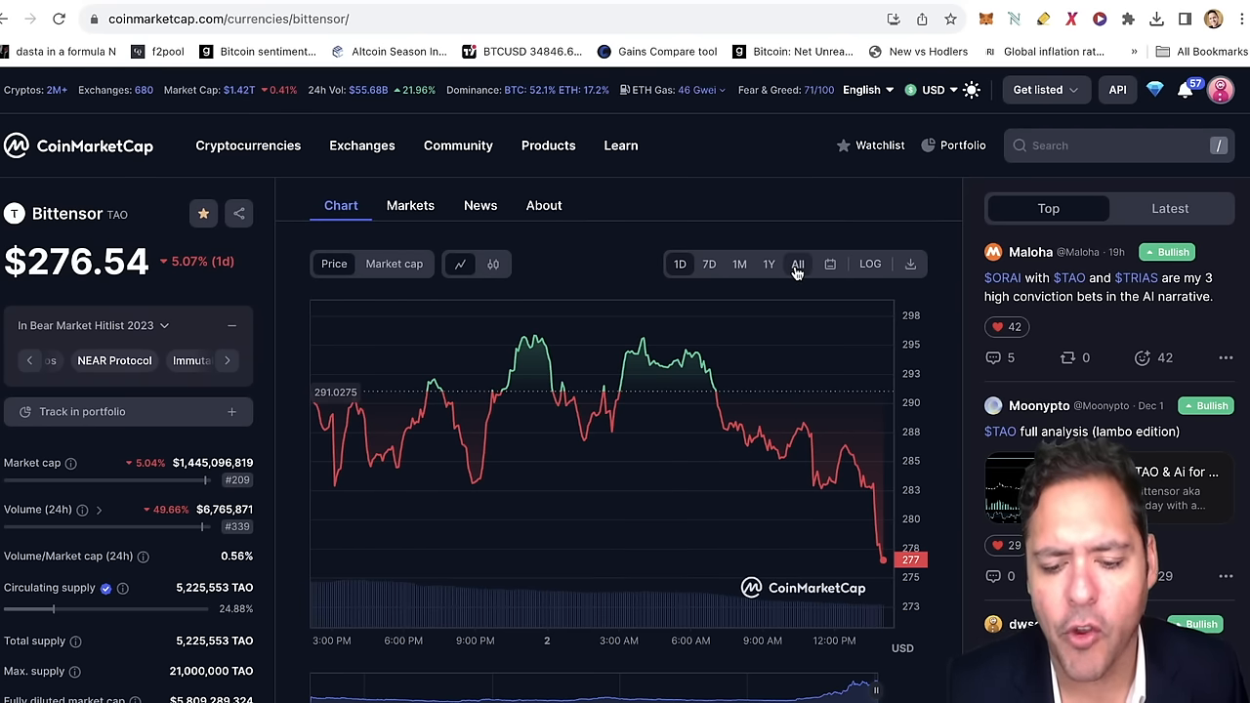
Switch Bittensor's chart to the All range to show its full TAO price history.
left_click(797, 263)
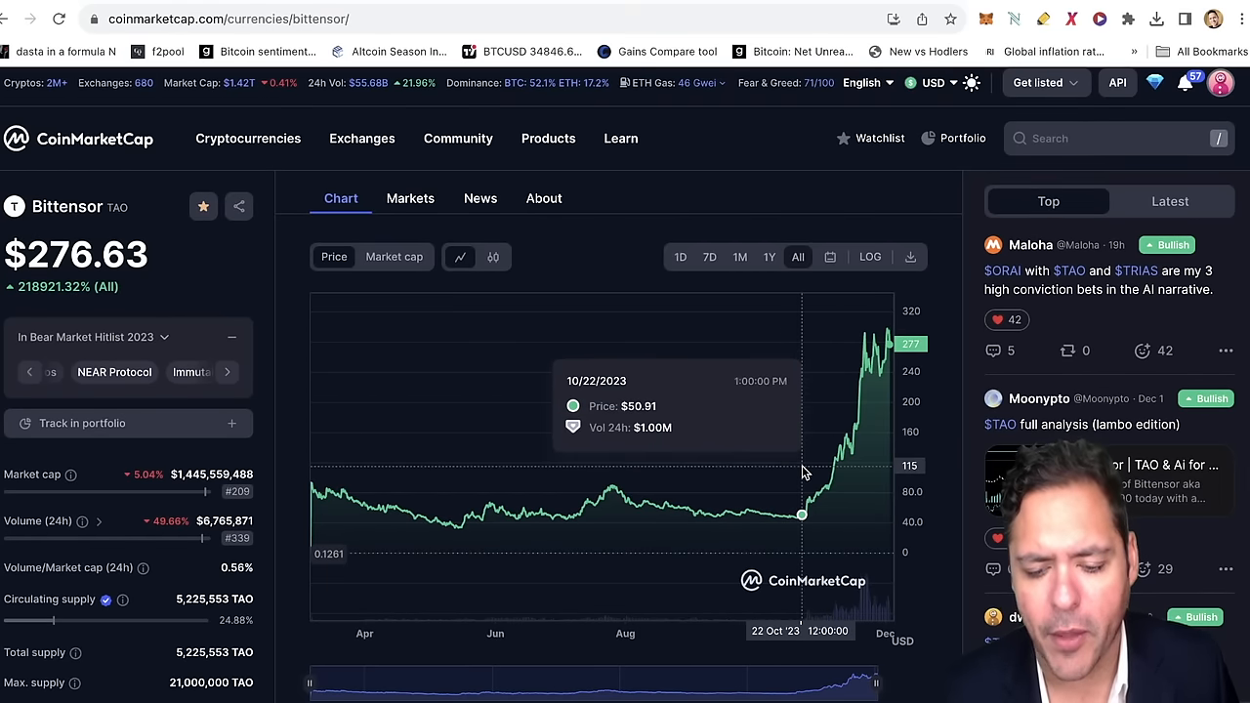
mouse_move(795, 475)
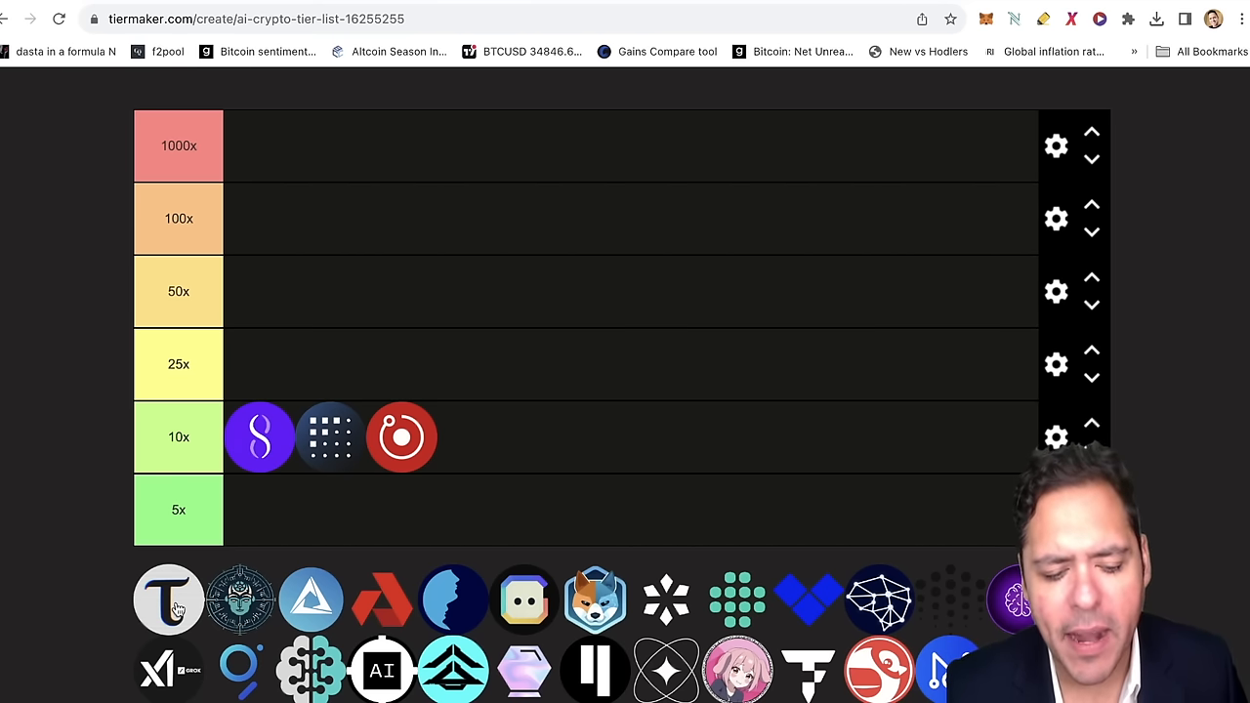
Place the red Render ring logo in the 10x row beside the first two coins.
left_click_drag(168, 600, 477, 438)
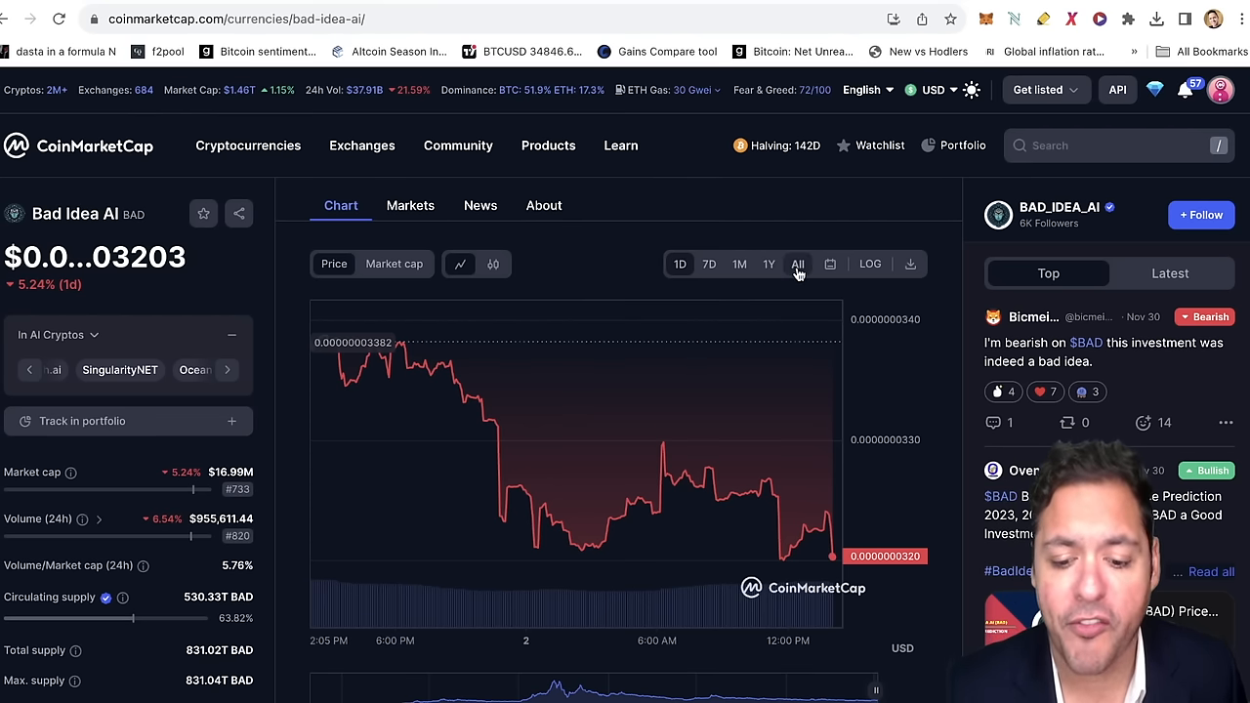
Switch Bad Idea AI's chart to the All range to show its full price history.
left_click(798, 264)
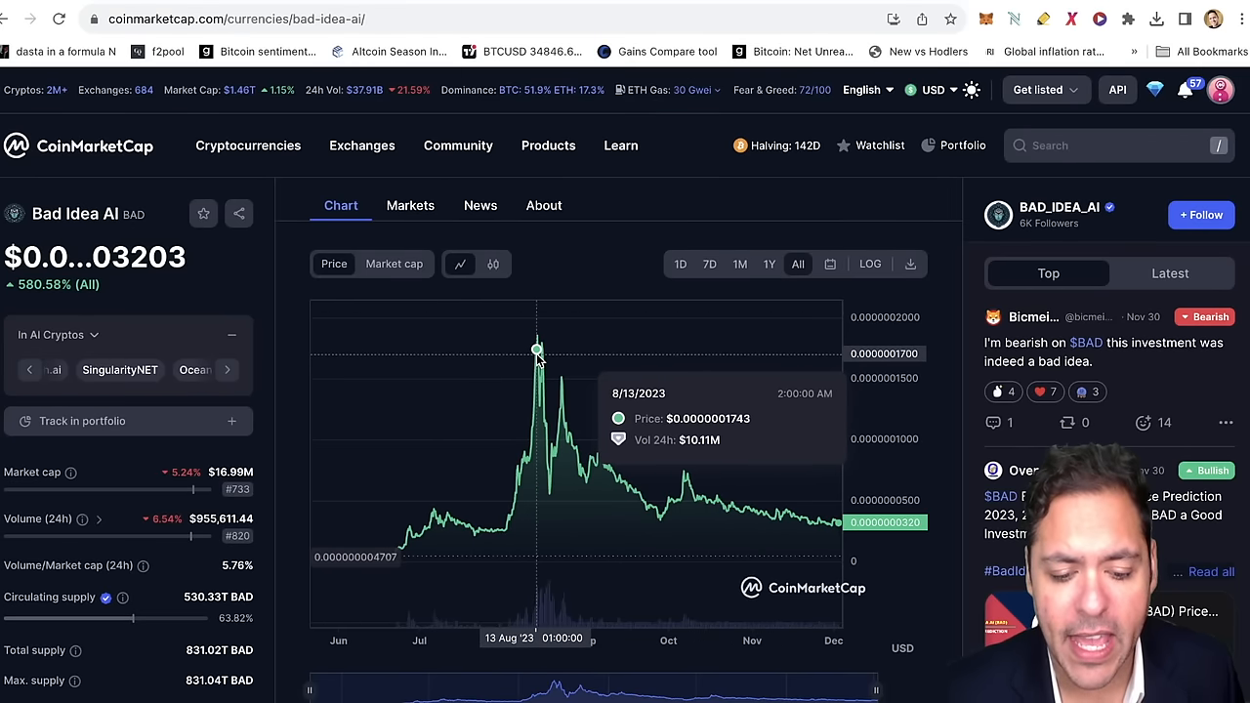
mouse_move(253, 369)
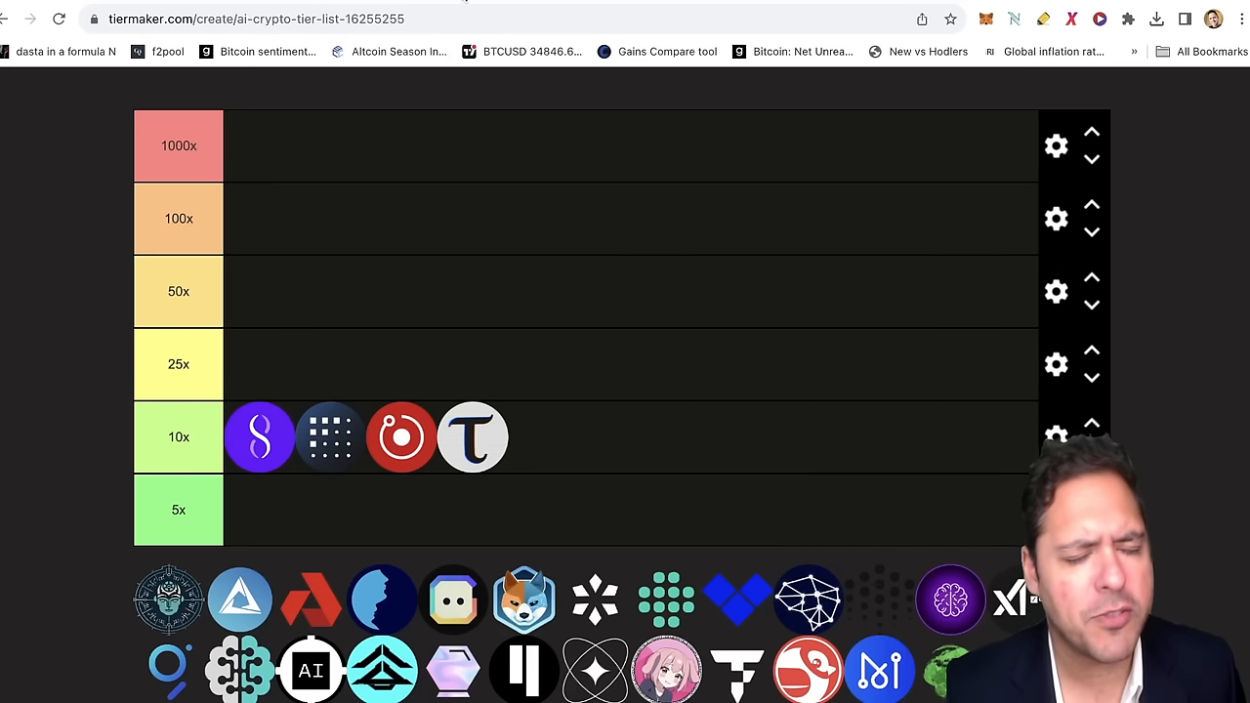
mouse_move(133, 332)
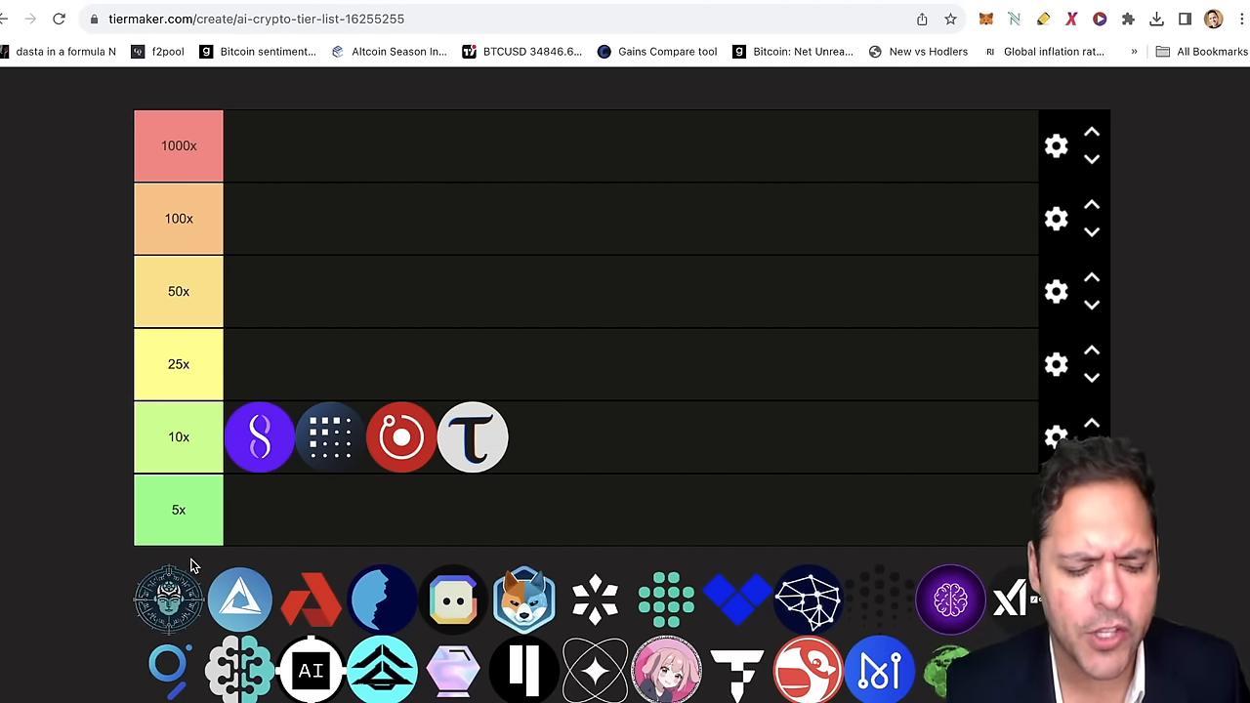
Move the round emblem logo into the 25x row and settle it at the row start.
left_click_drag(168, 598, 273, 367)
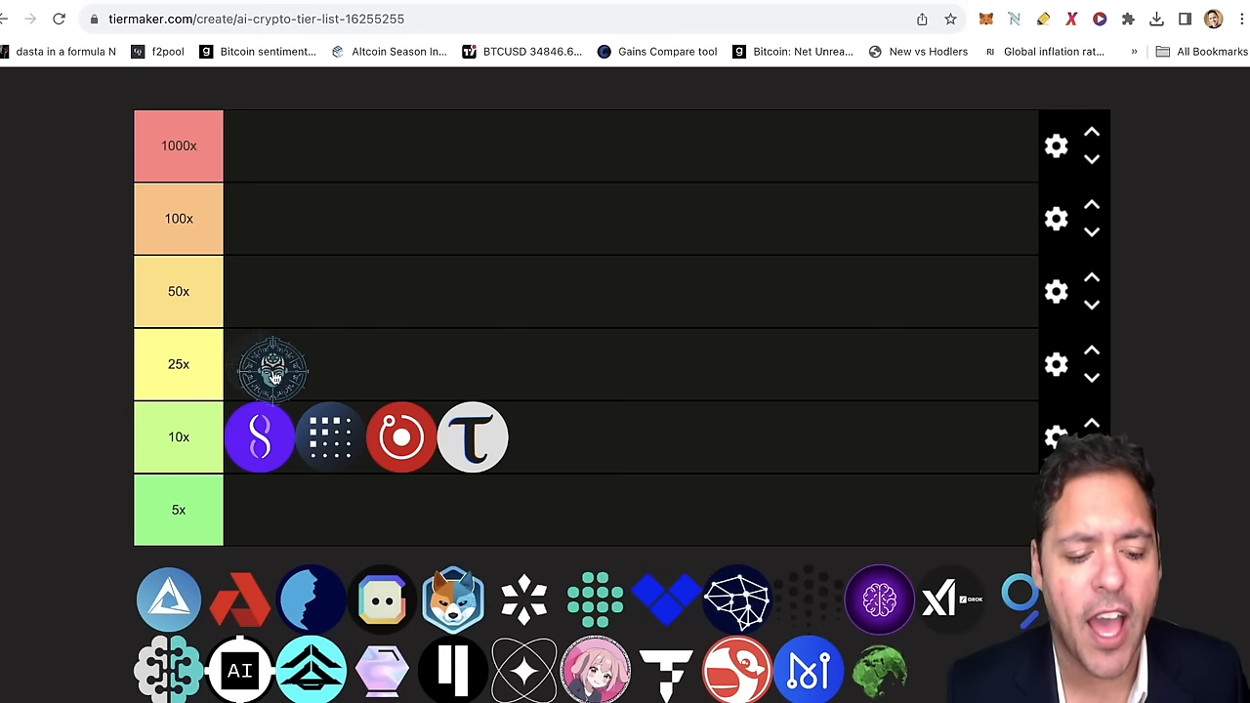
left_click_drag(273, 369, 265, 363)
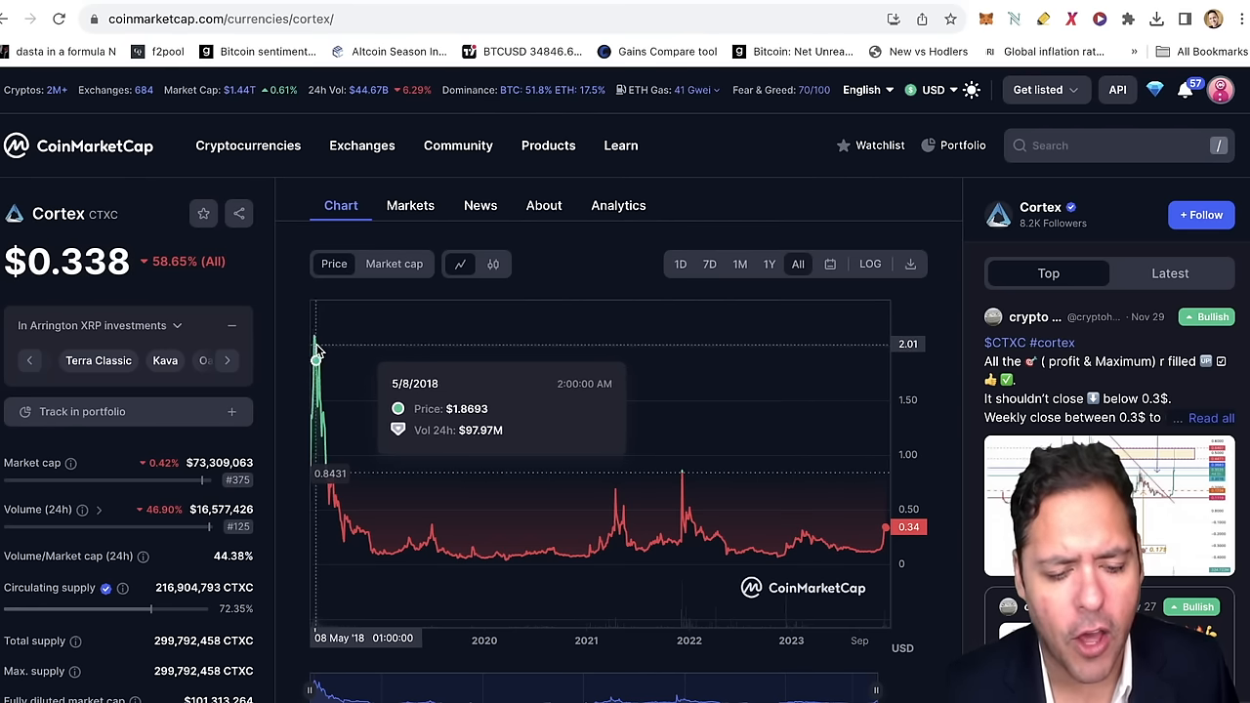
Toggle Cortex's all-time chart to market cap, then head back toward TierMaker.
left_click(395, 264)
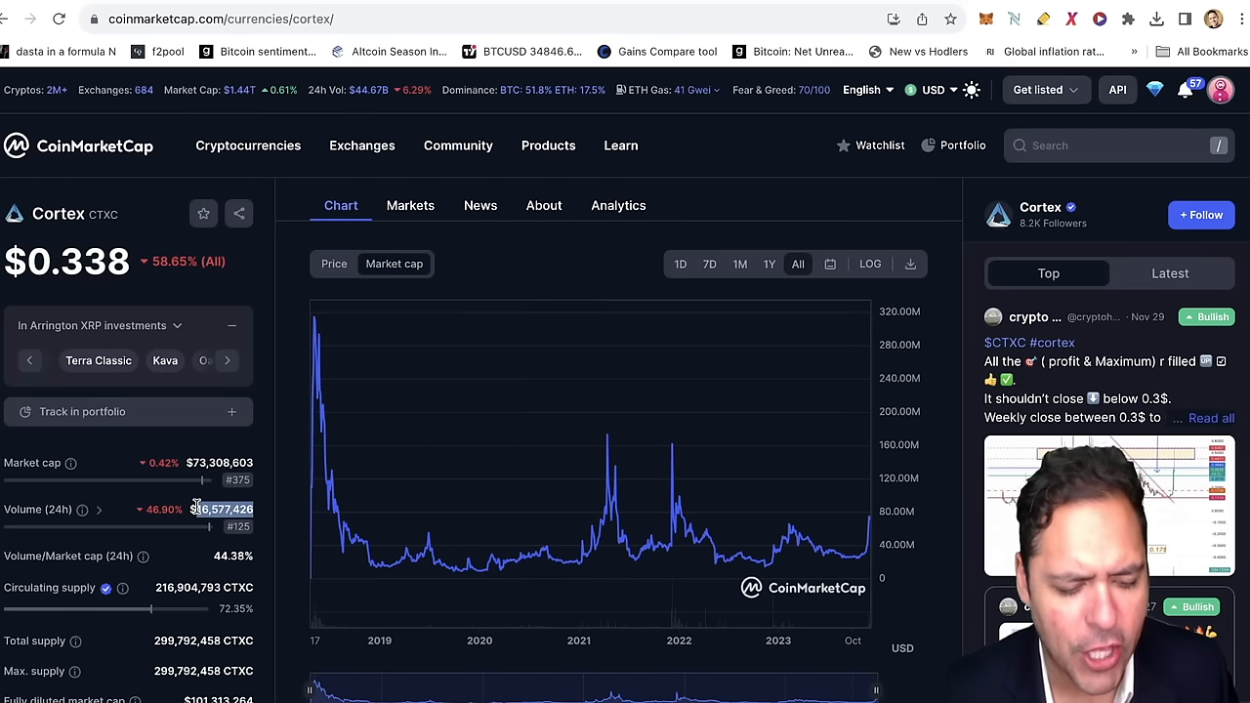
left_click(246, 145)
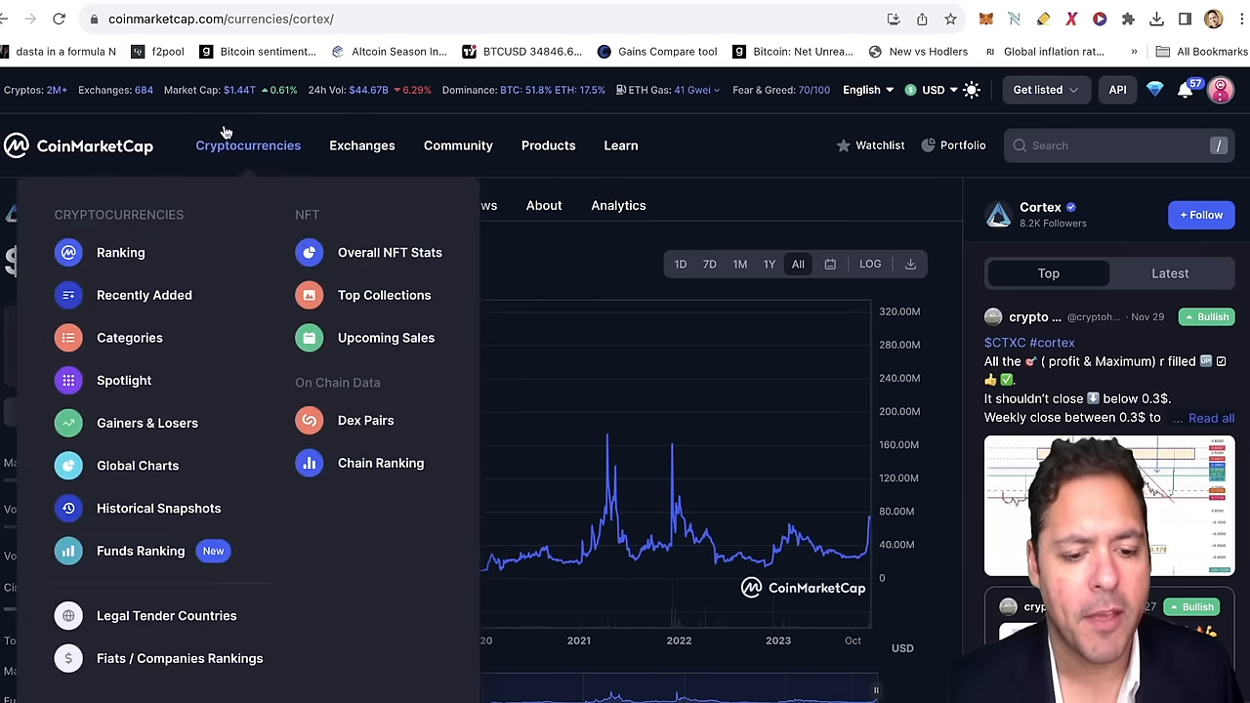
left_click(222, 19)
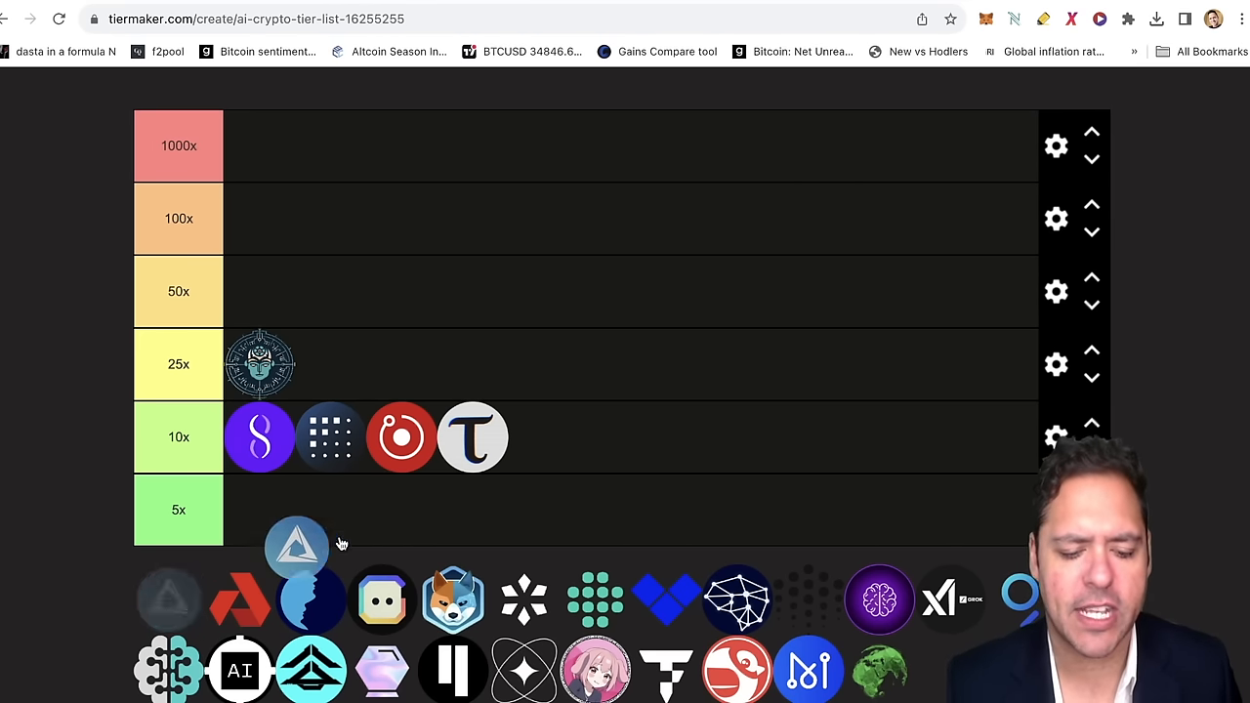
Drop the blue triangle Cortex logo into the 10x row with the other four logos.
left_click_drag(297, 545, 543, 438)
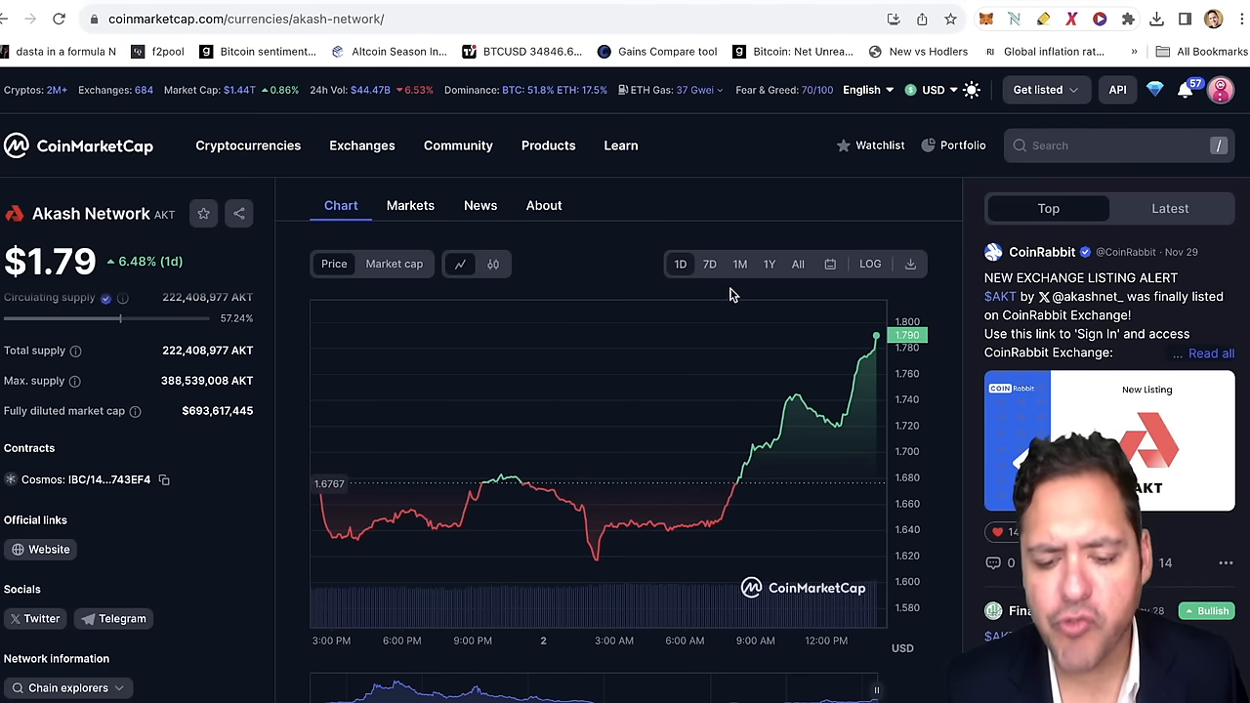
Show Akash Network's one-month price chart on CoinMarketCap.
left_click(739, 264)
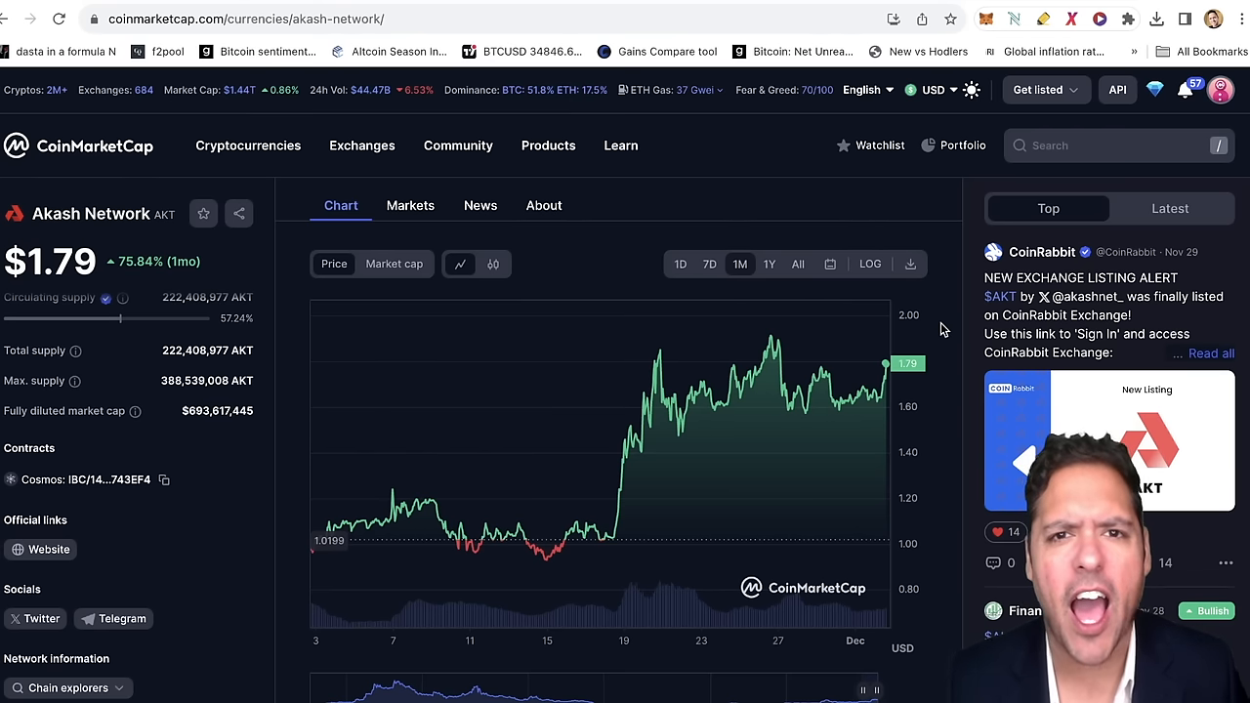
mouse_move(543, 316)
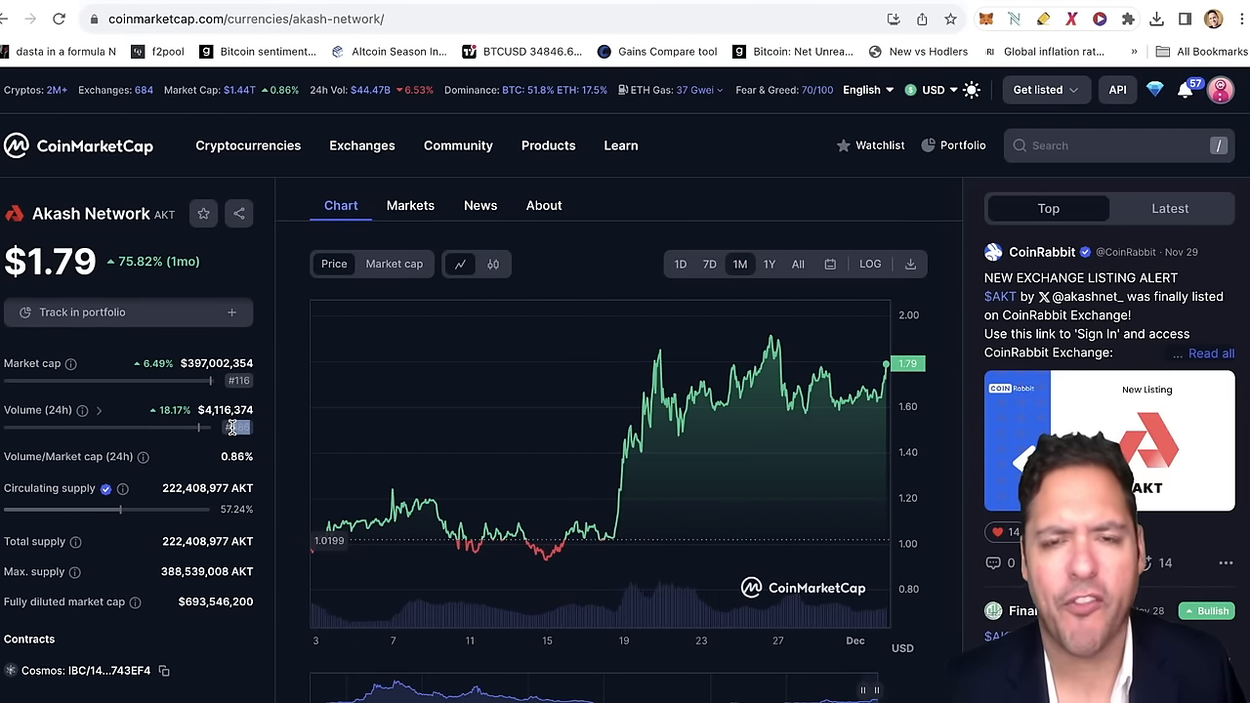
mouse_move(239, 381)
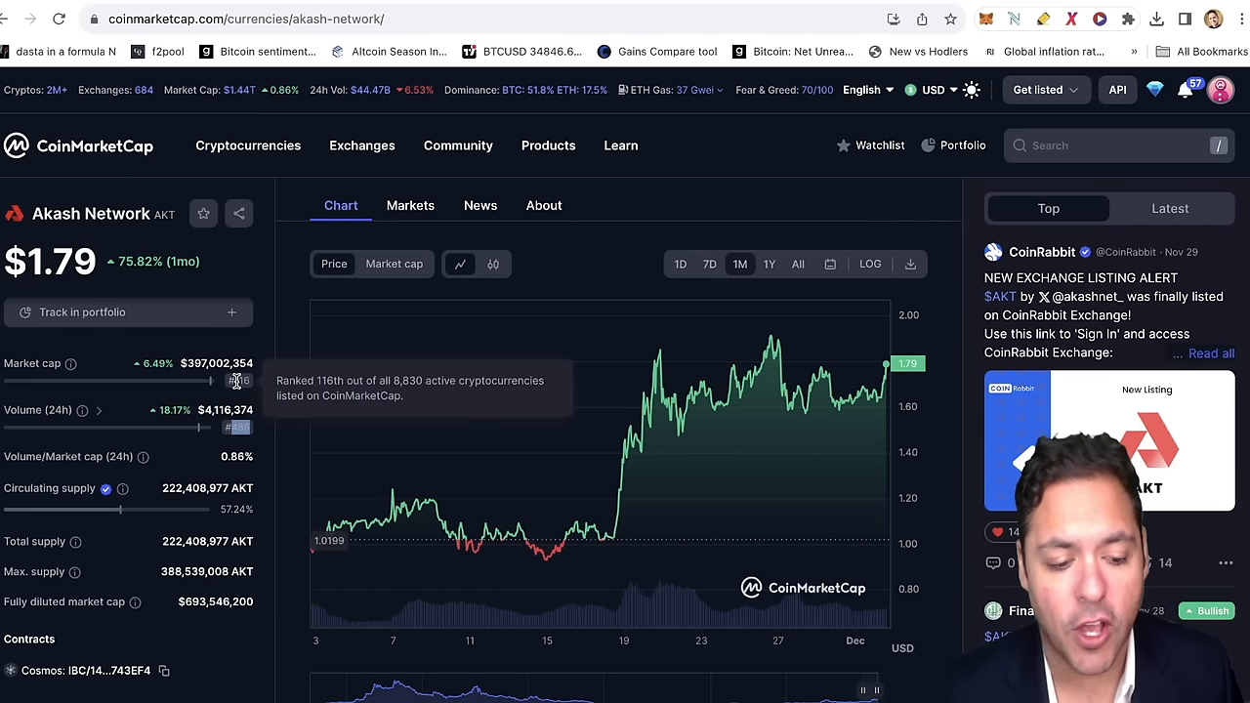
mouse_move(254, 344)
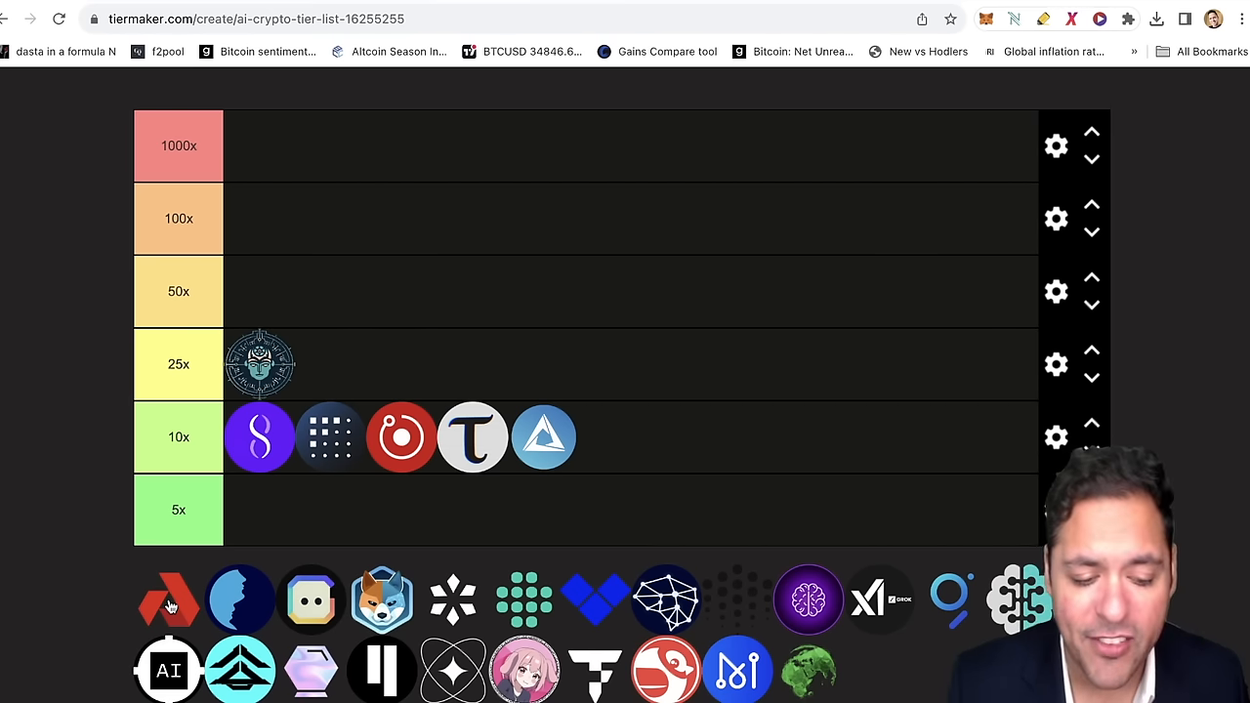
Place the red Akash logo in the 10x row after the blue triangle logo.
left_click_drag(168, 598, 629, 438)
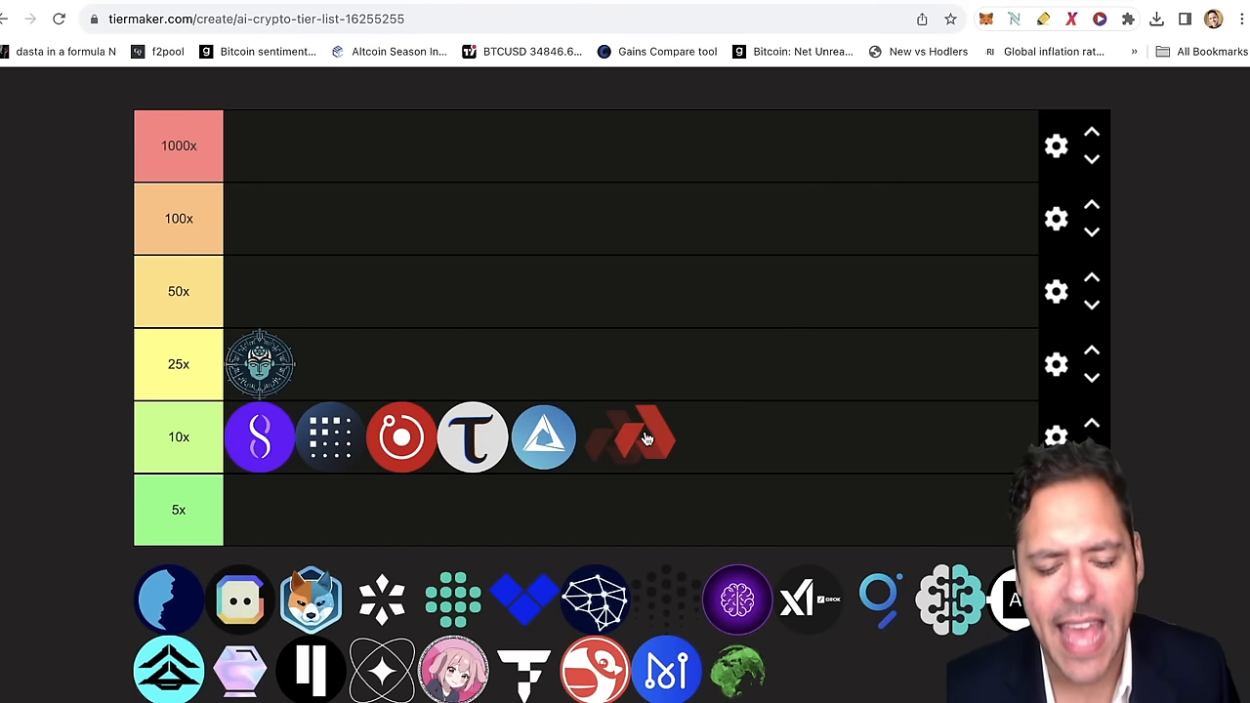
left_click_drag(629, 438, 544, 379)
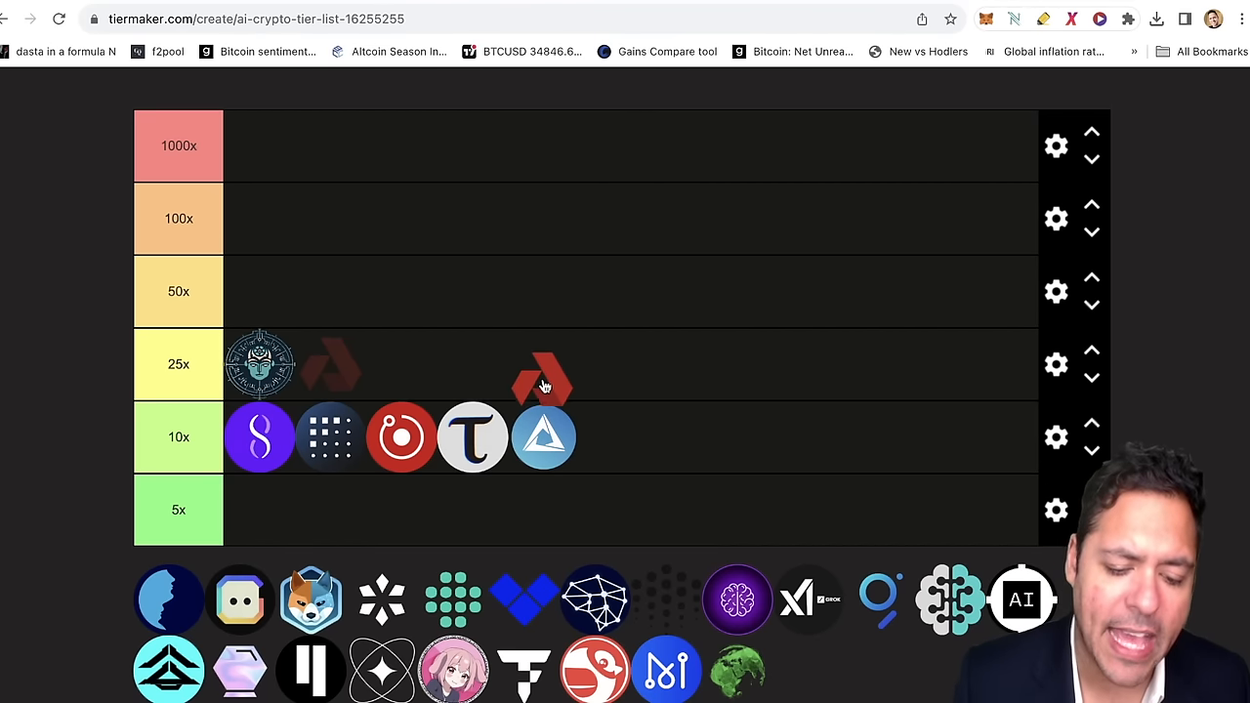
left_click_drag(543, 381, 615, 438)
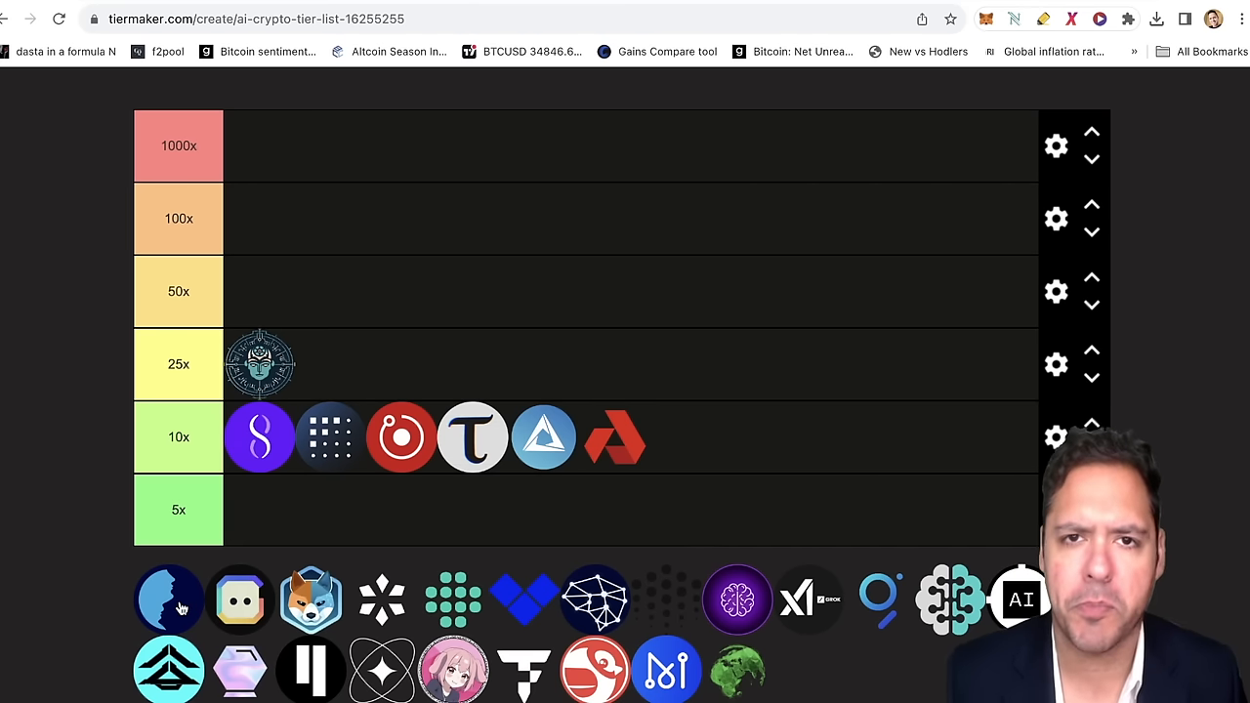
Place the blue silhouette logo in the 50x row.
left_click_drag(168, 598, 265, 291)
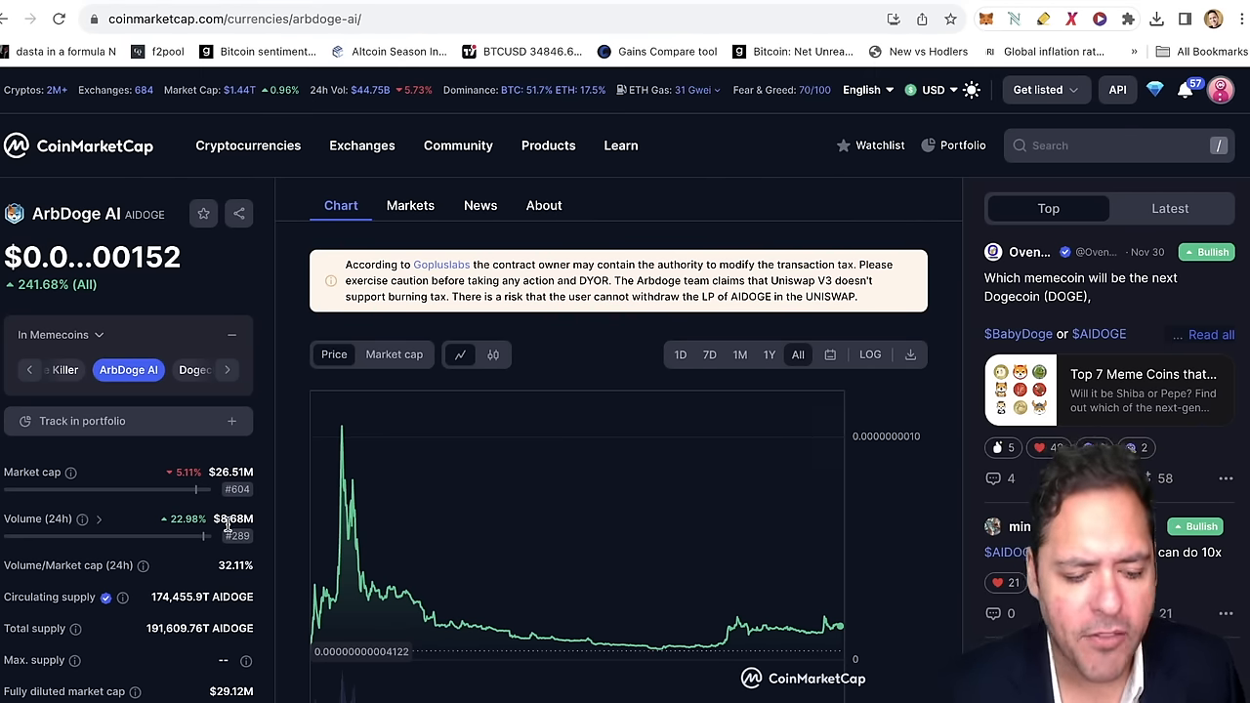
mouse_move(236, 536)
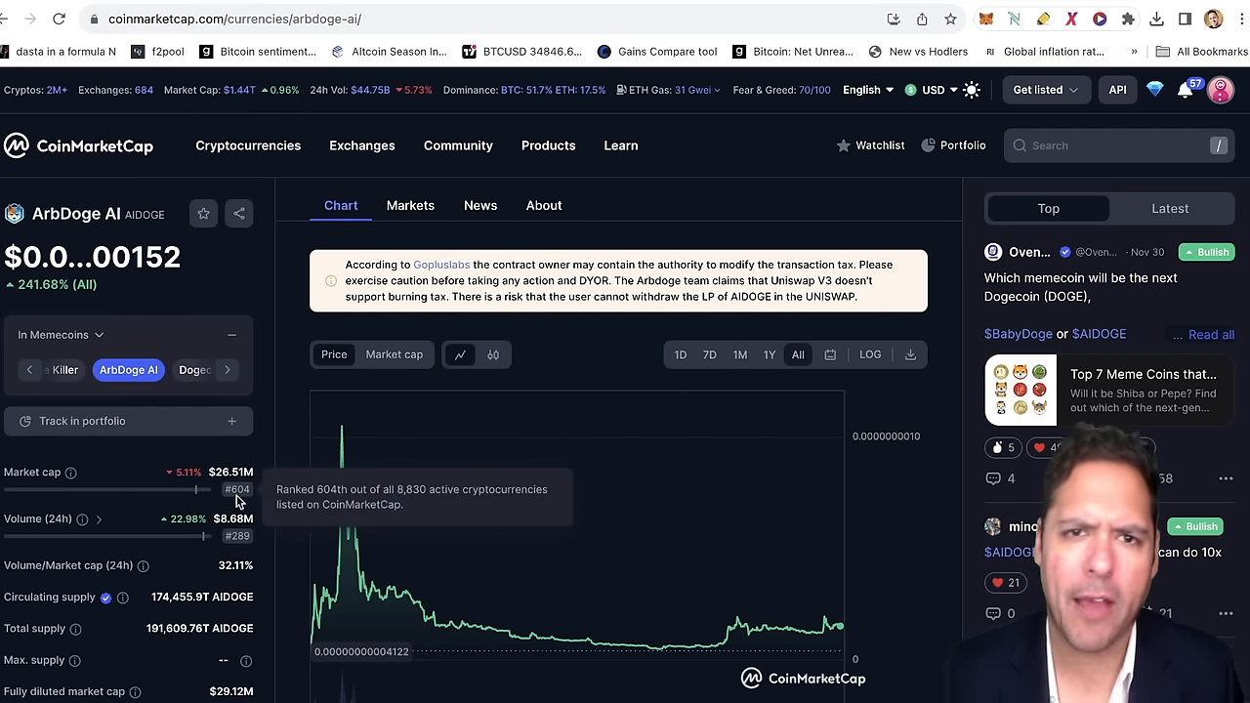
mouse_move(262, 414)
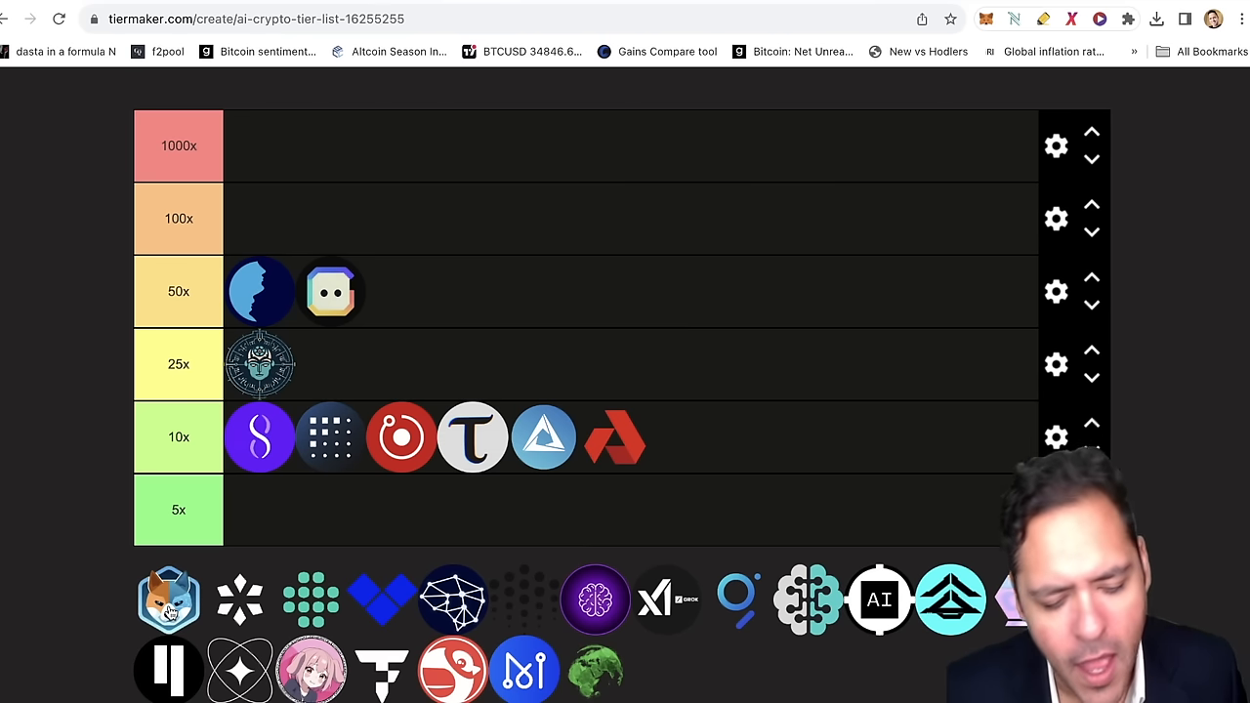
Place the shiba fox logo in the 25x row.
left_click_drag(168, 601, 381, 336)
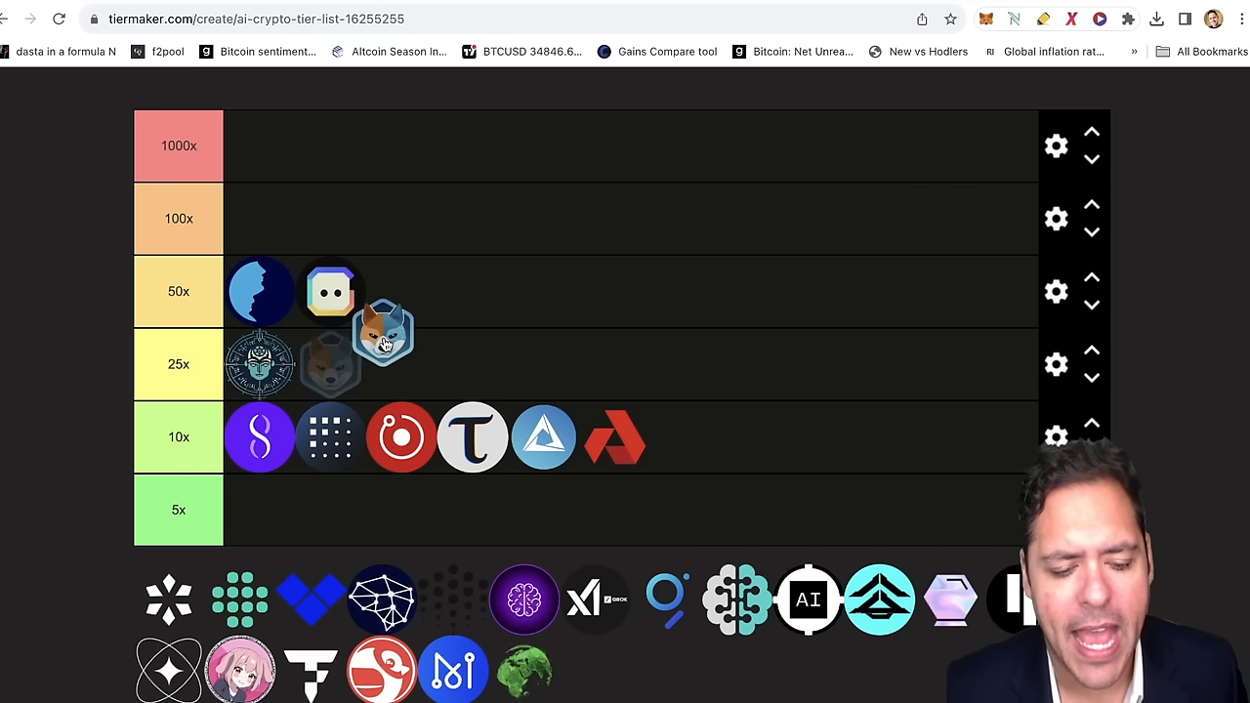
left_click_drag(383, 332, 330, 363)
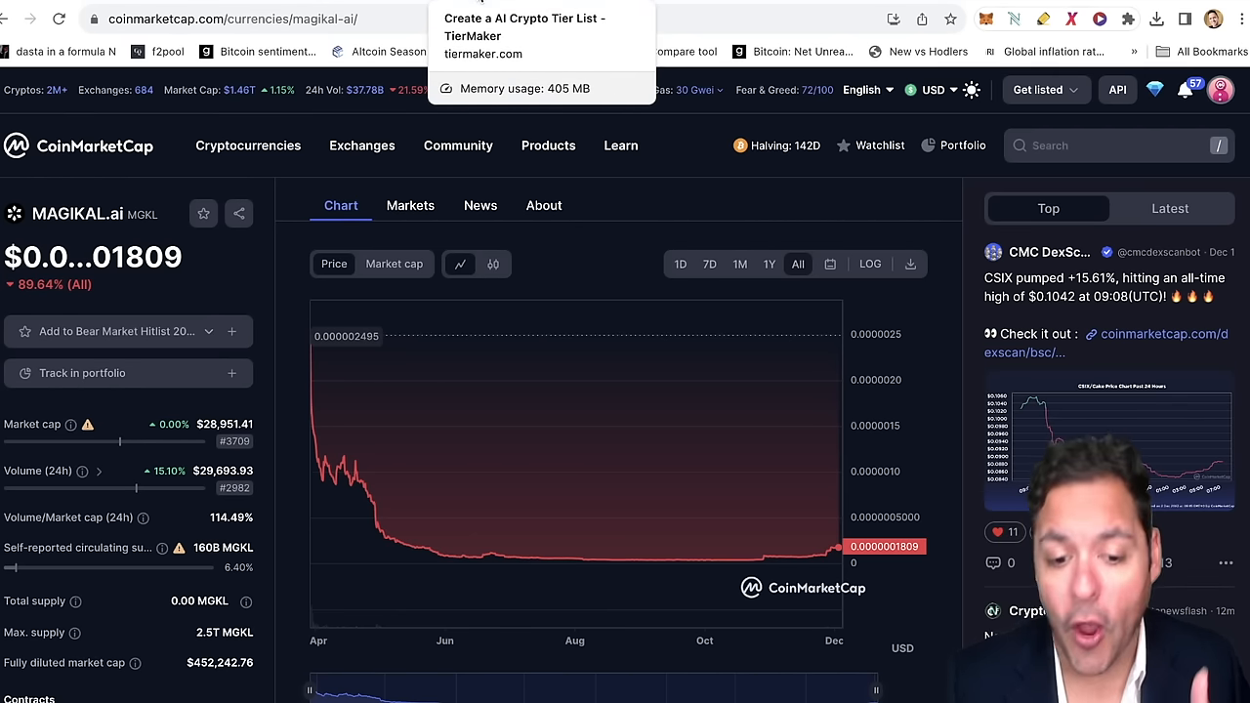
Switch from the MAGIKAL.ai CoinMarketCap page back to the TierMaker list.
left_click(524, 27)
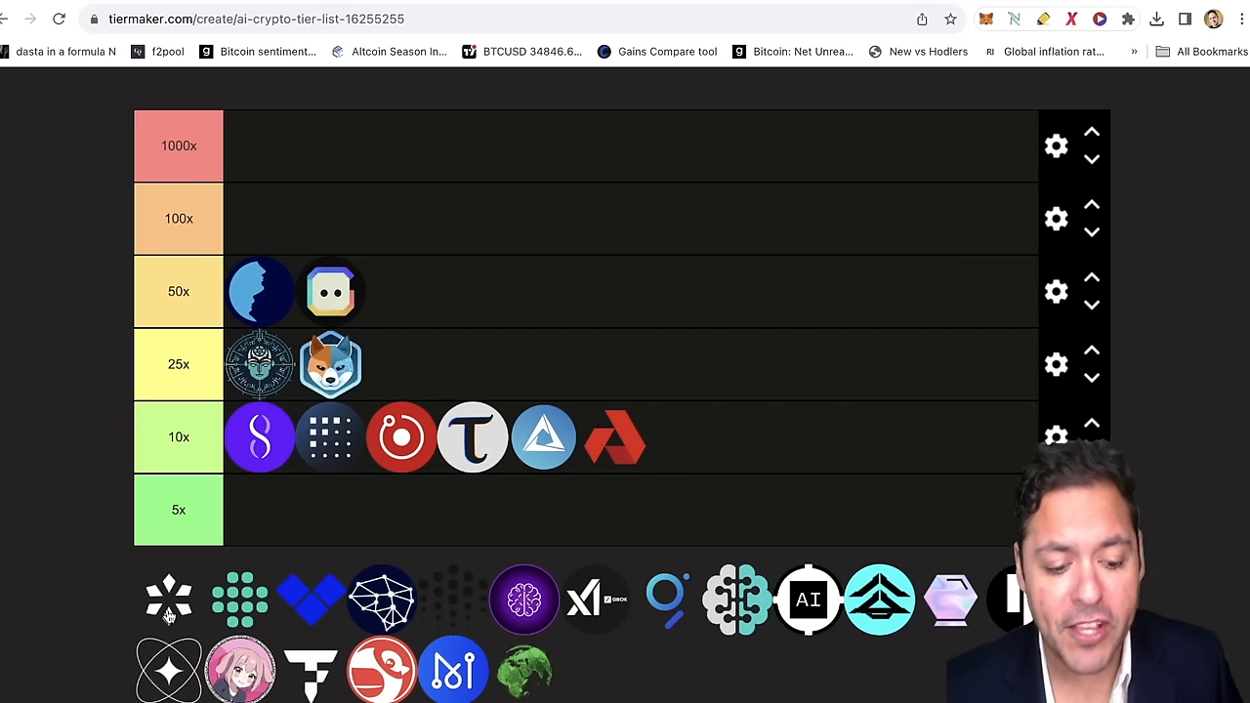
Place the white asterisk logo in the 50x row.
left_click_drag(168, 598, 264, 508)
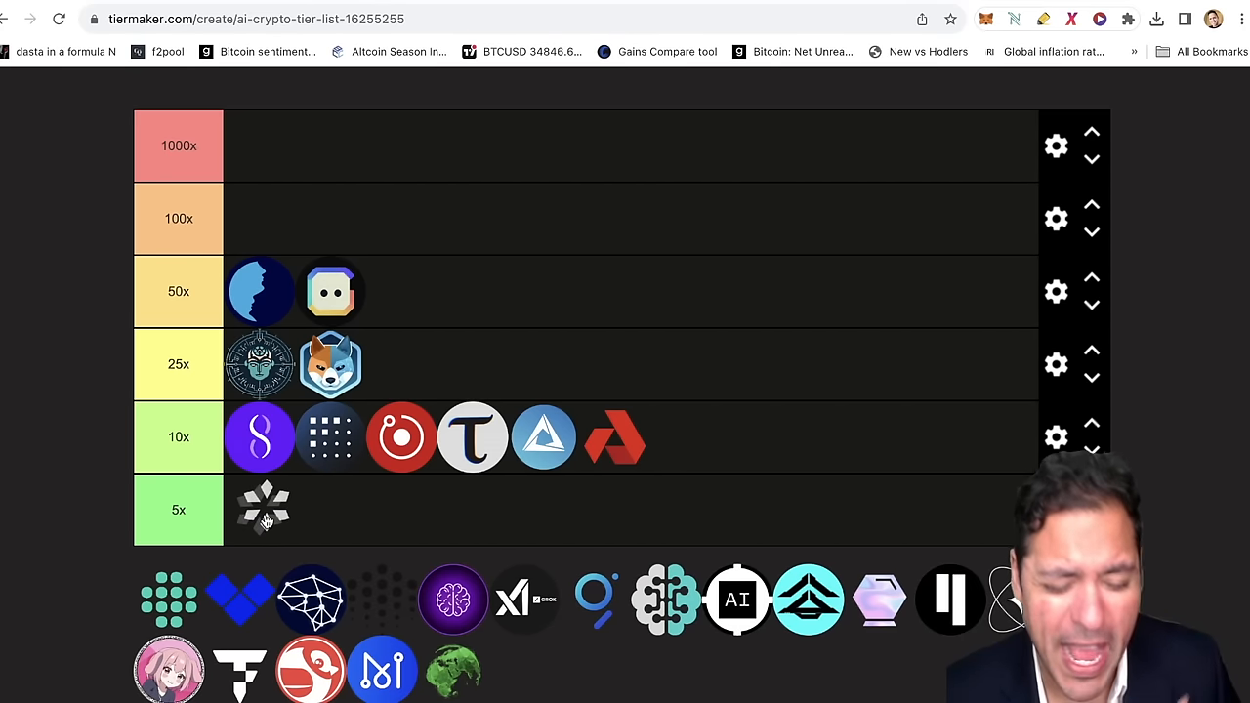
left_click_drag(264, 508, 261, 219)
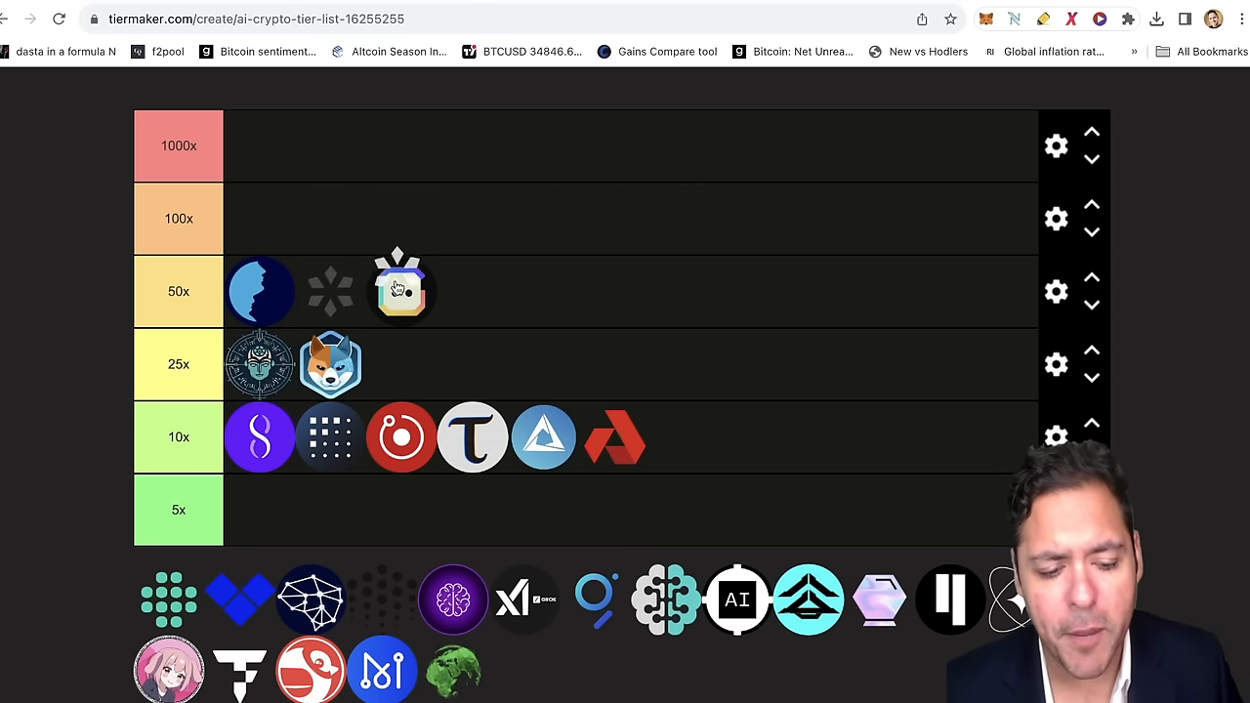
left_click_drag(398, 289, 330, 290)
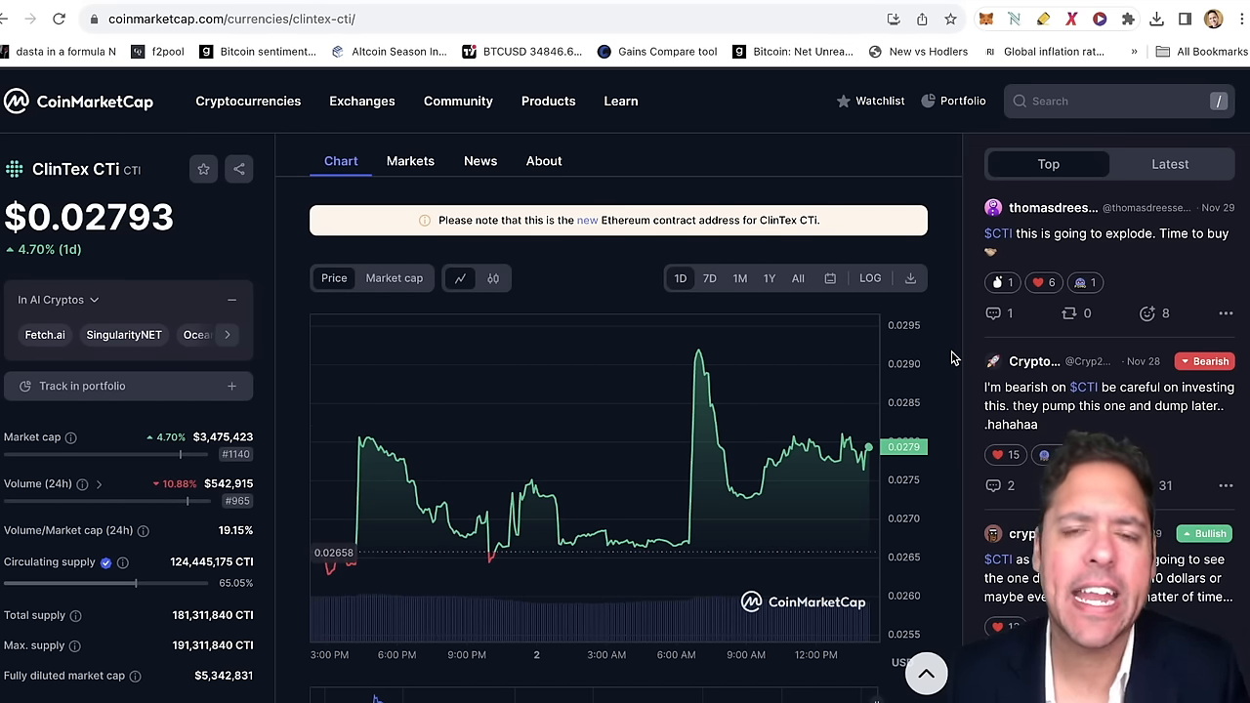
Inspect ClinTex CTi's price chart and stats on CoinMarketCap.
left_click(798, 277)
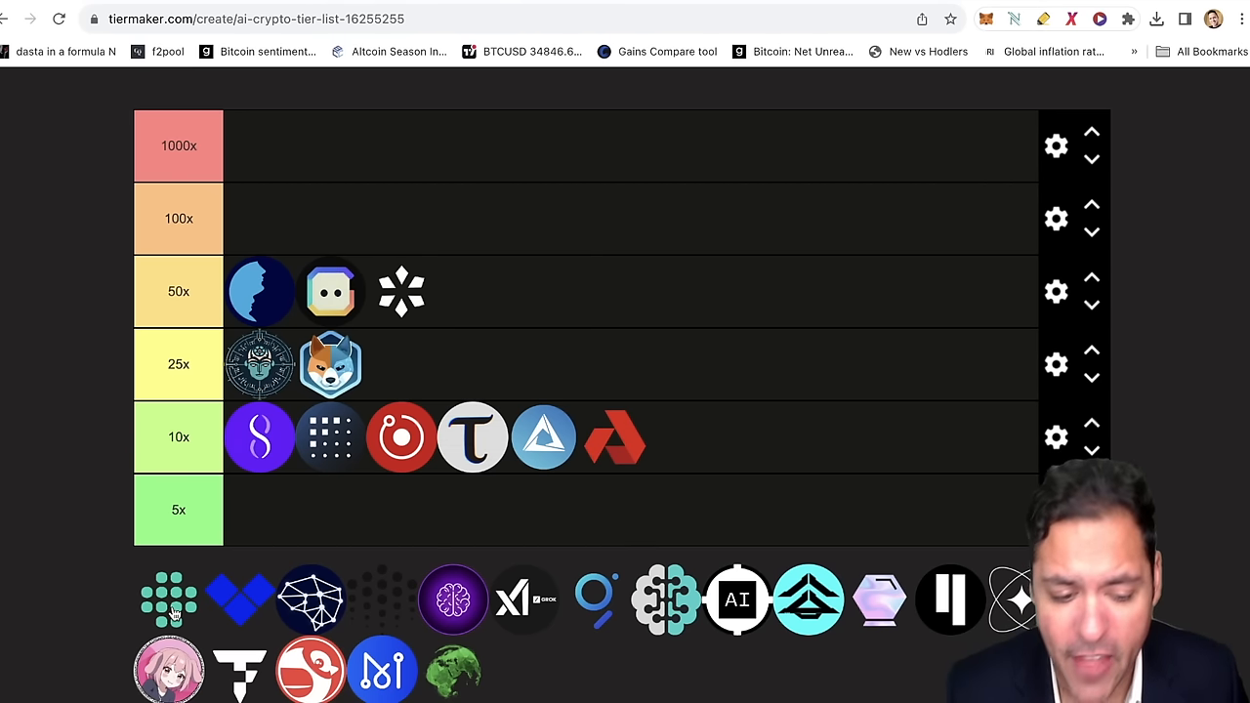
Place the teal dotted ClinTex logo in the 25x row beside the shiba fox.
left_click_drag(168, 598, 400, 364)
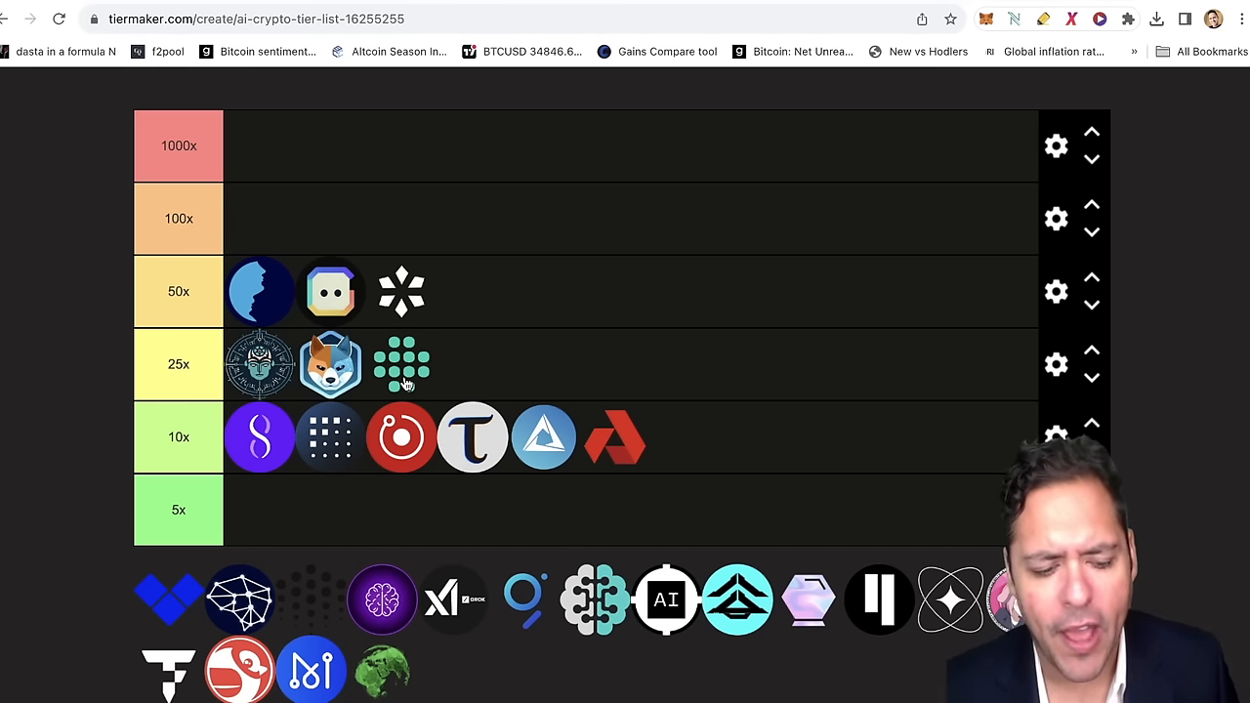
left_click_drag(403, 364, 356, 508)
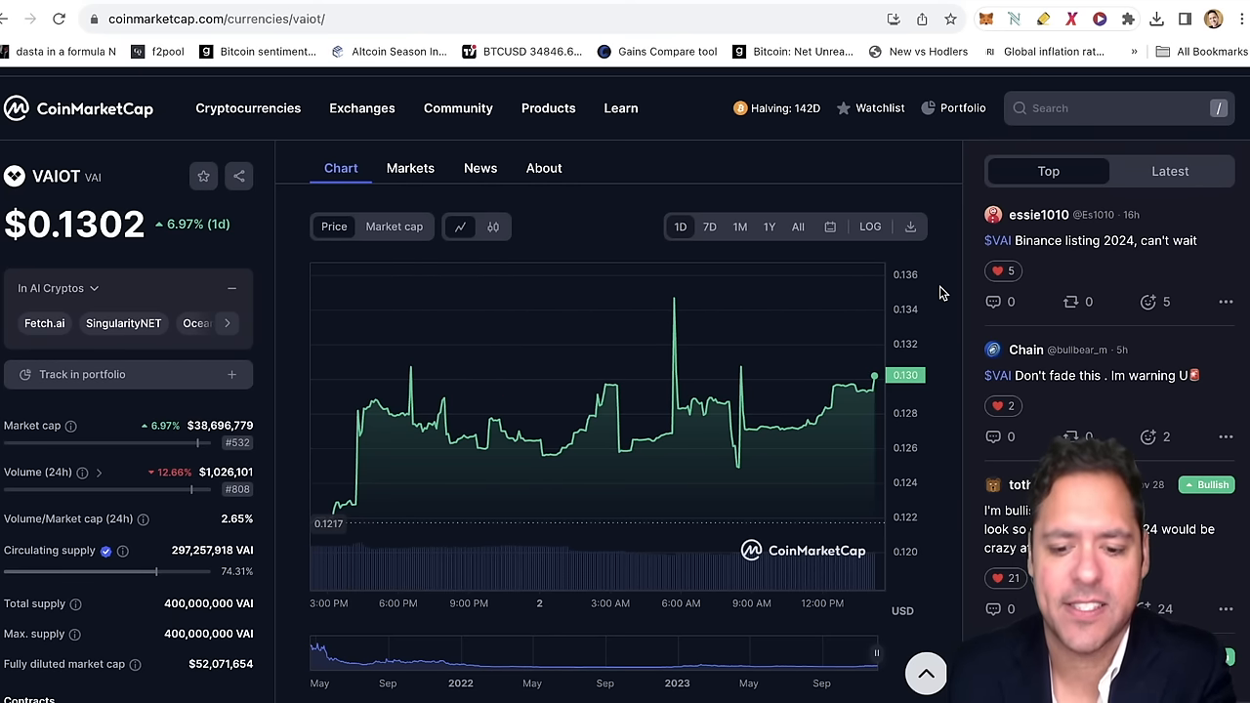
Show VAIOT's all-time price chart on CoinMarketCap.
left_click(797, 227)
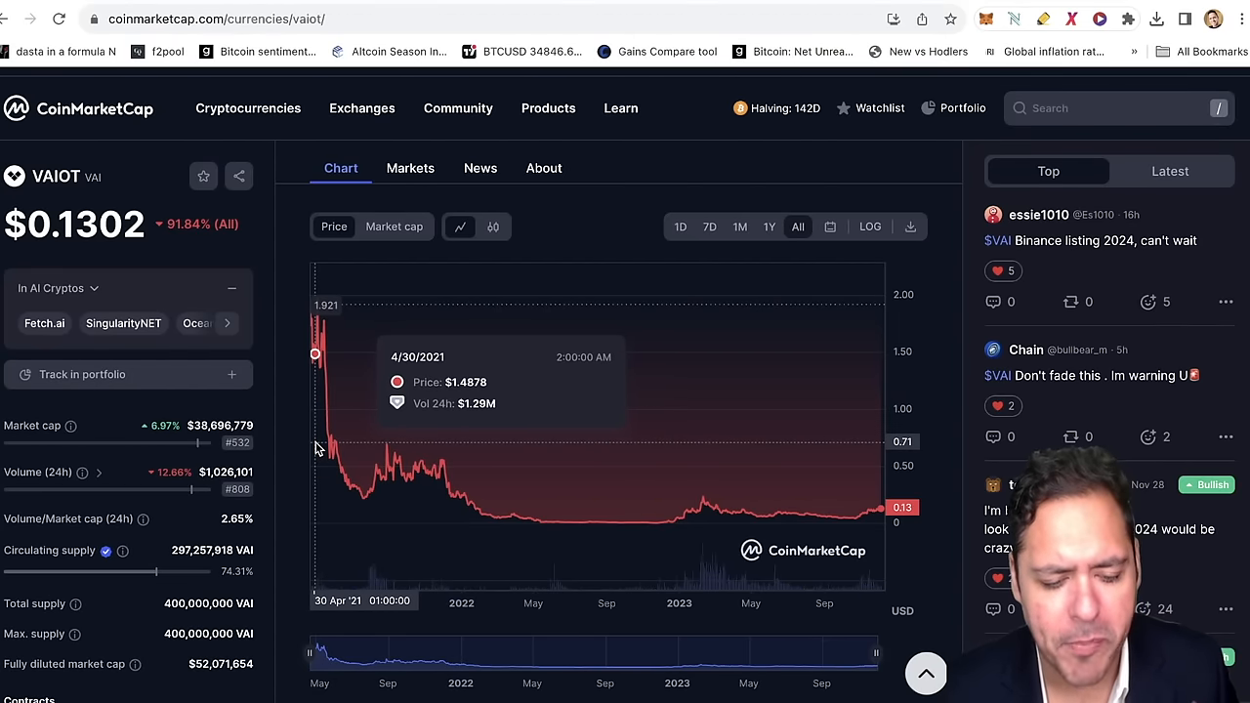
mouse_move(342, 340)
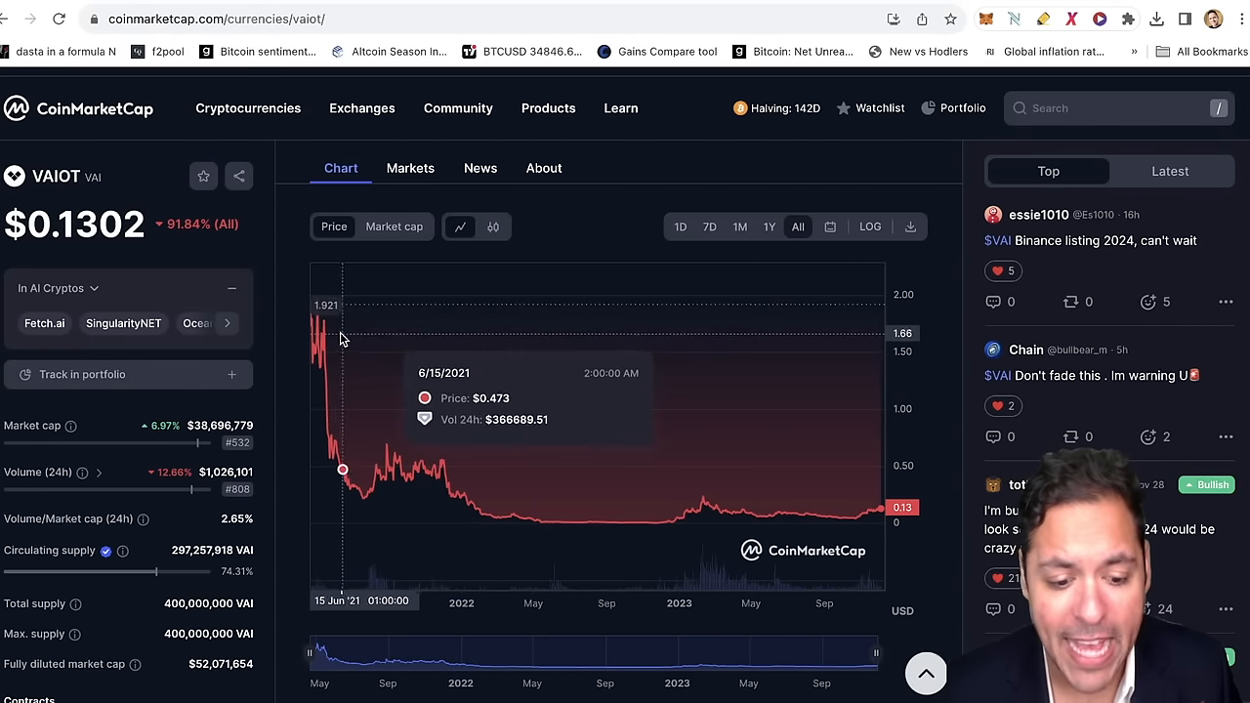
mouse_move(942, 242)
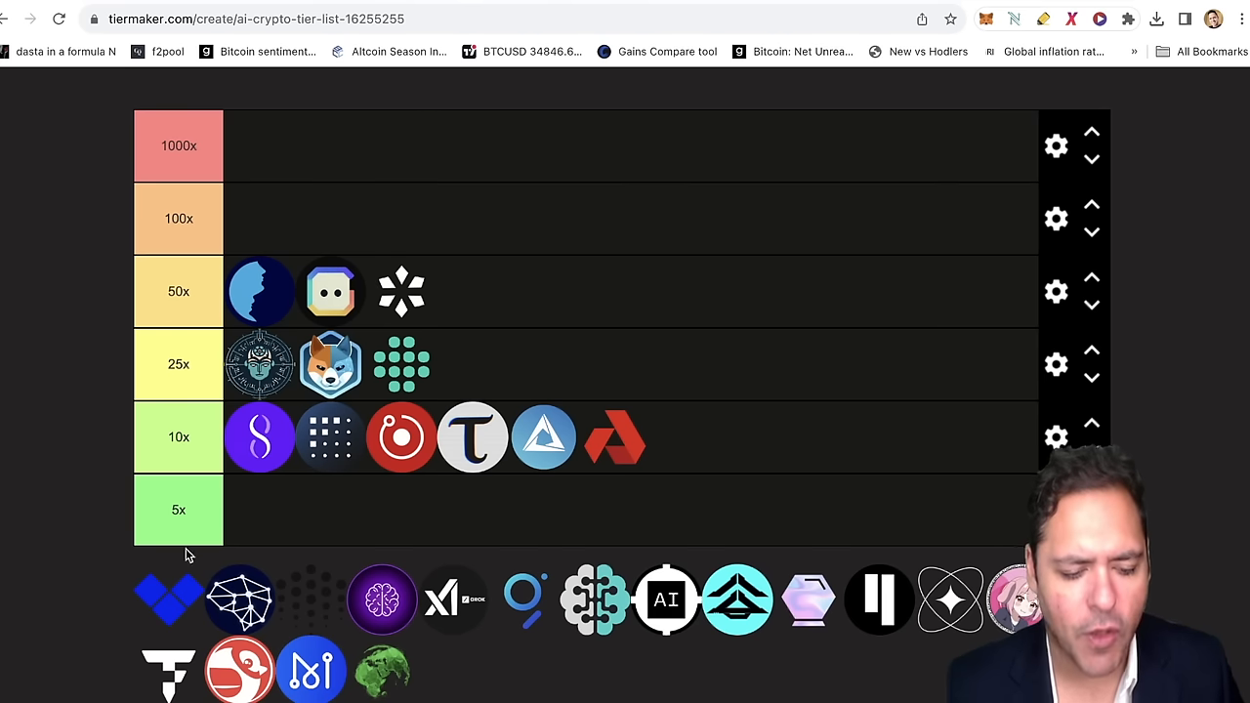
Place the blue V-shaped VAIOT logo in the 25x row.
left_click_drag(168, 598, 479, 363)
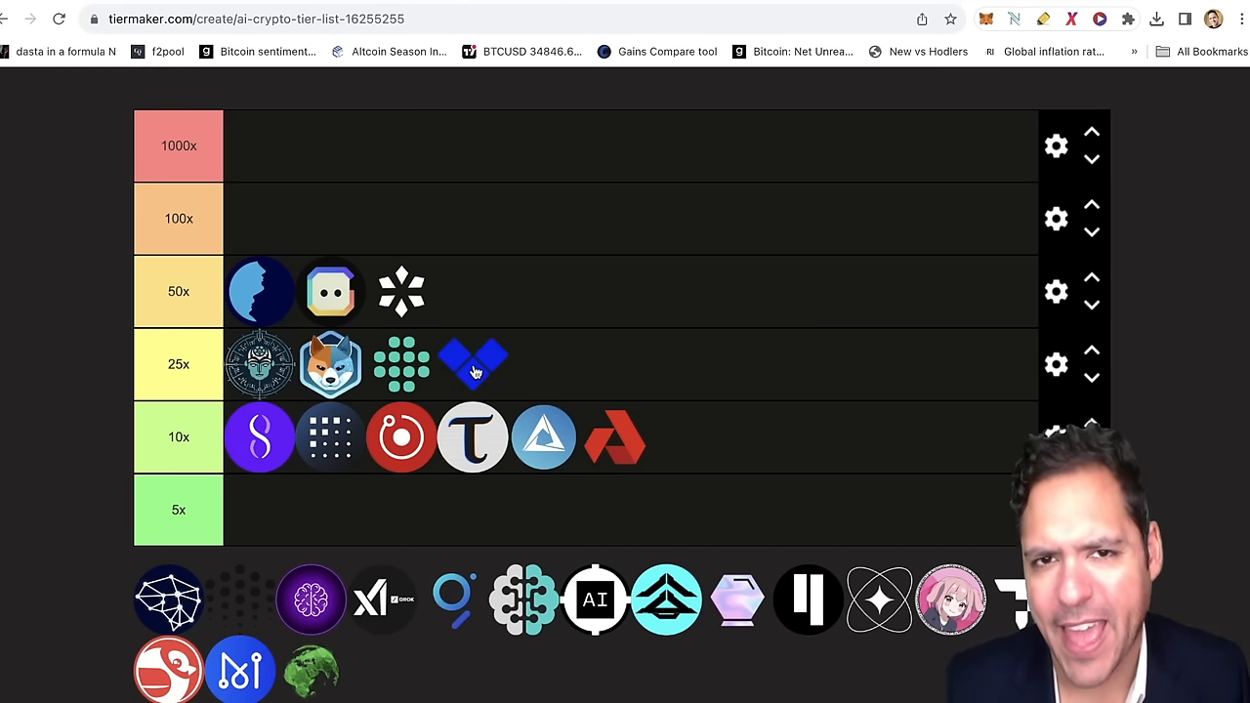
left_click(473, 366)
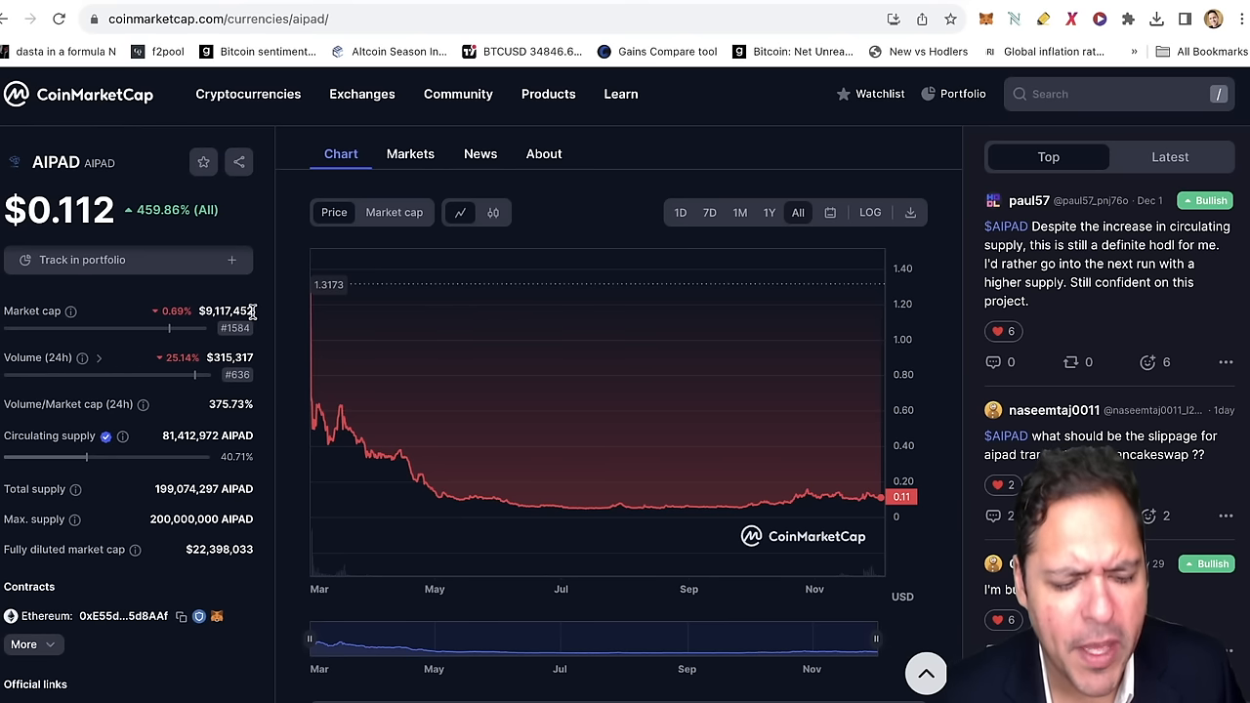
Select AIPAD's market cap figure on its CoinMarketCap page.
double_click(227, 311)
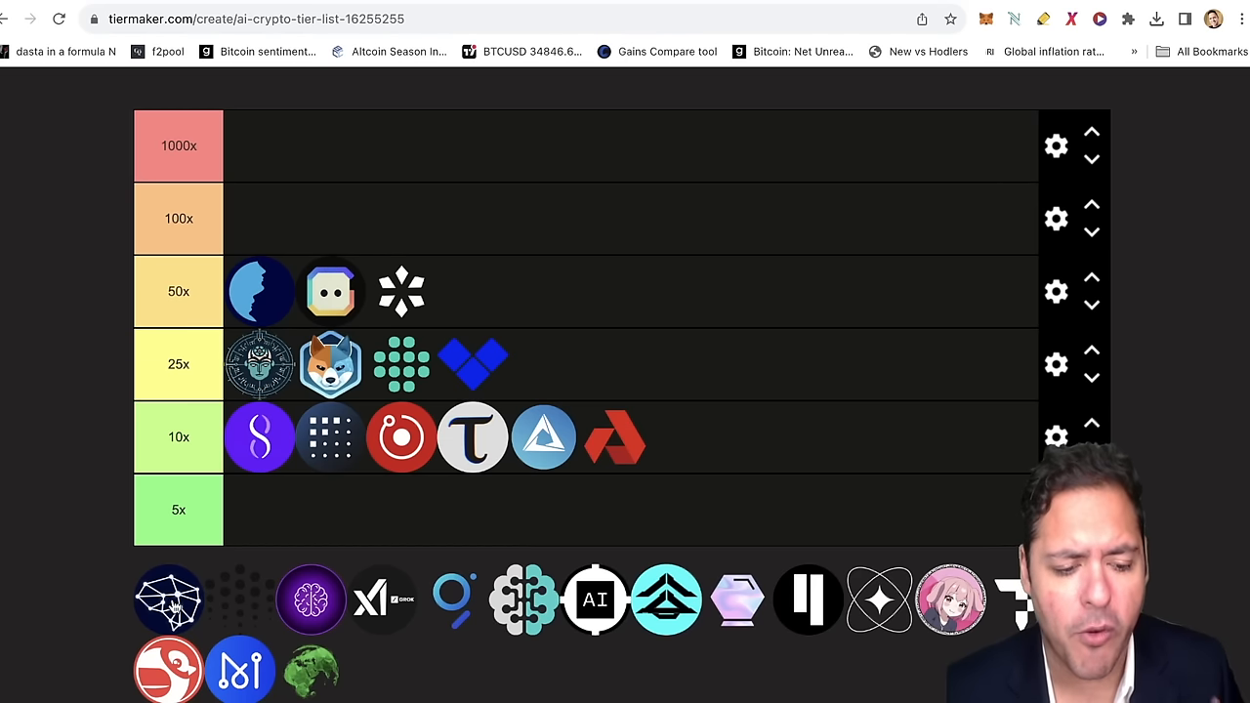
Place the white wireframe logo (likely AIPAD) into the 100x row.
left_click_drag(168, 598, 259, 219)
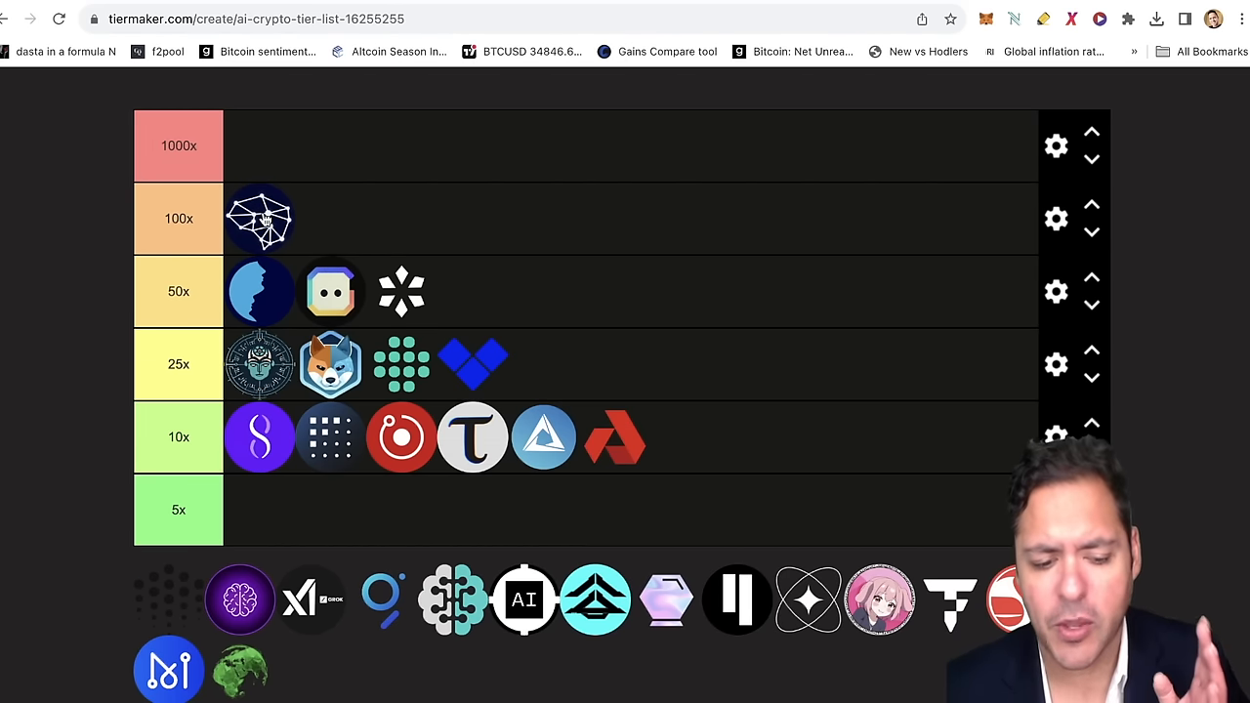
mouse_move(125, 269)
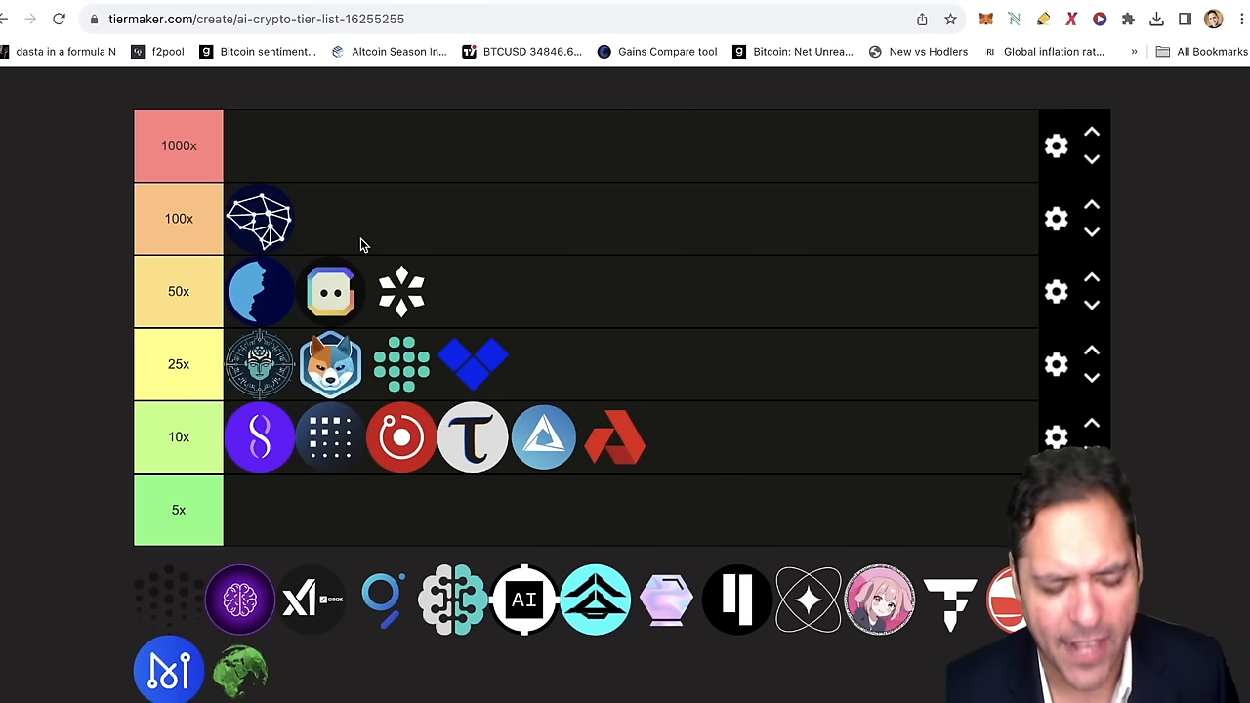
mouse_move(233, 496)
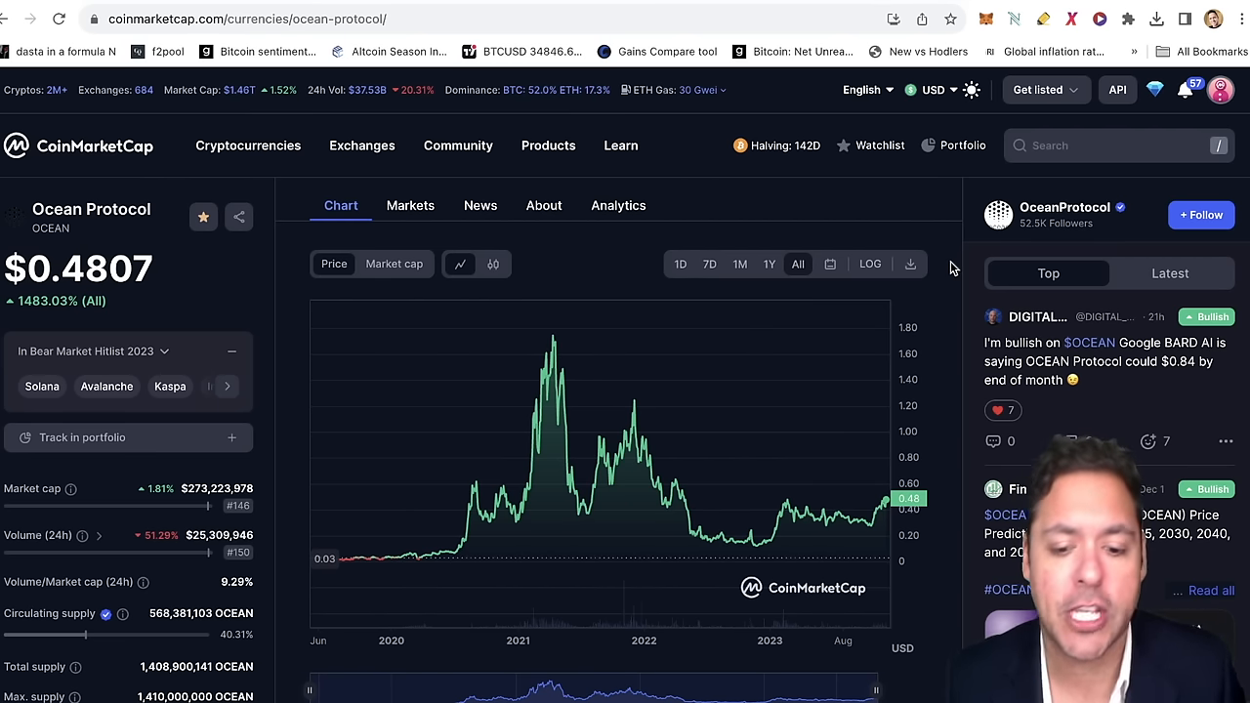
Scroll down Ocean Protocol's page to review its chart and stats.
scroll("down", 3)
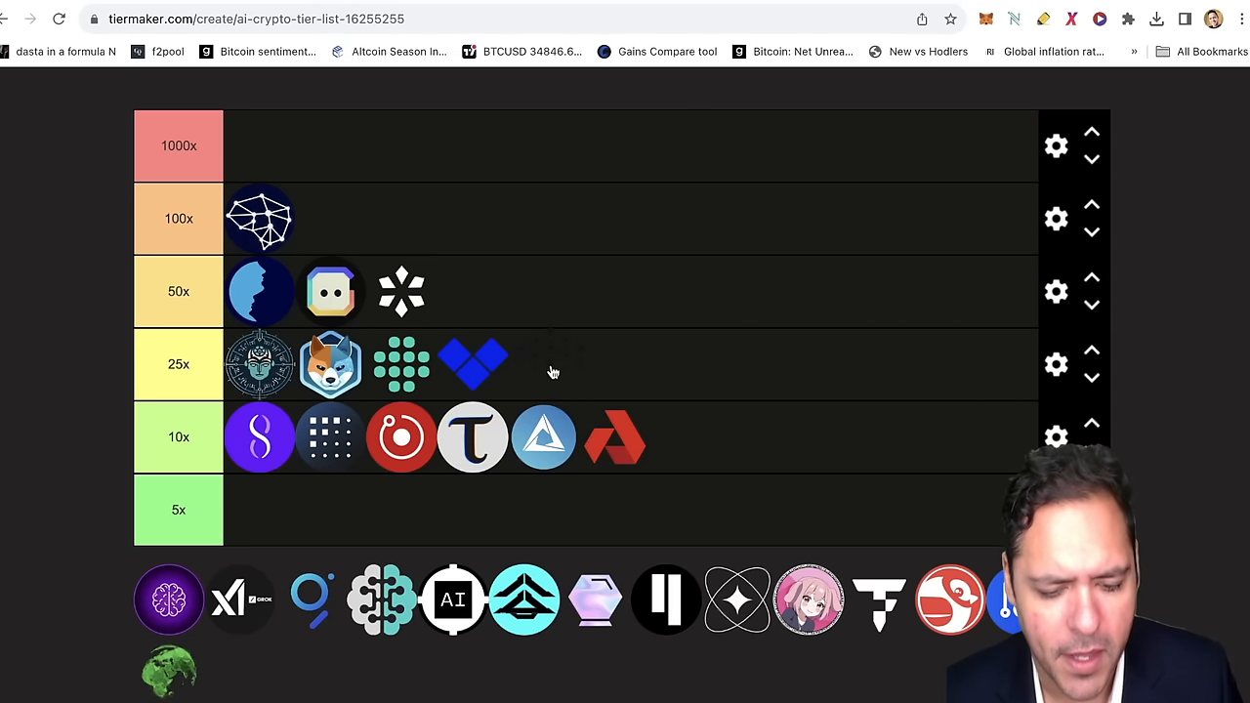
mouse_move(617, 381)
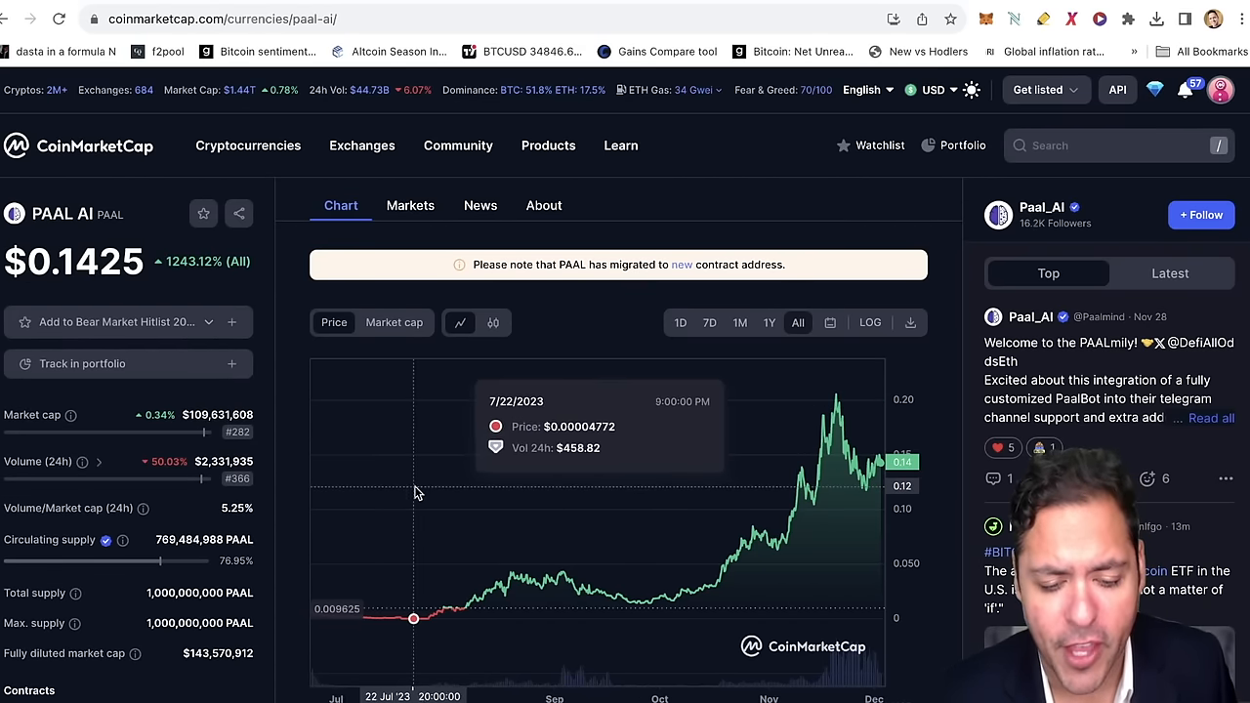
mouse_move(508, 477)
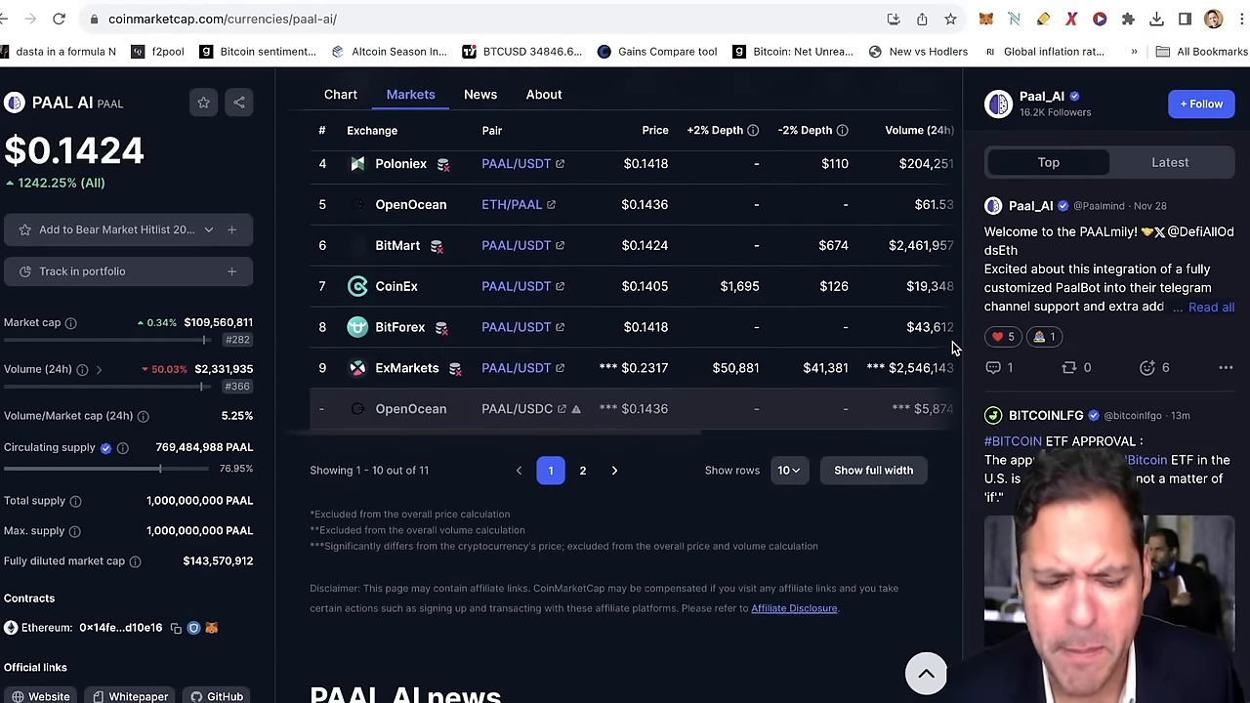
Highlight PAAL AI's About description of the AI chatbot token, then return to the chart.
left_click(481, 94)
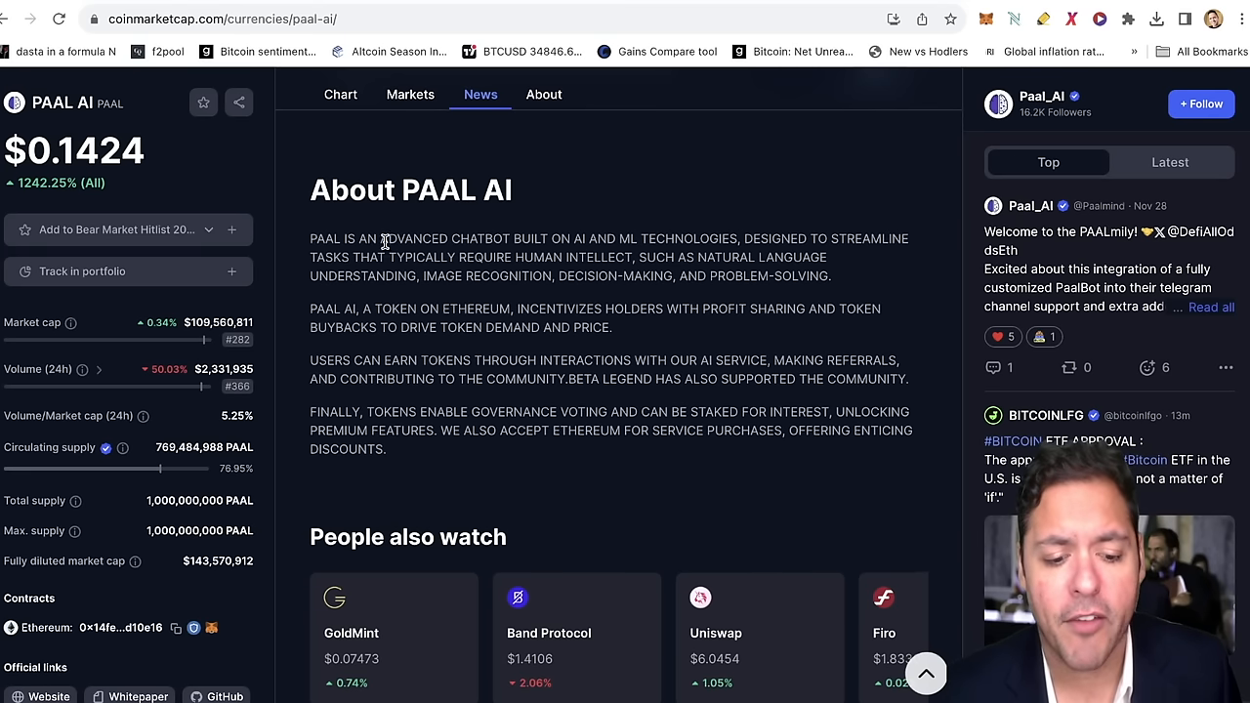
left_click_drag(379, 238, 594, 239)
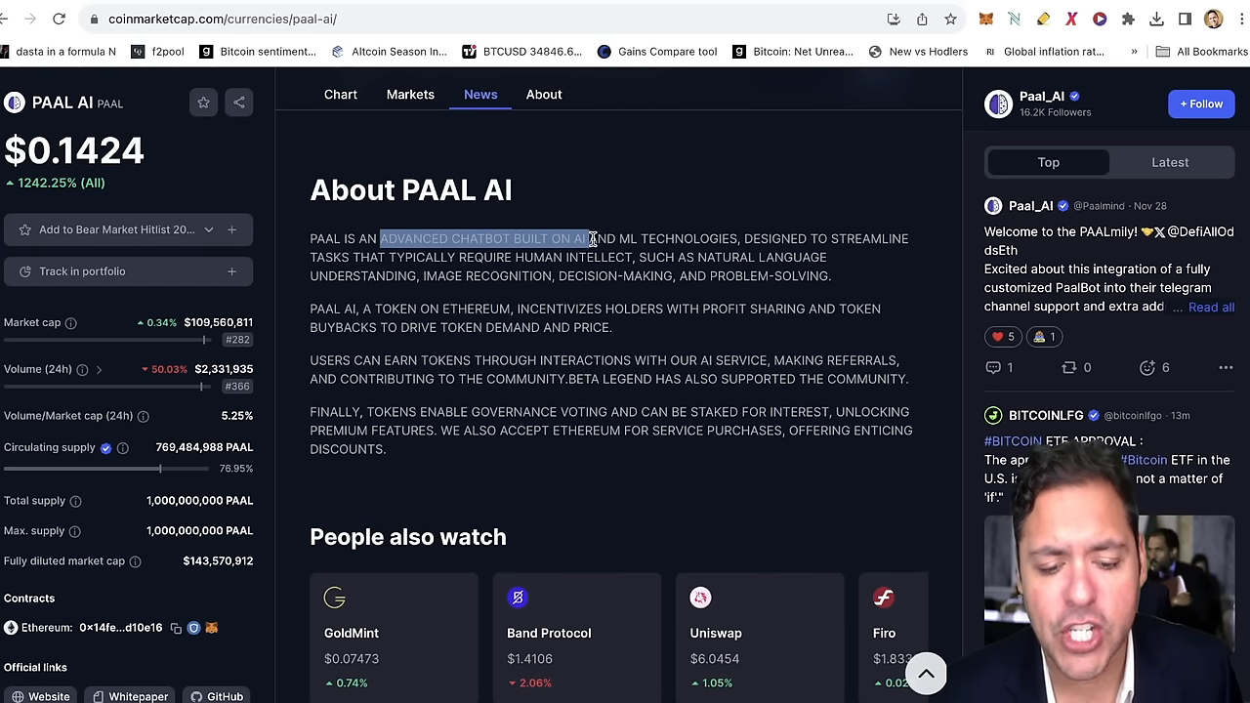
left_click_drag(594, 238, 679, 238)
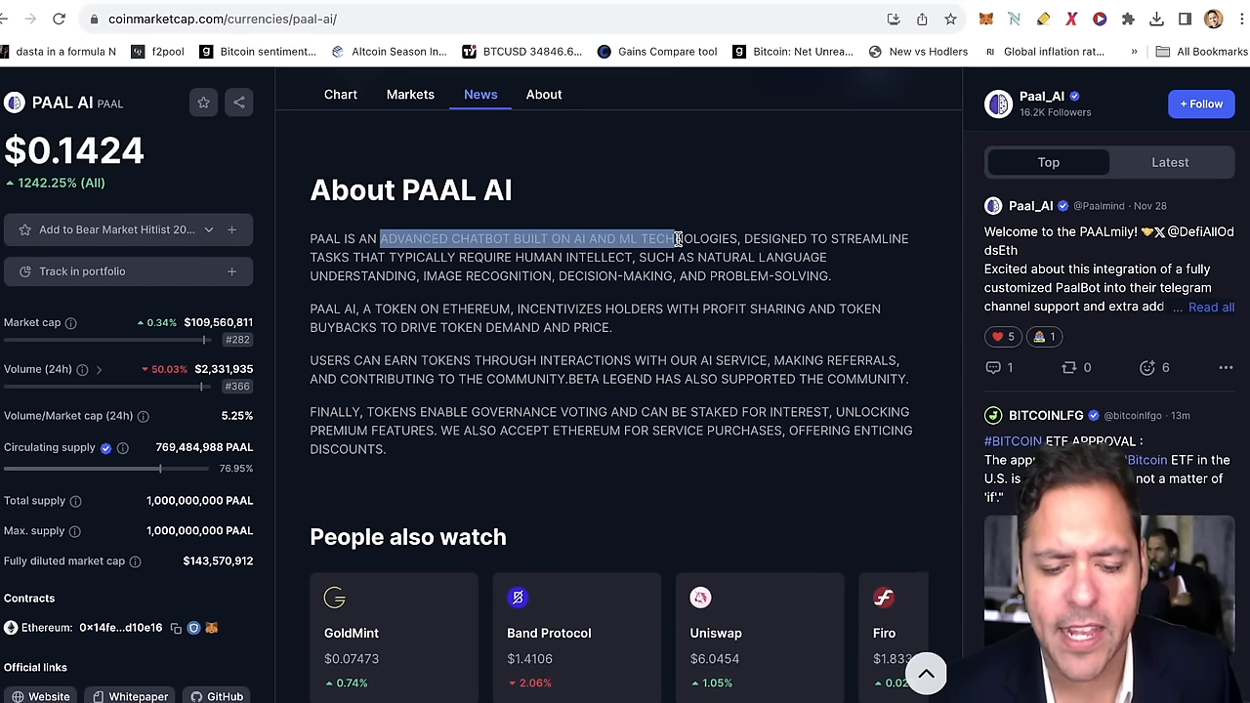
left_click_drag(680, 239, 504, 258)
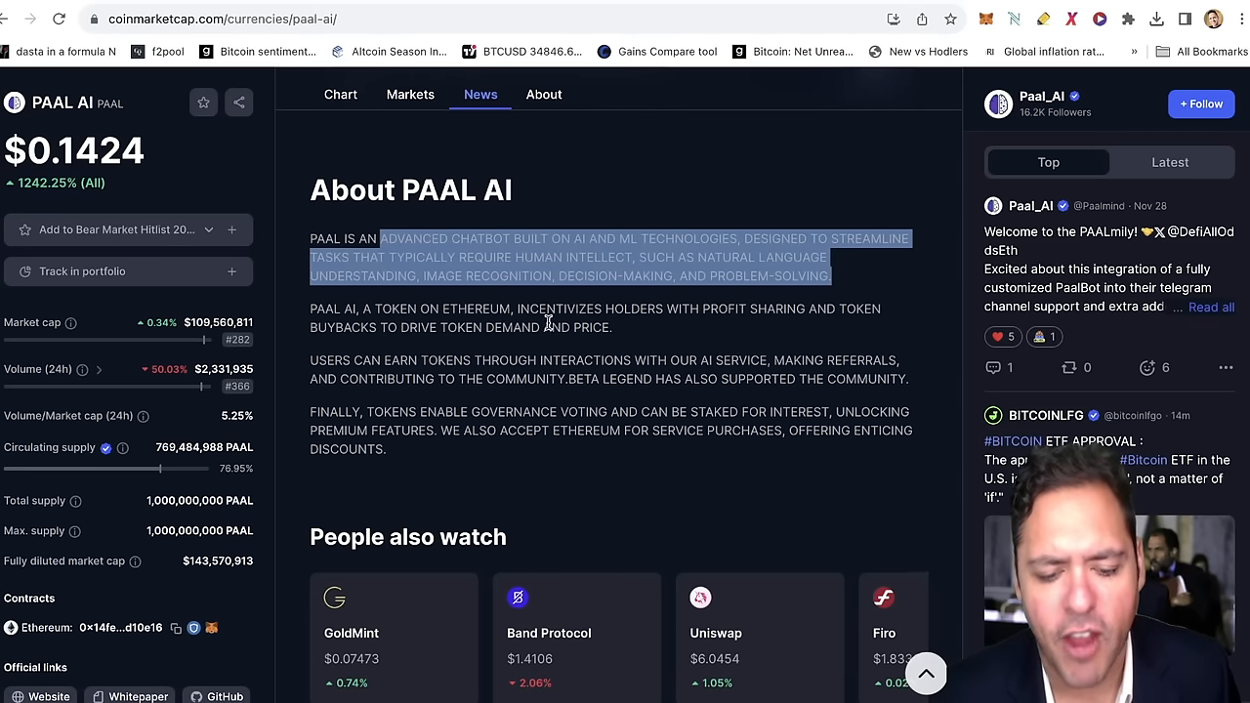
left_click(340, 93)
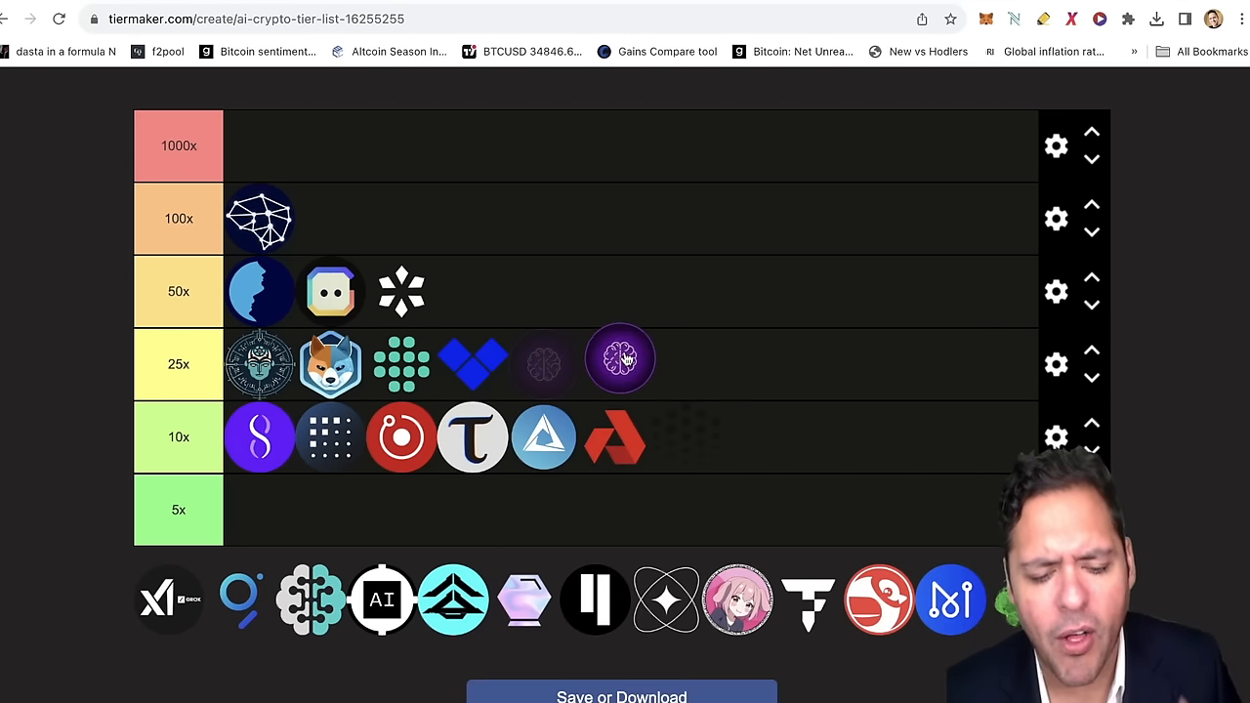
Move the dark dotted logo down into the 10x row.
left_click_drag(621, 360, 547, 363)
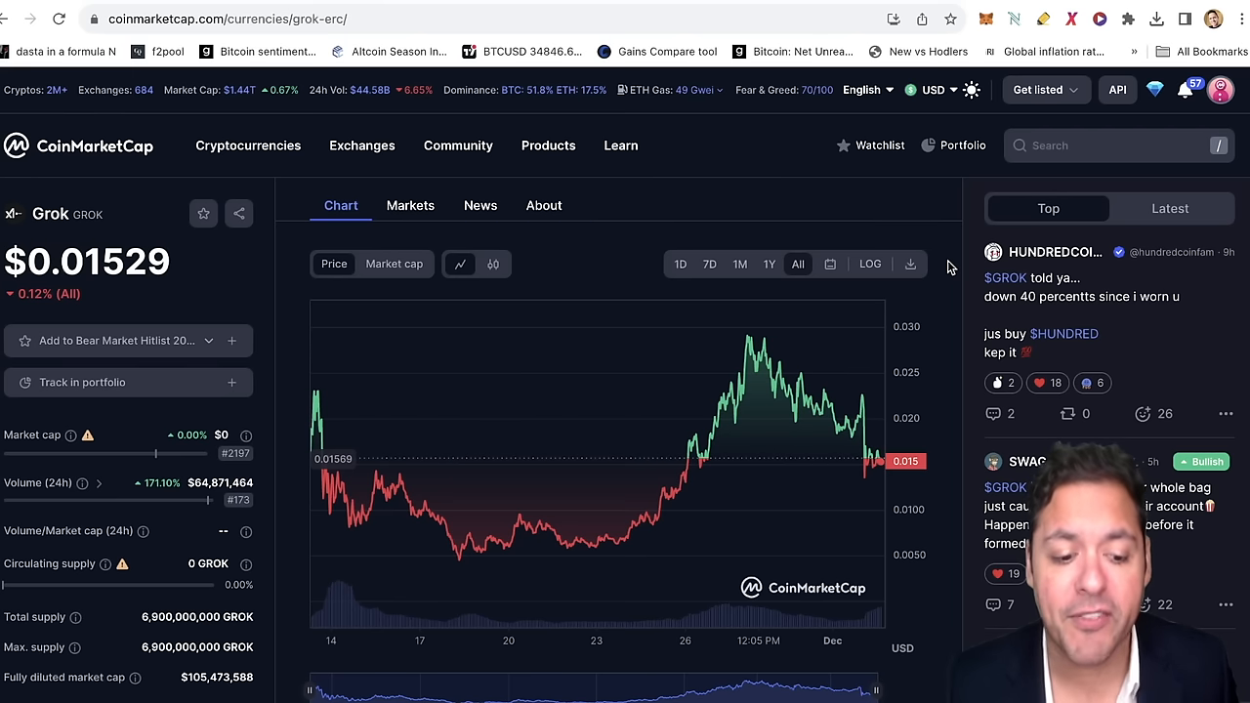
mouse_move(258, 410)
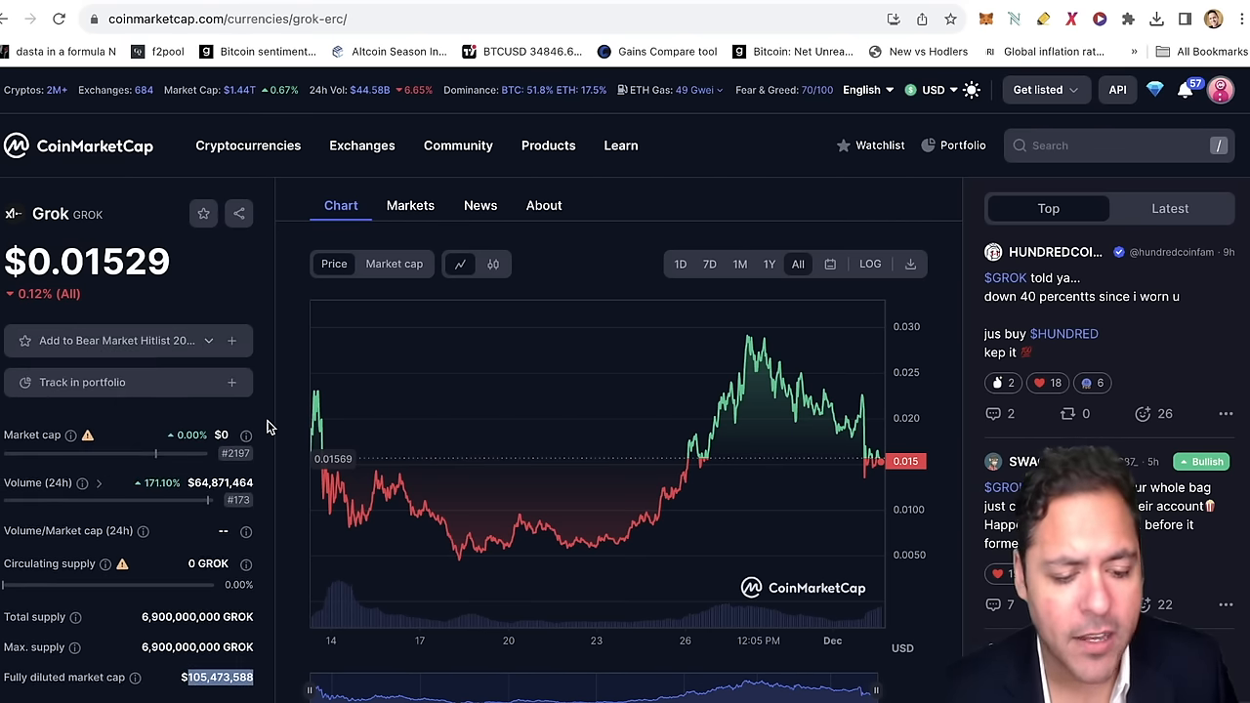
mouse_move(199, 594)
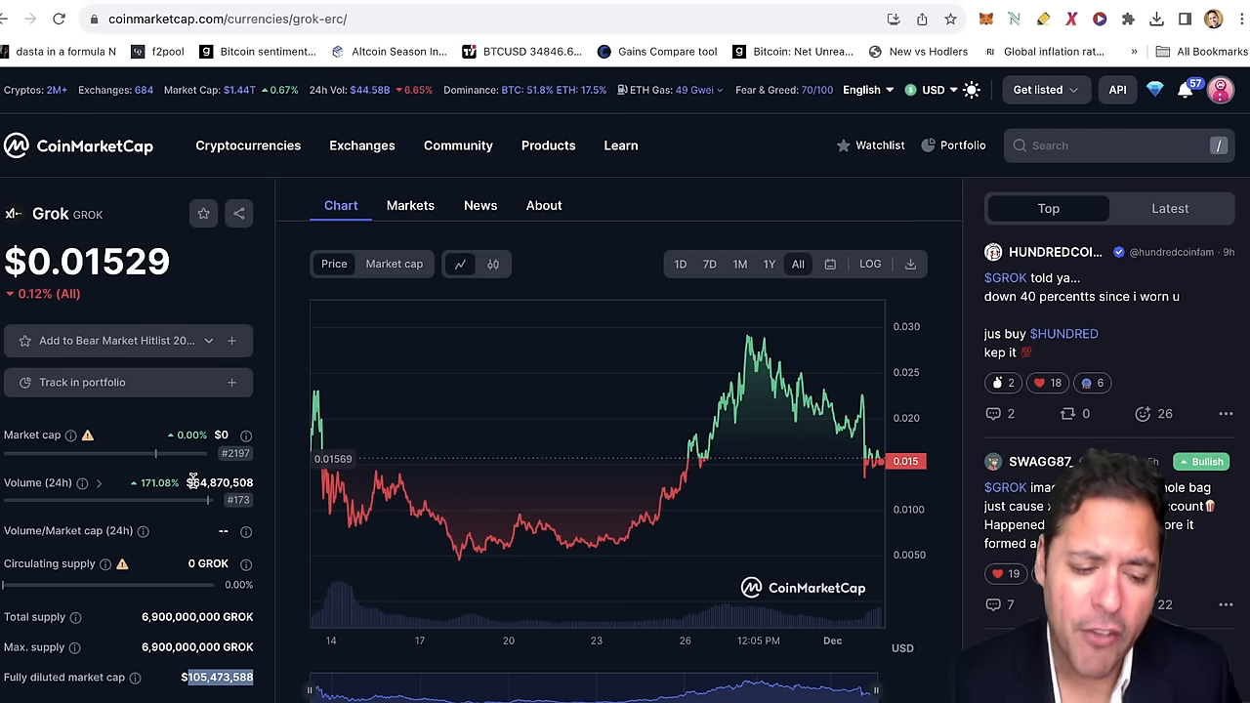
mouse_move(336, 546)
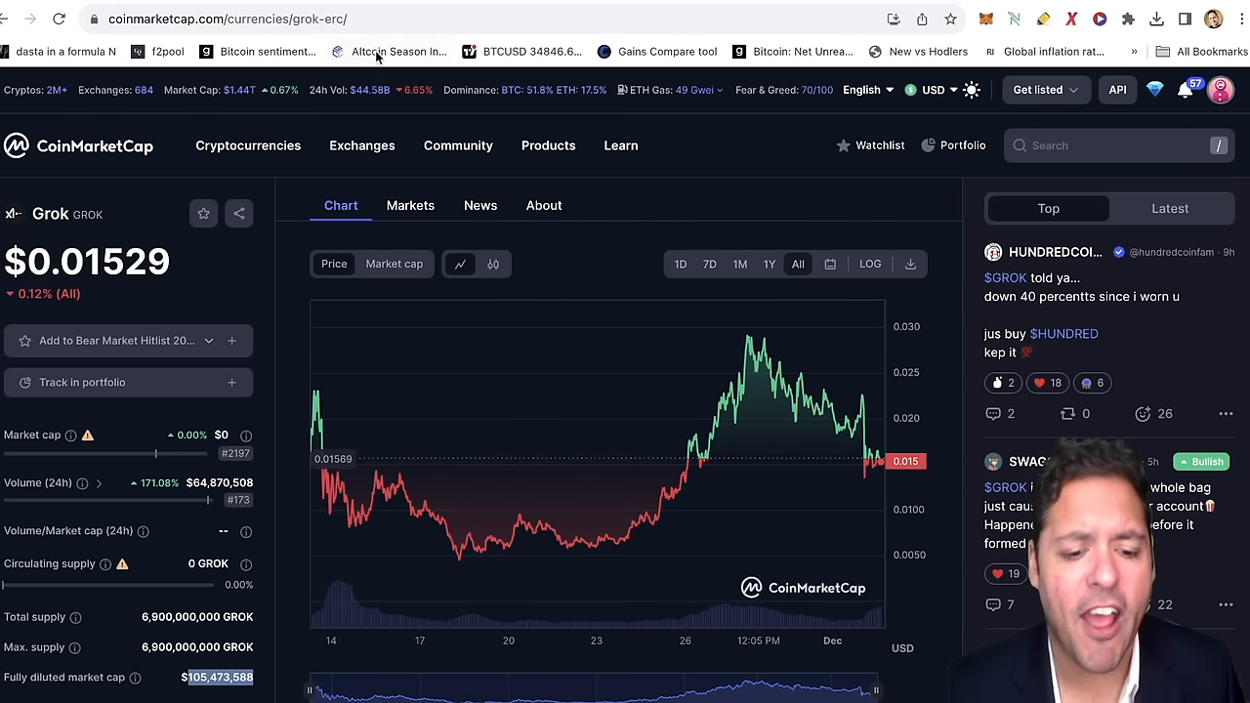
mouse_move(410, 9)
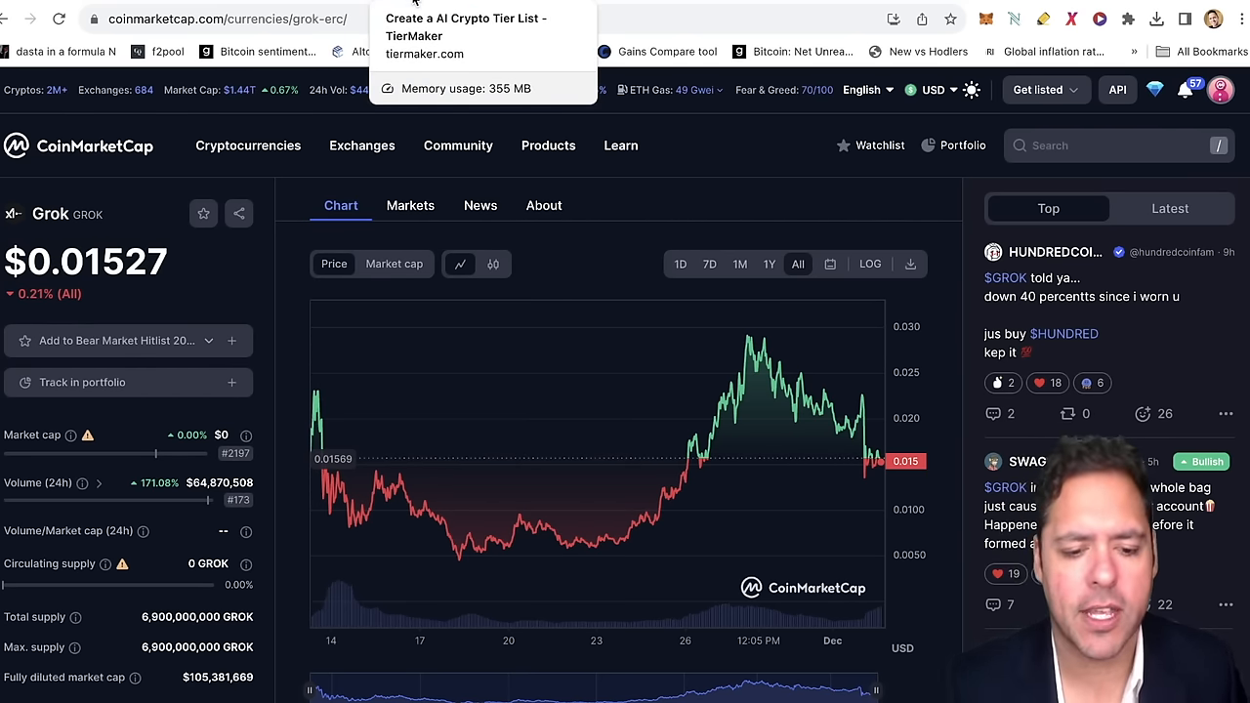
Return to the tier list and drag the next pool logo up into the tiers.
left_click(465, 28)
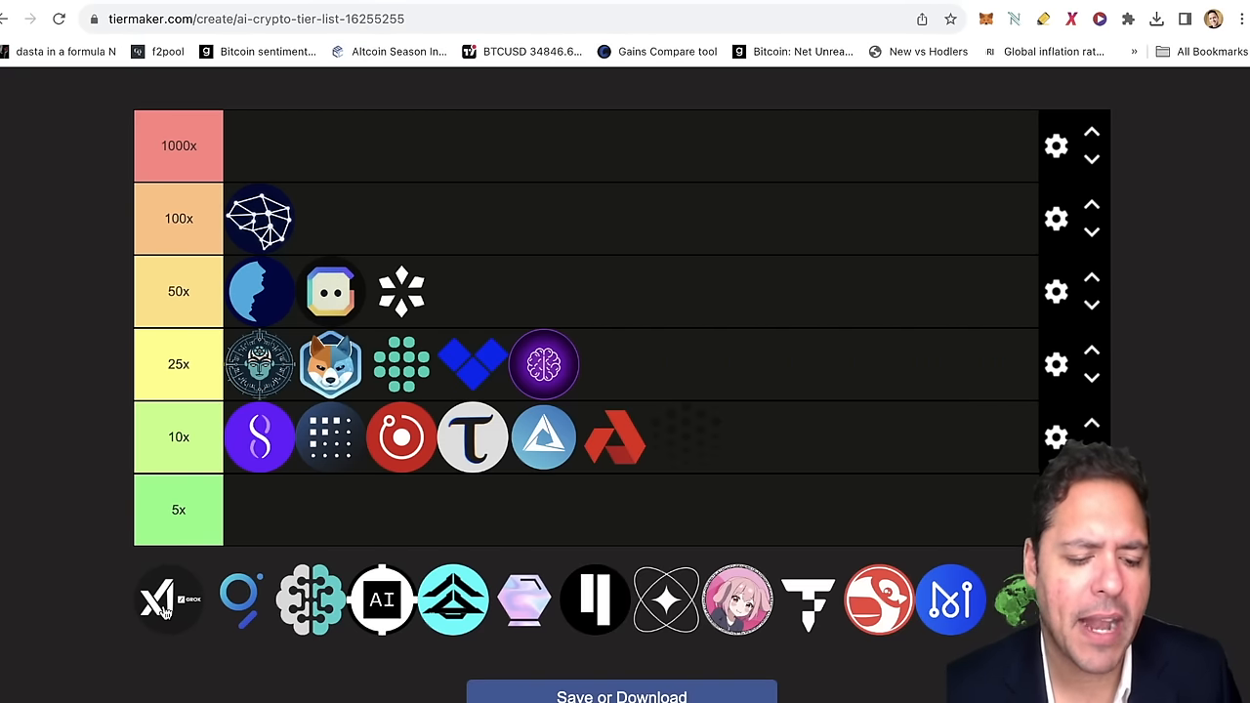
mouse_move(289, 282)
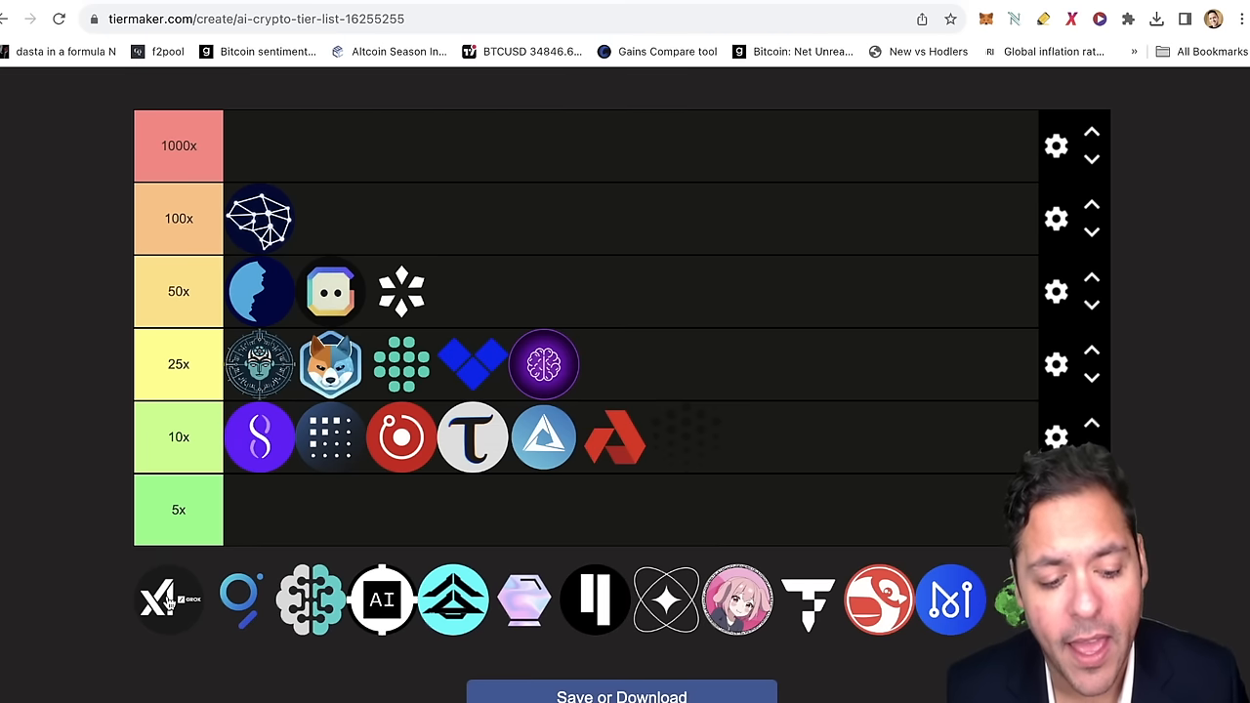
left_click_drag(168, 600, 622, 363)
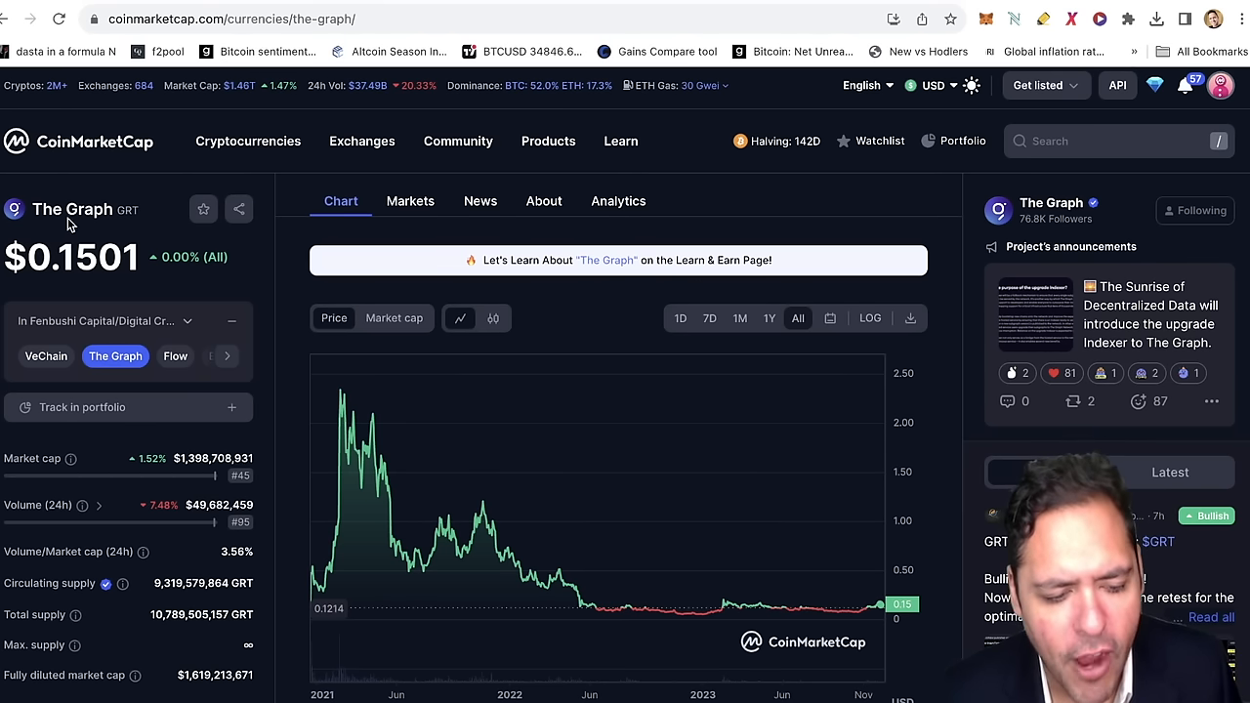
Select The Graph's coin name on its CoinMarketCap page.
double_click(70, 209)
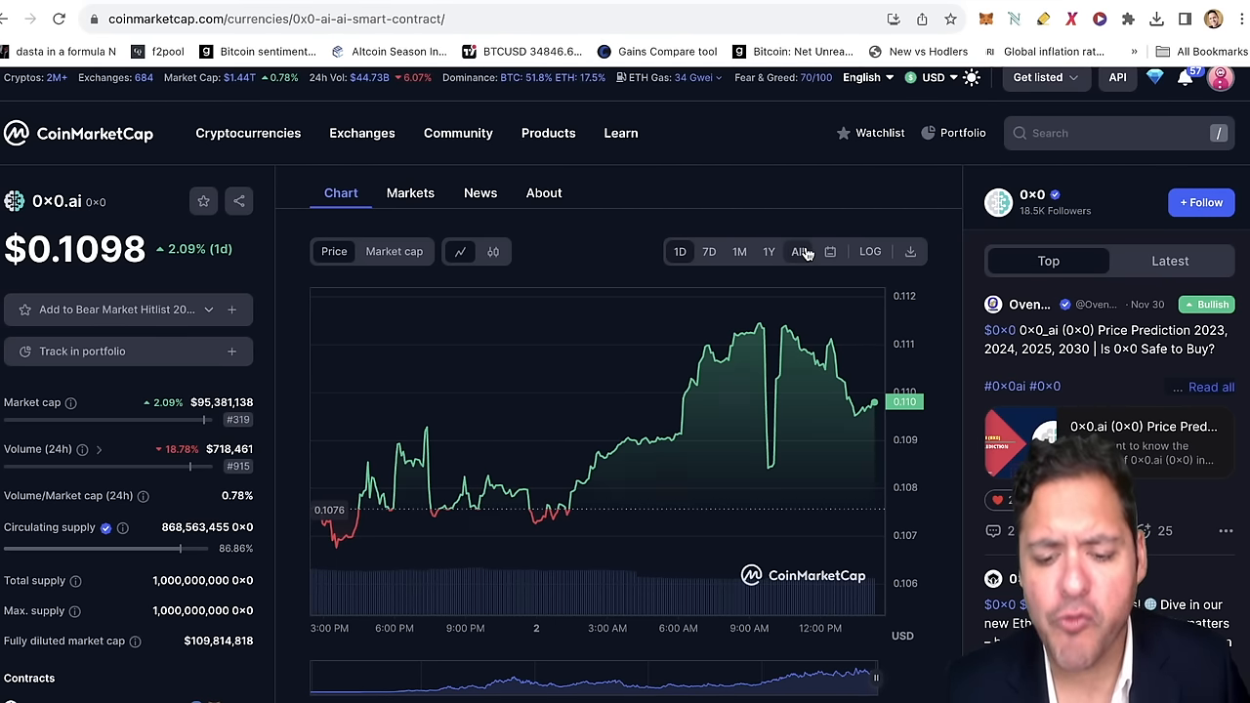
Show 0x0.ai's all-time chart, read its About section, then return to the chart.
left_click(797, 250)
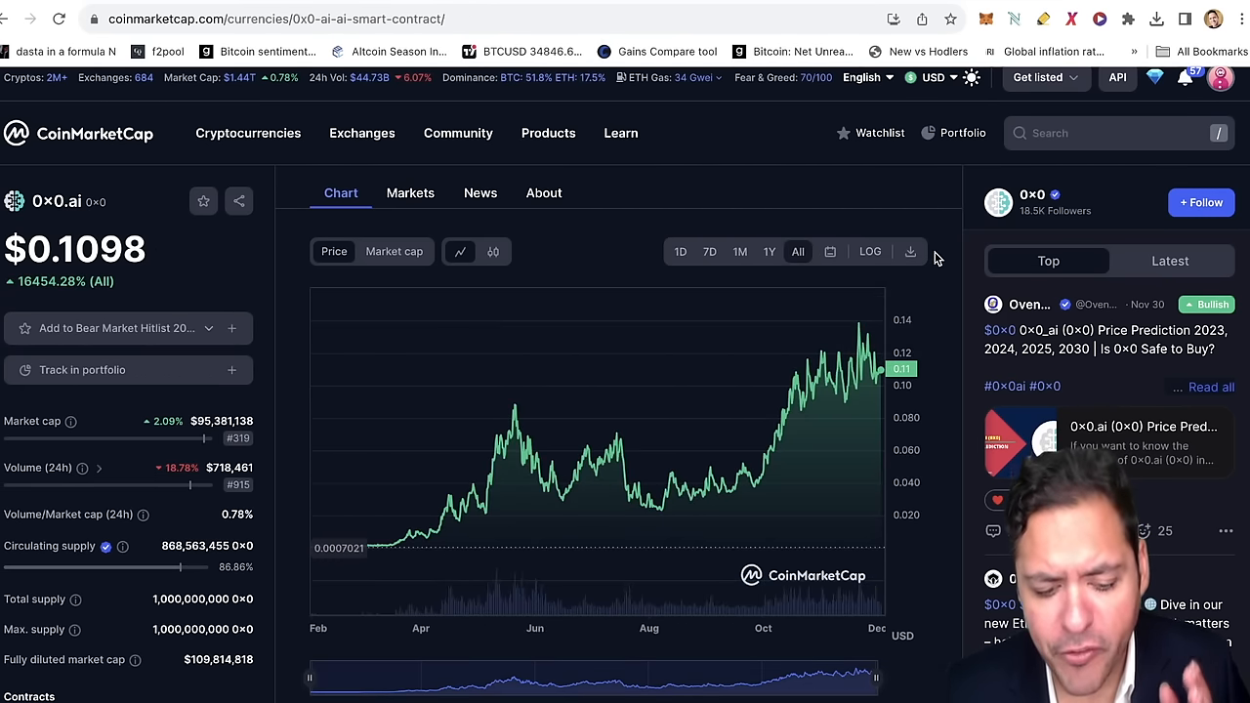
left_click(481, 193)
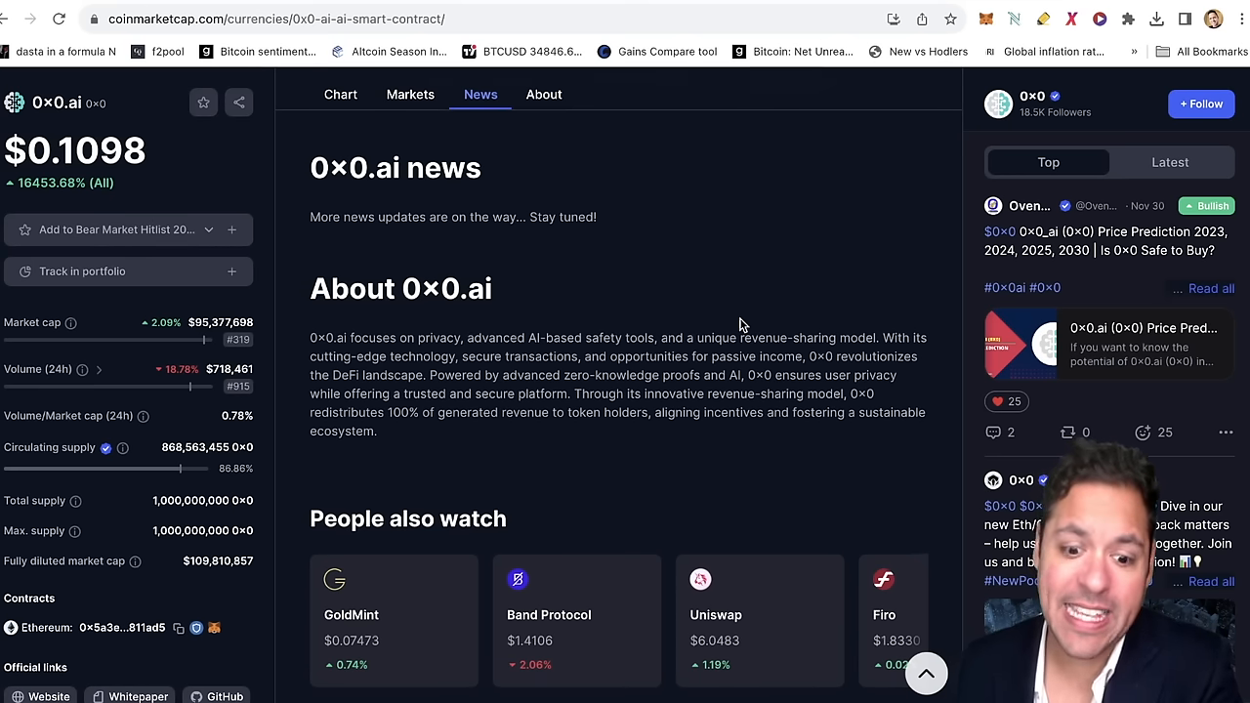
left_click(340, 94)
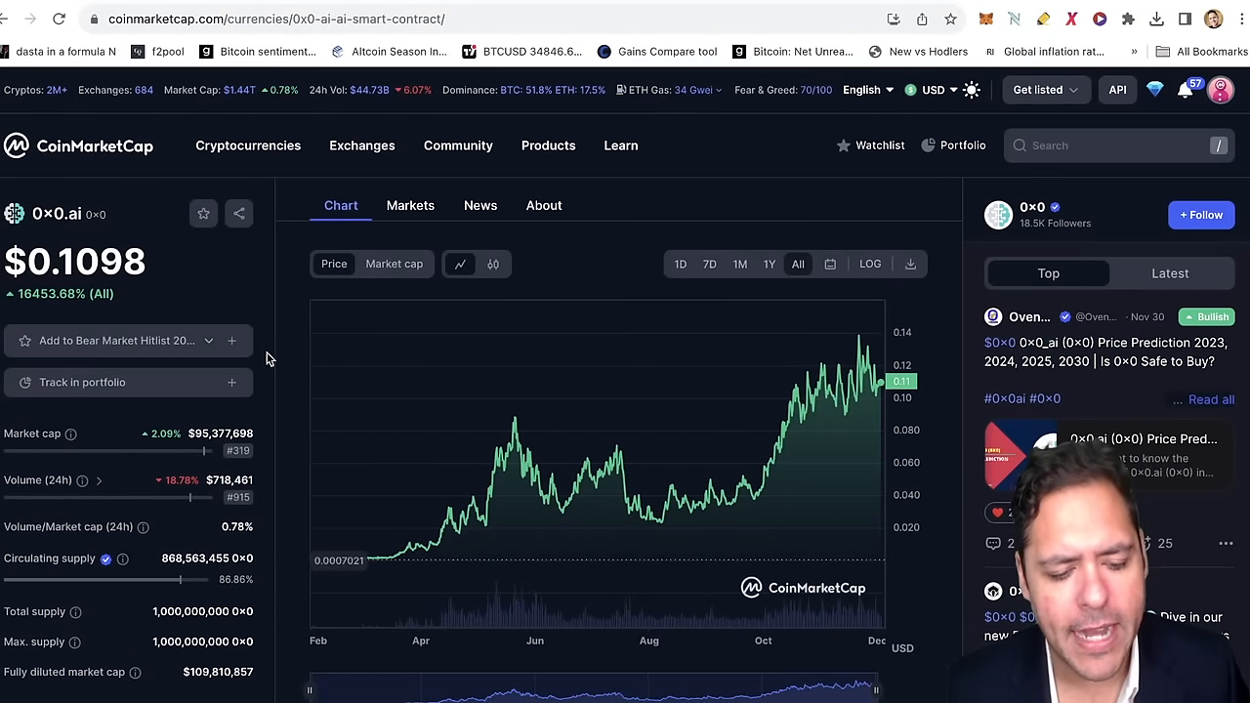
mouse_move(215, 476)
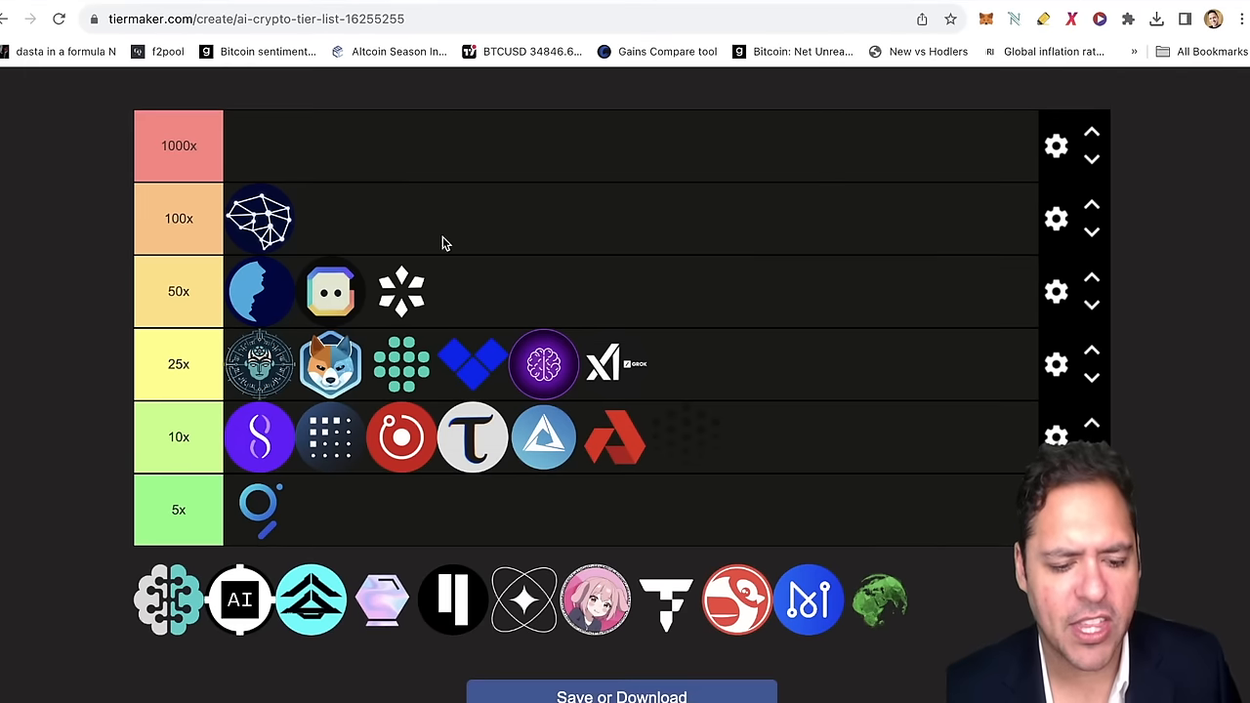
mouse_move(1169, 265)
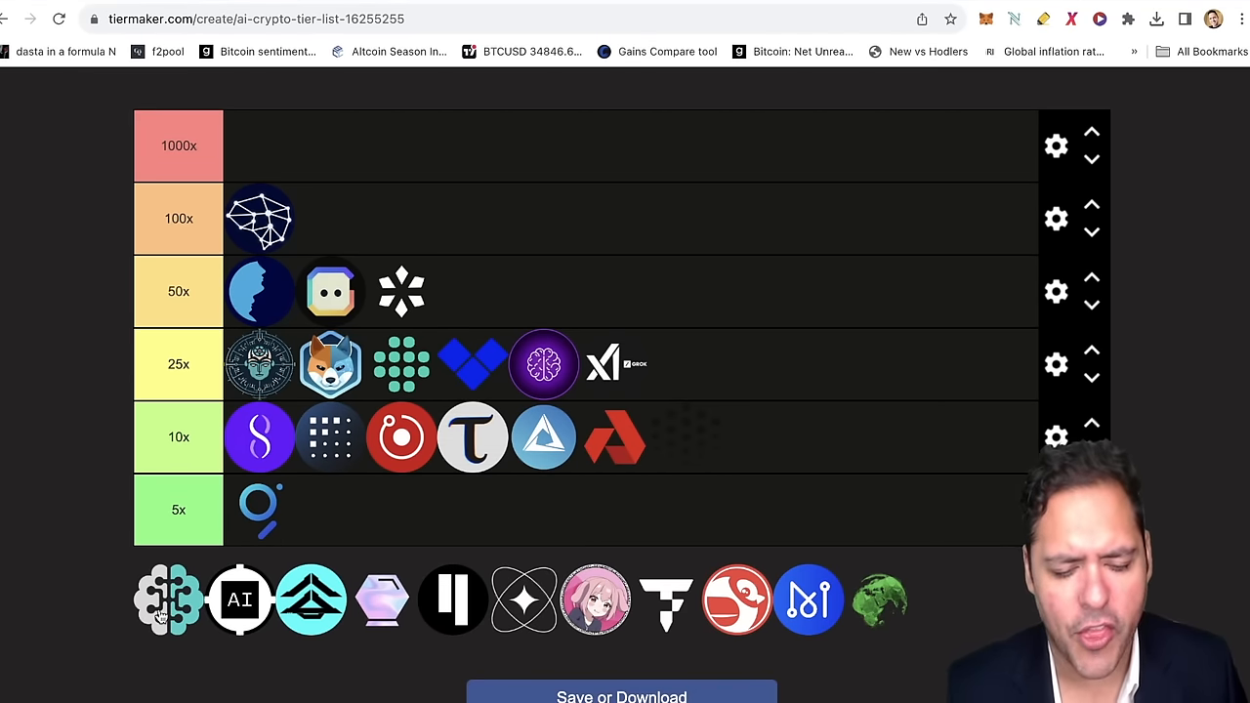
left_click_drag(167, 600, 704, 437)
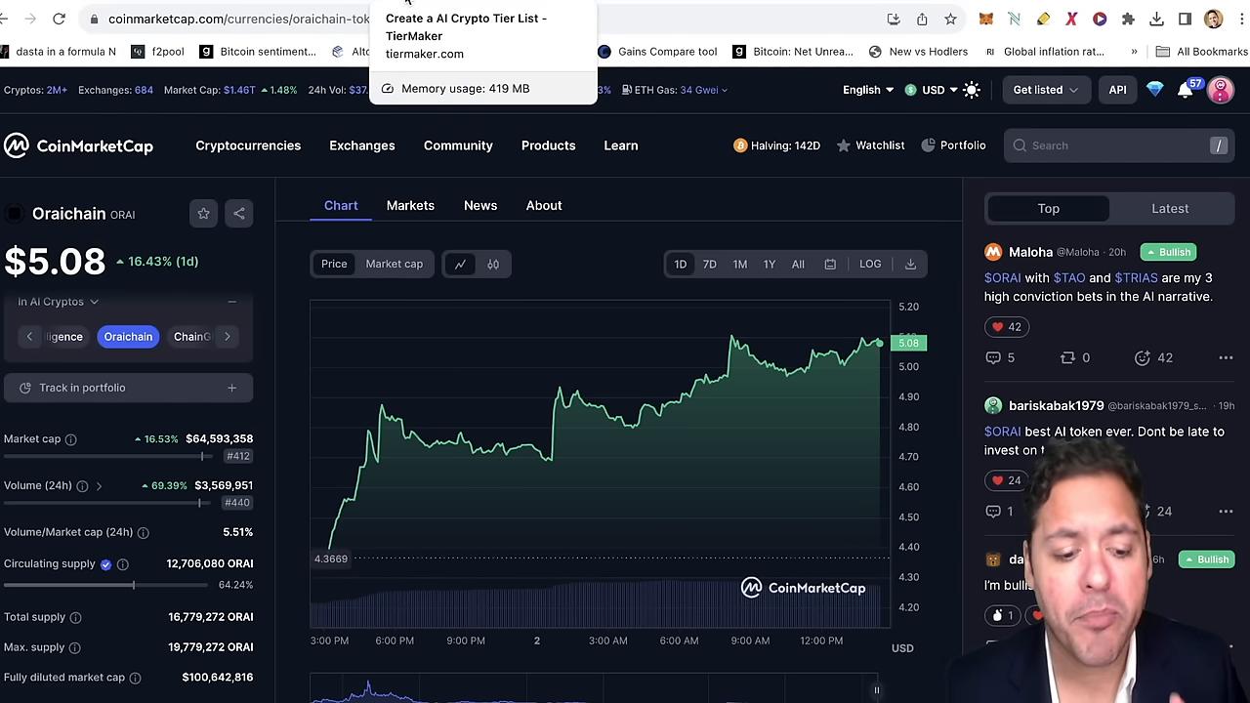
Switch Oraichain's price chart to the All time range.
left_click(797, 264)
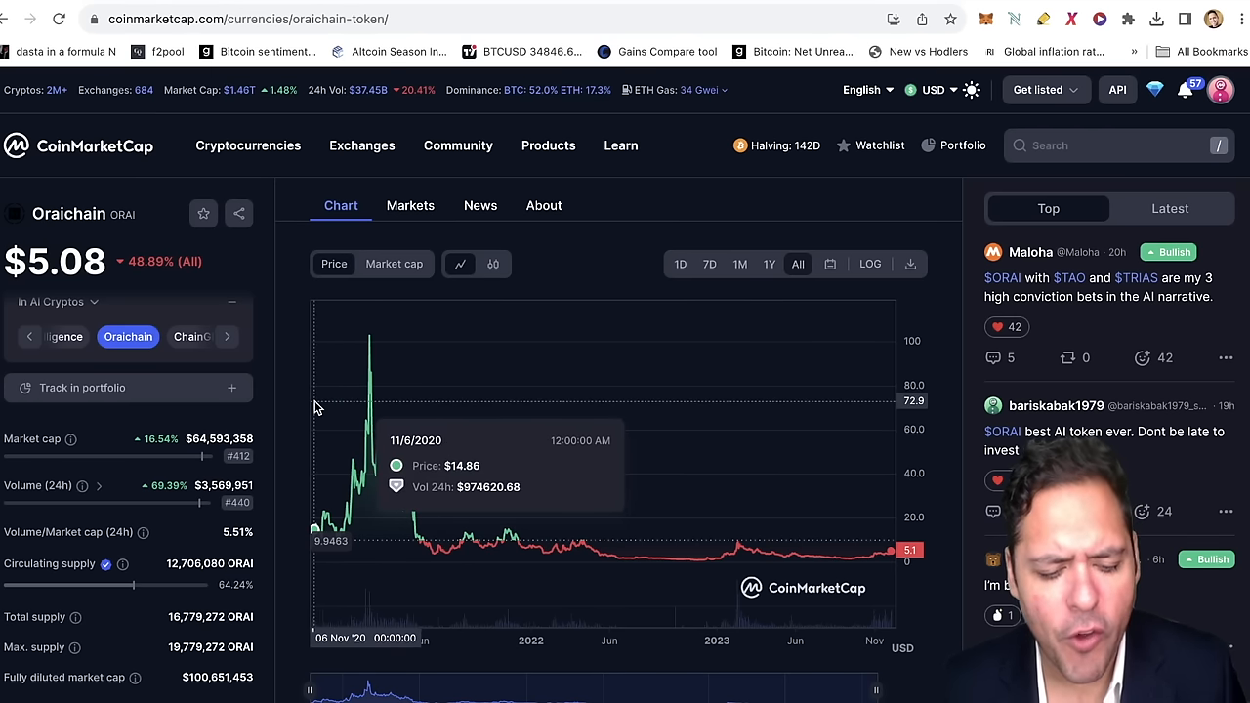
mouse_move(332, 404)
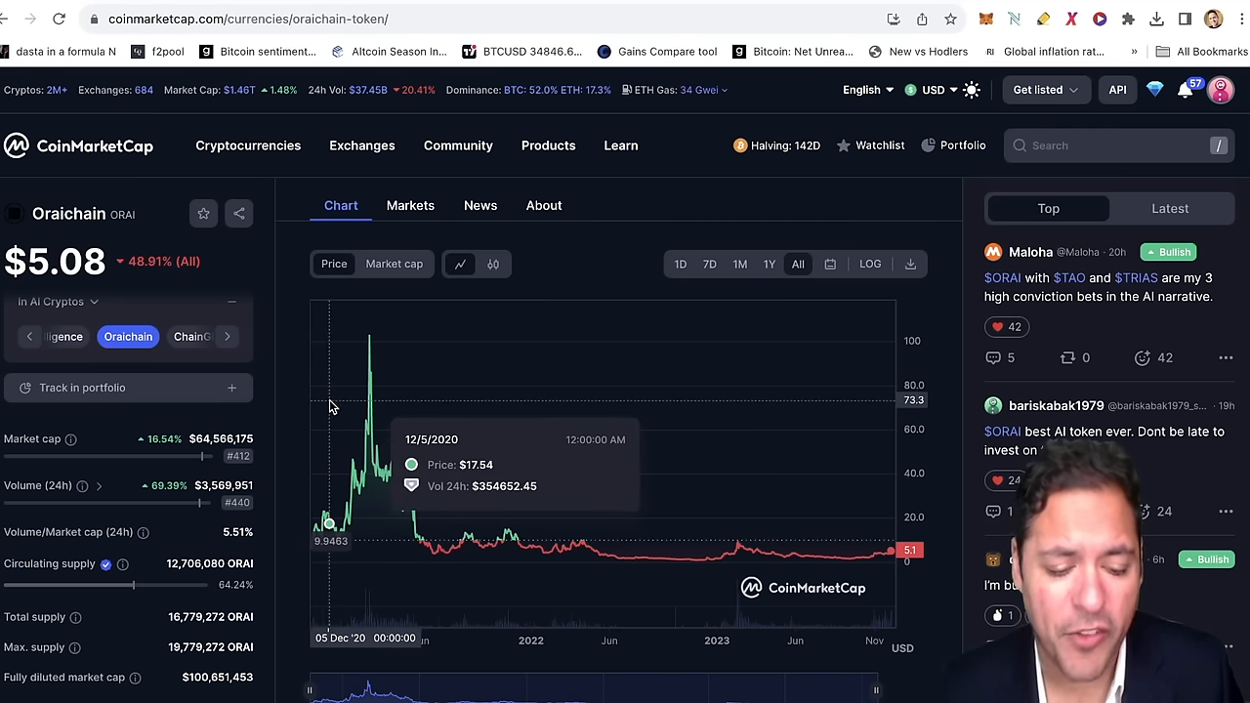
mouse_move(369, 391)
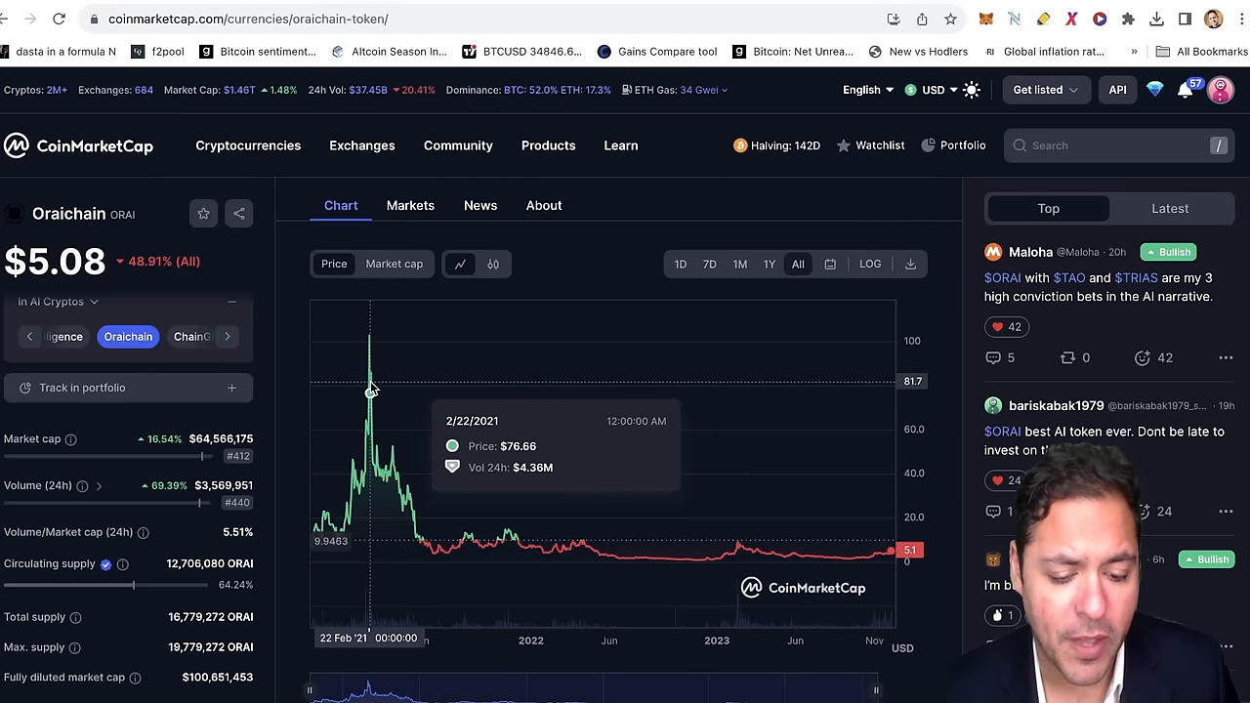
mouse_move(283, 348)
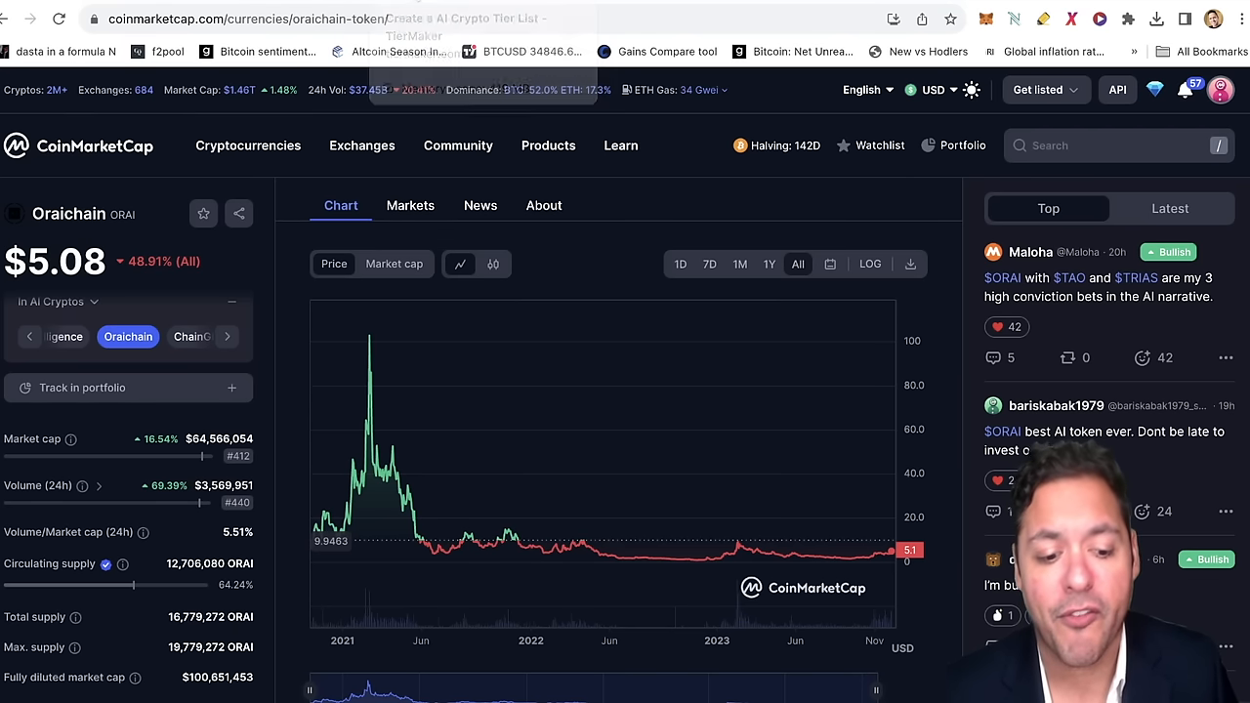
mouse_move(369, 336)
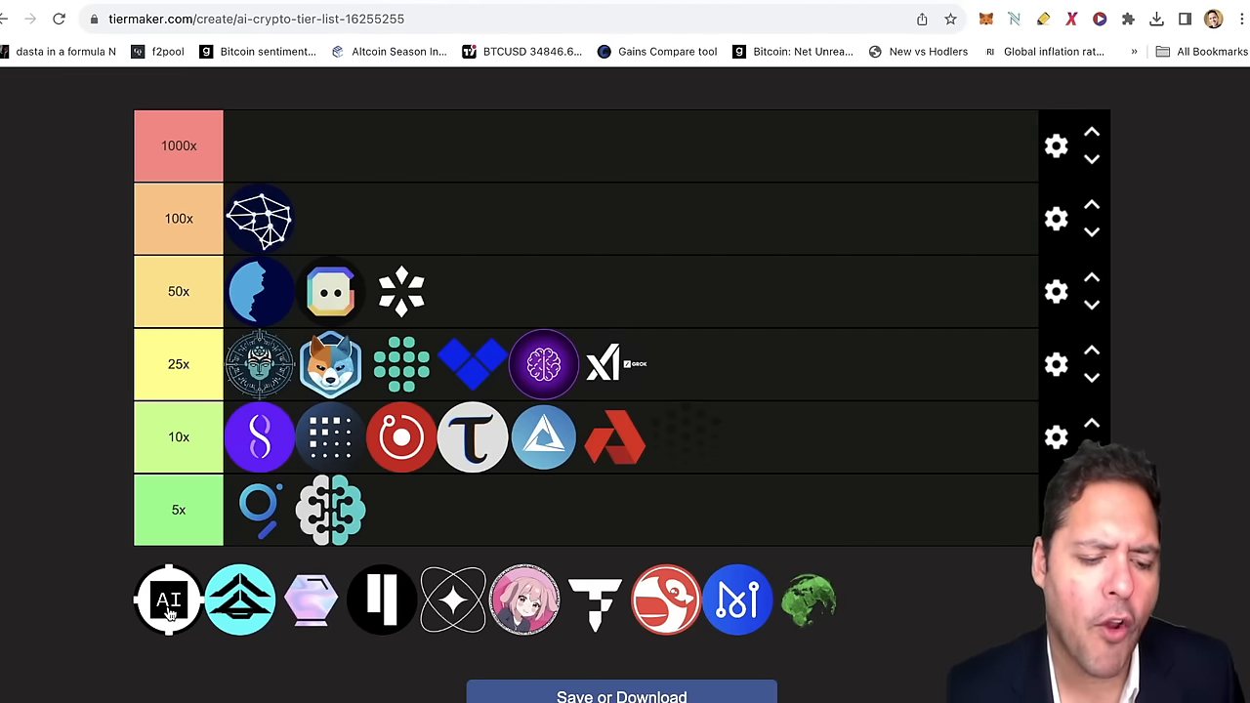
Drag the AI logo up, try it near 50x, and settle it in the 25x row.
left_click_drag(168, 600, 699, 361)
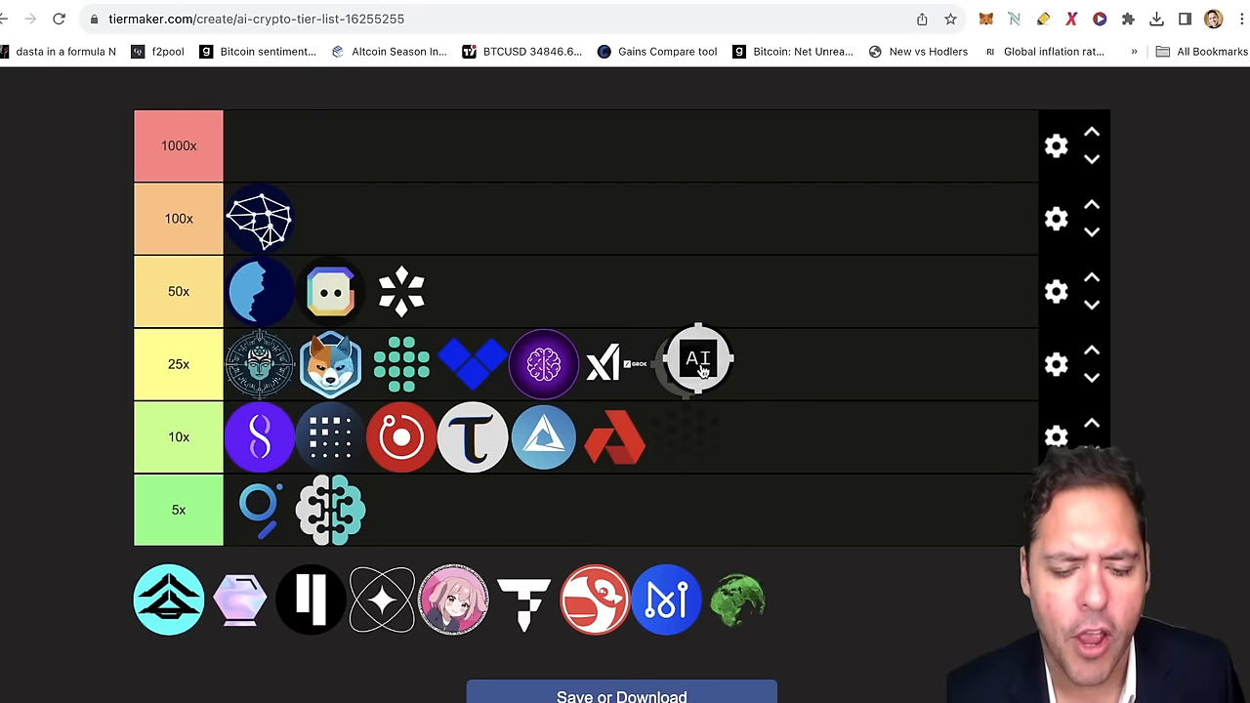
left_click_drag(700, 362, 606, 312)
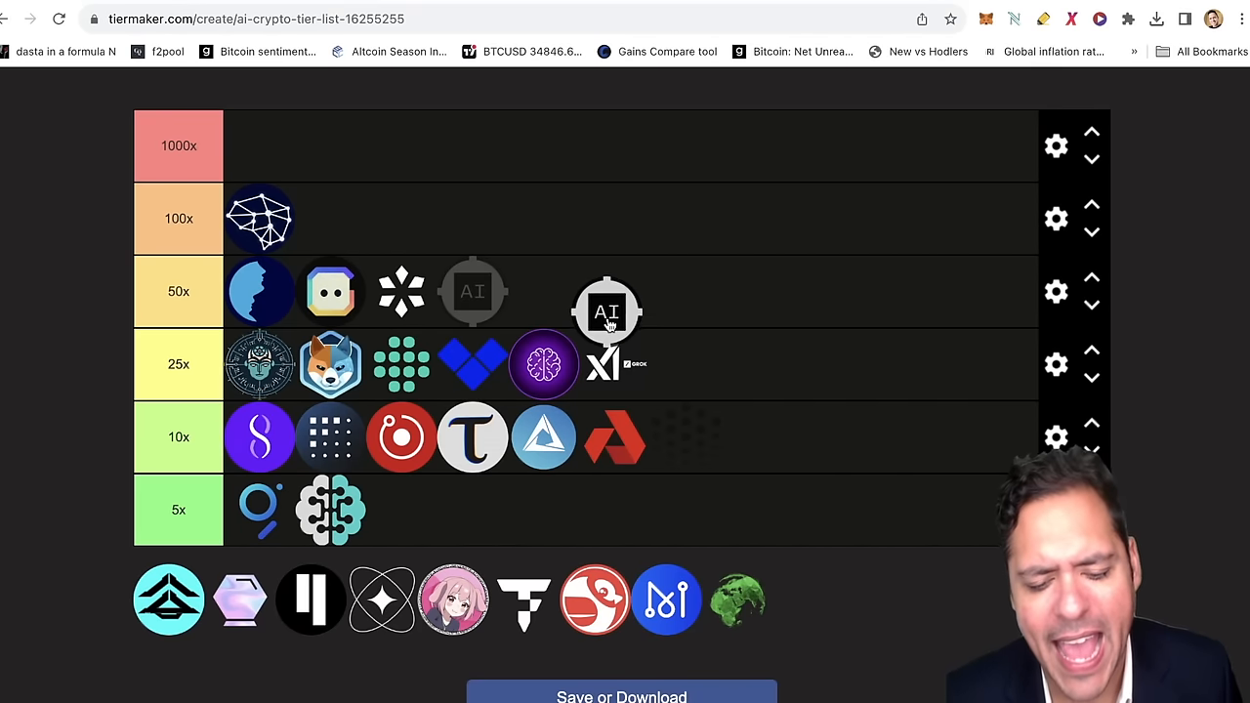
left_click_drag(610, 313, 688, 365)
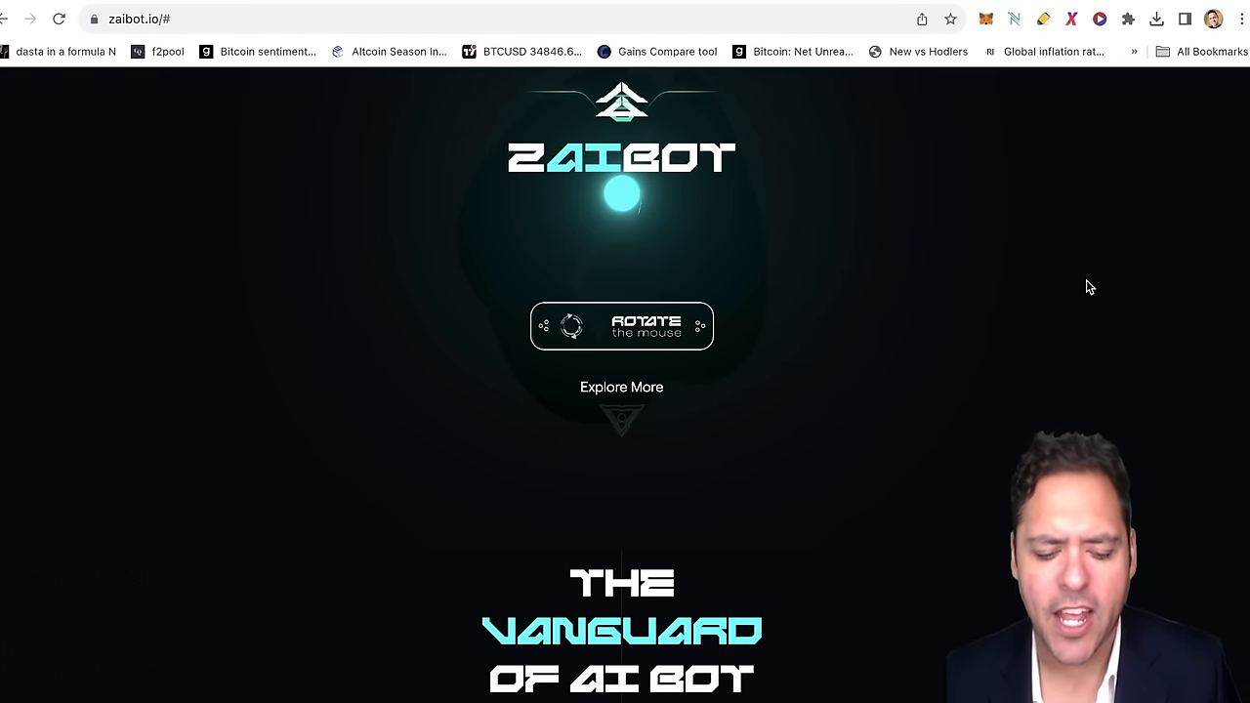
Scroll through Zaibot's 'Vanguard of AI Bot' intro and its revenue sharing, token tracking, trending boost and referral cards.
scroll("down", 3)
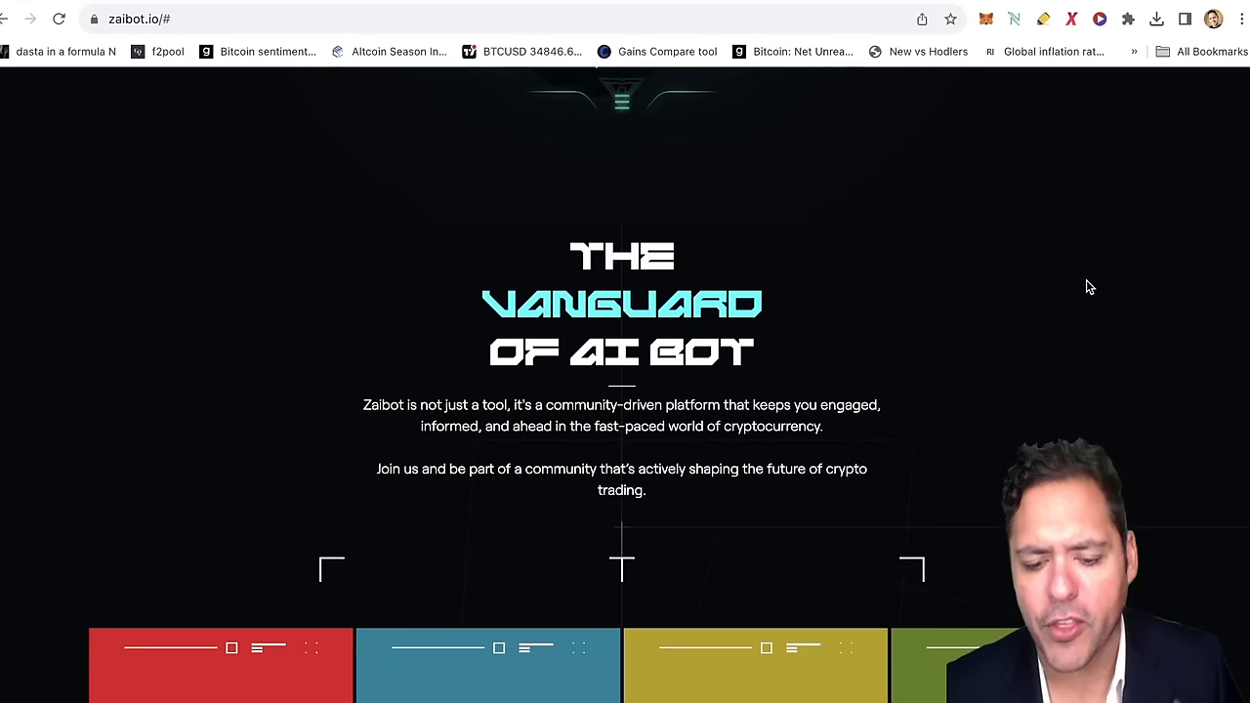
scroll("down", 3)
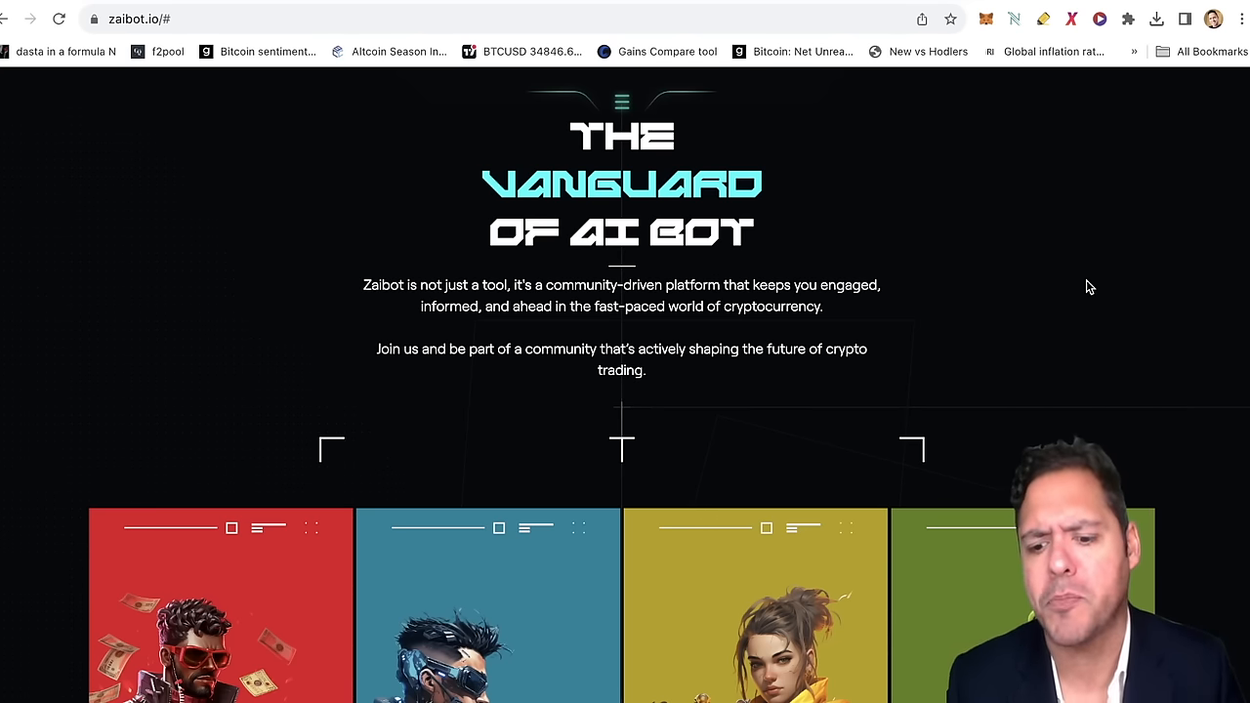
scroll("down", 3)
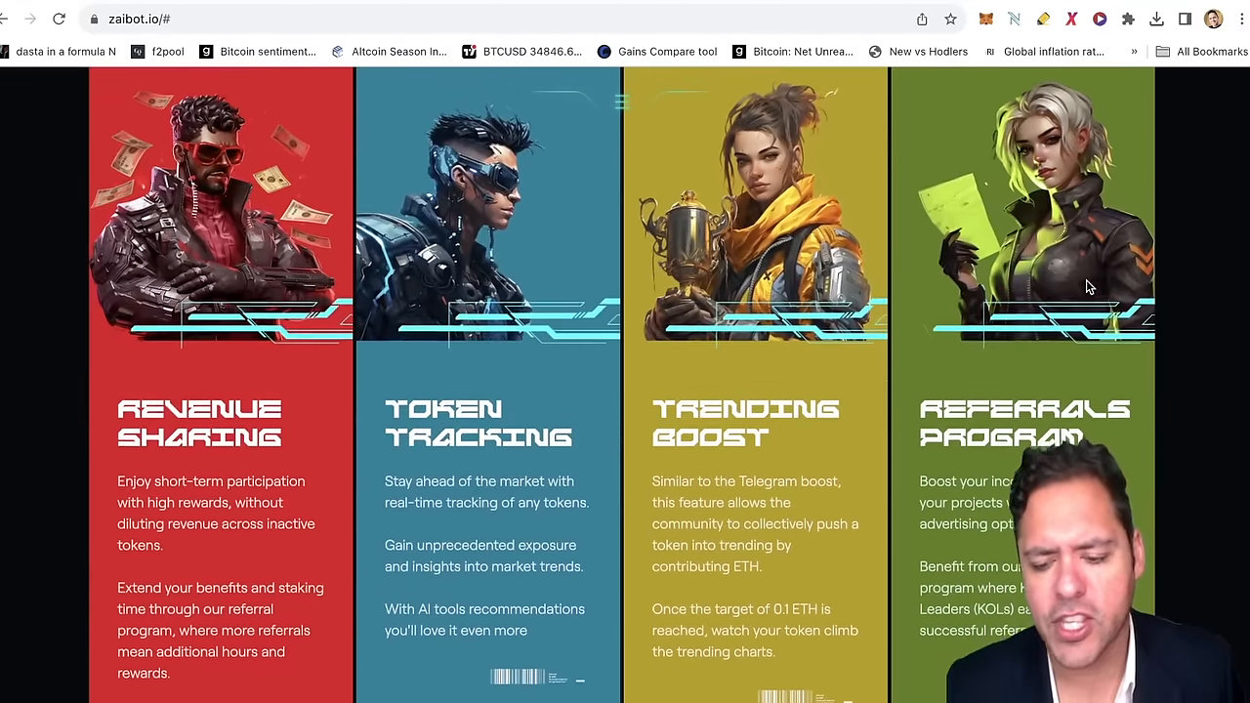
scroll("down", 3)
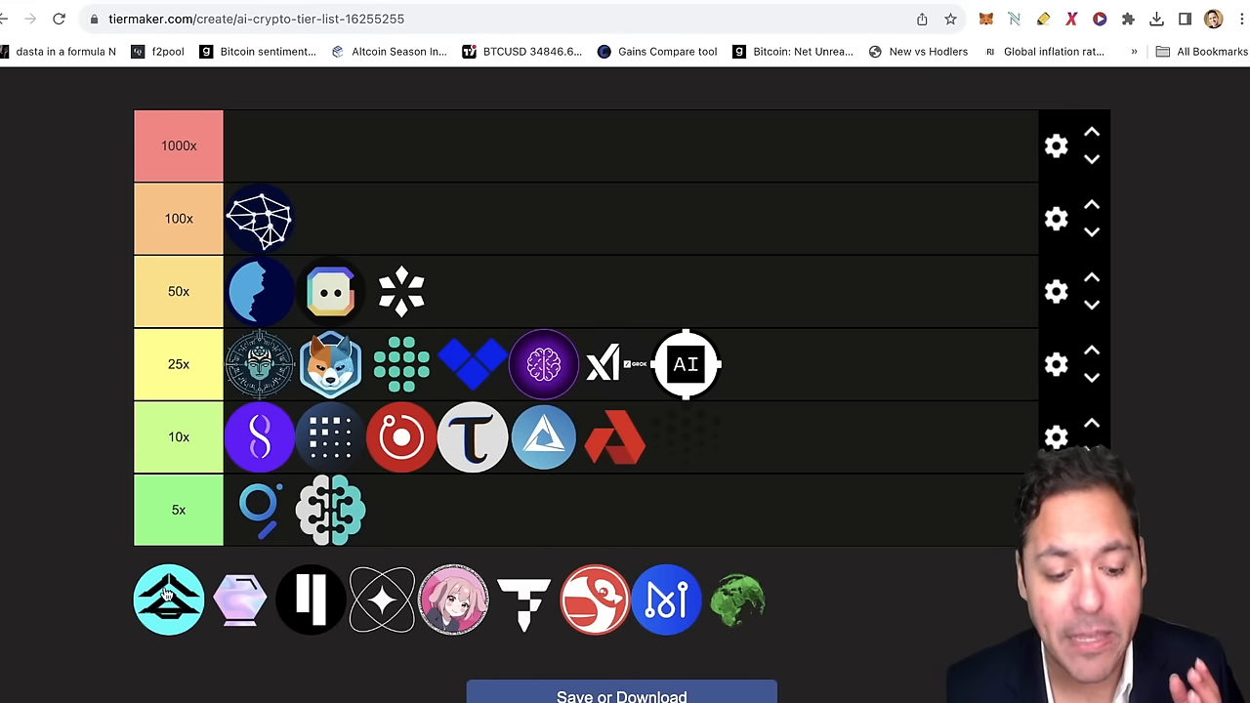
mouse_move(160, 616)
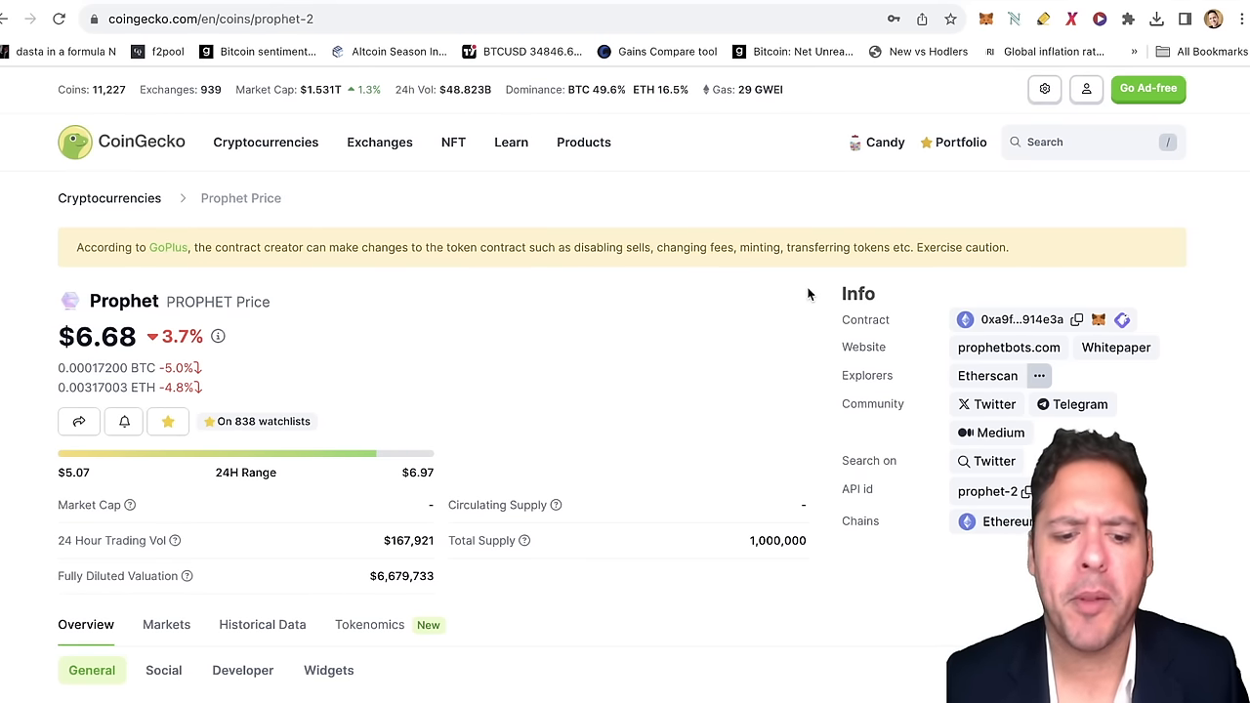
Review Prophet's price, supply and valuation on CoinGecko and select the coin name.
scroll("down", 3)
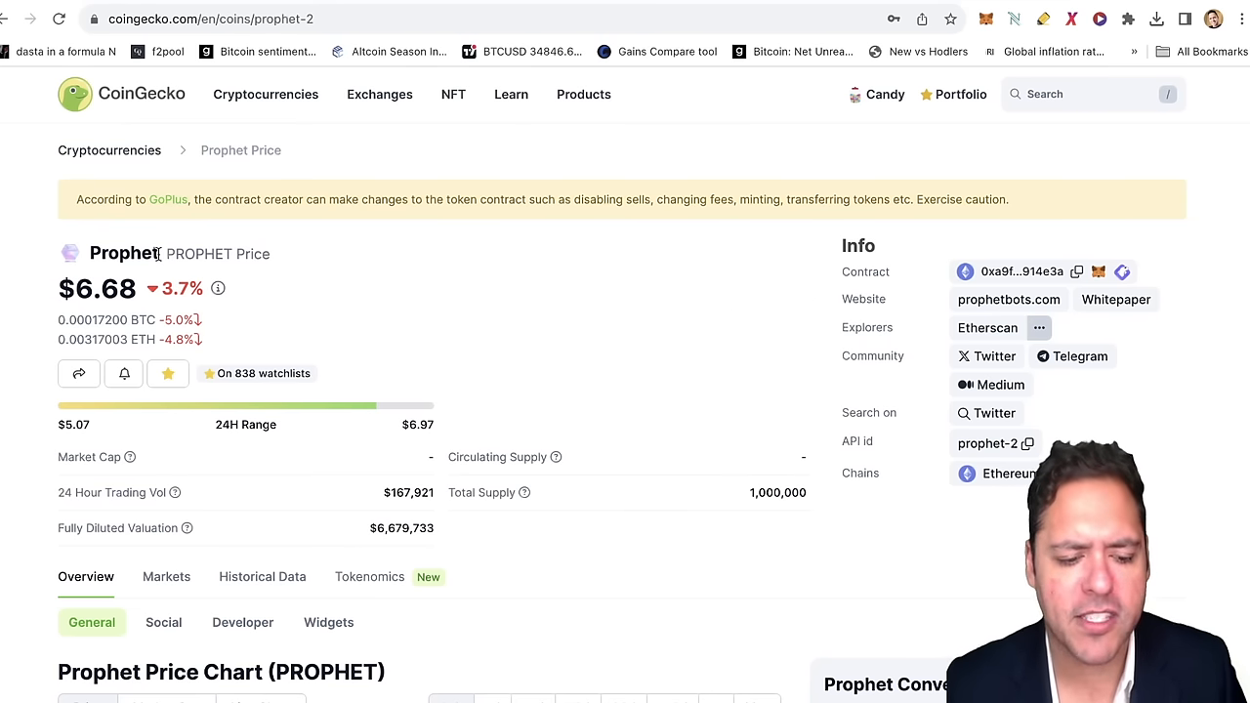
double_click(123, 254)
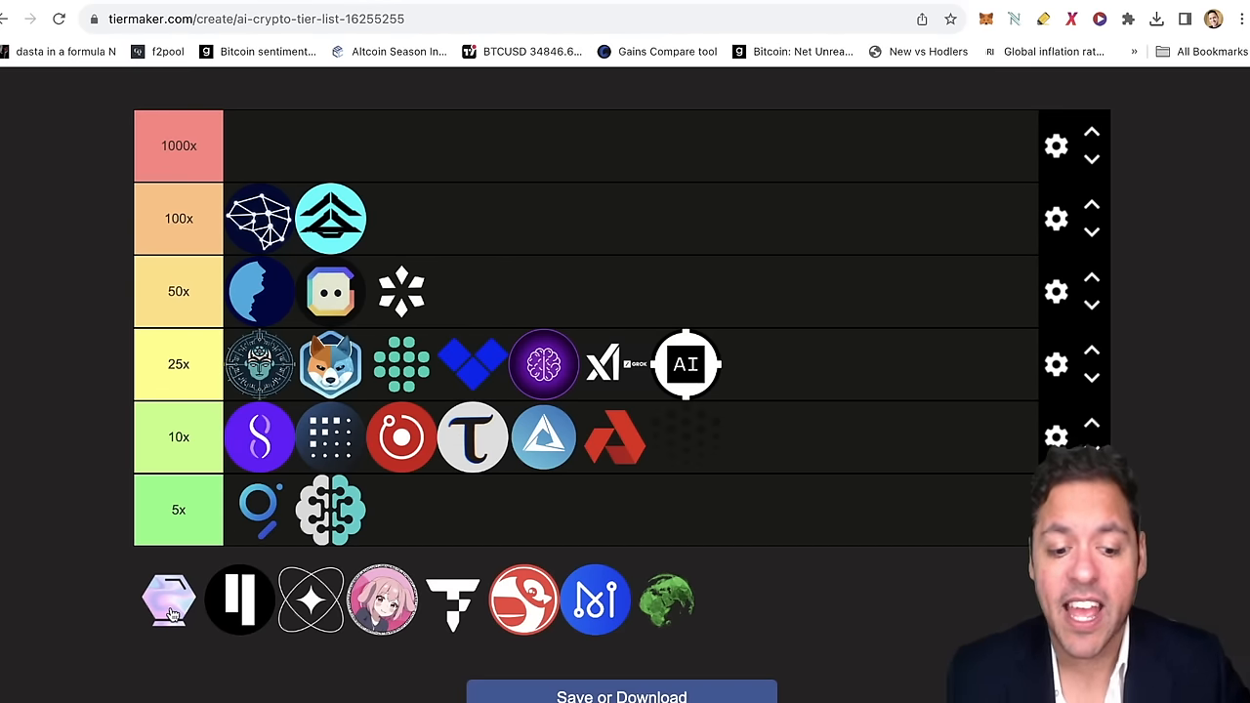
Drag the light-blue pyramid logo from the unranked pool into the 100x row.
left_click_drag(168, 600, 696, 347)
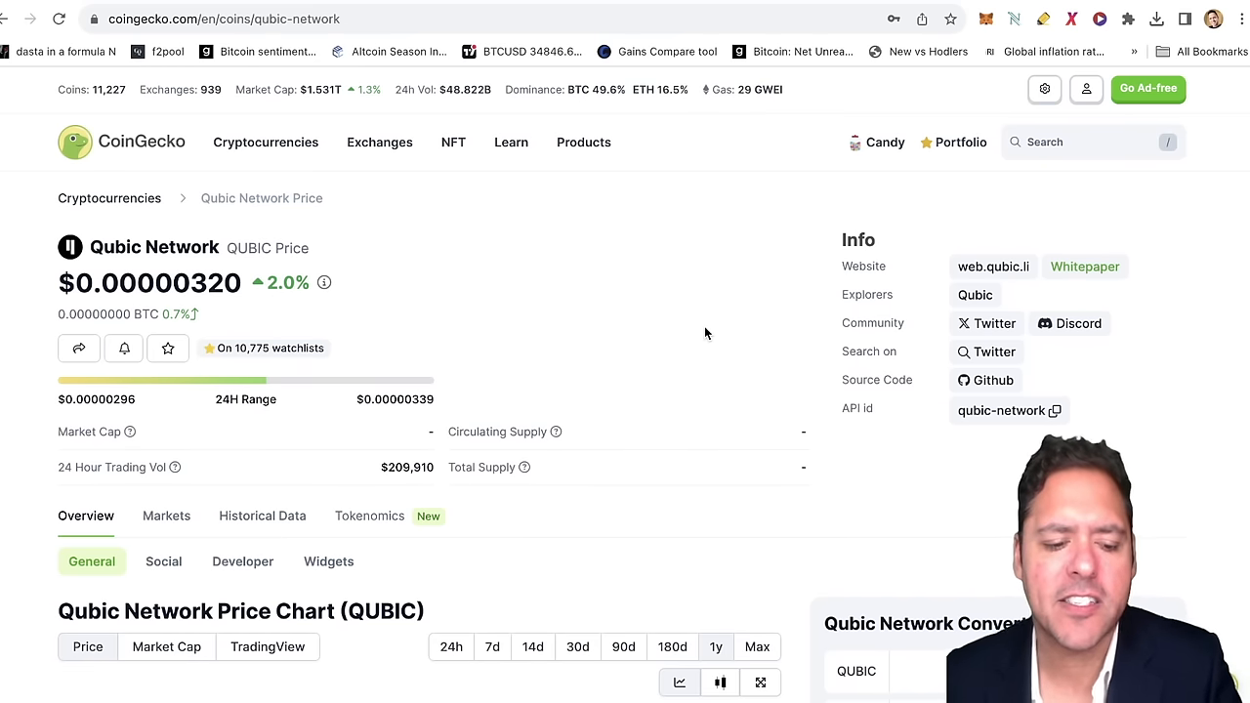
Review Qubic Network's price chart, statistics and all-time high, selecting its $0.00000320 price figure.
scroll("down", 3)
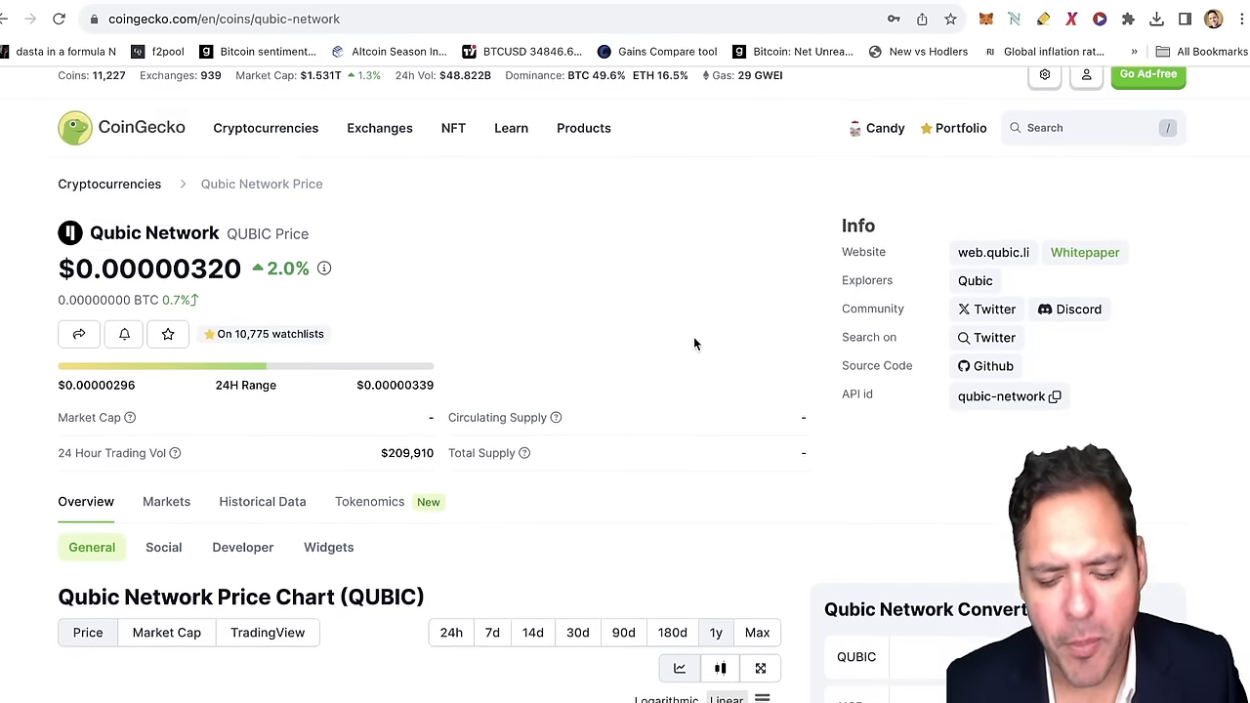
scroll("down", 3)
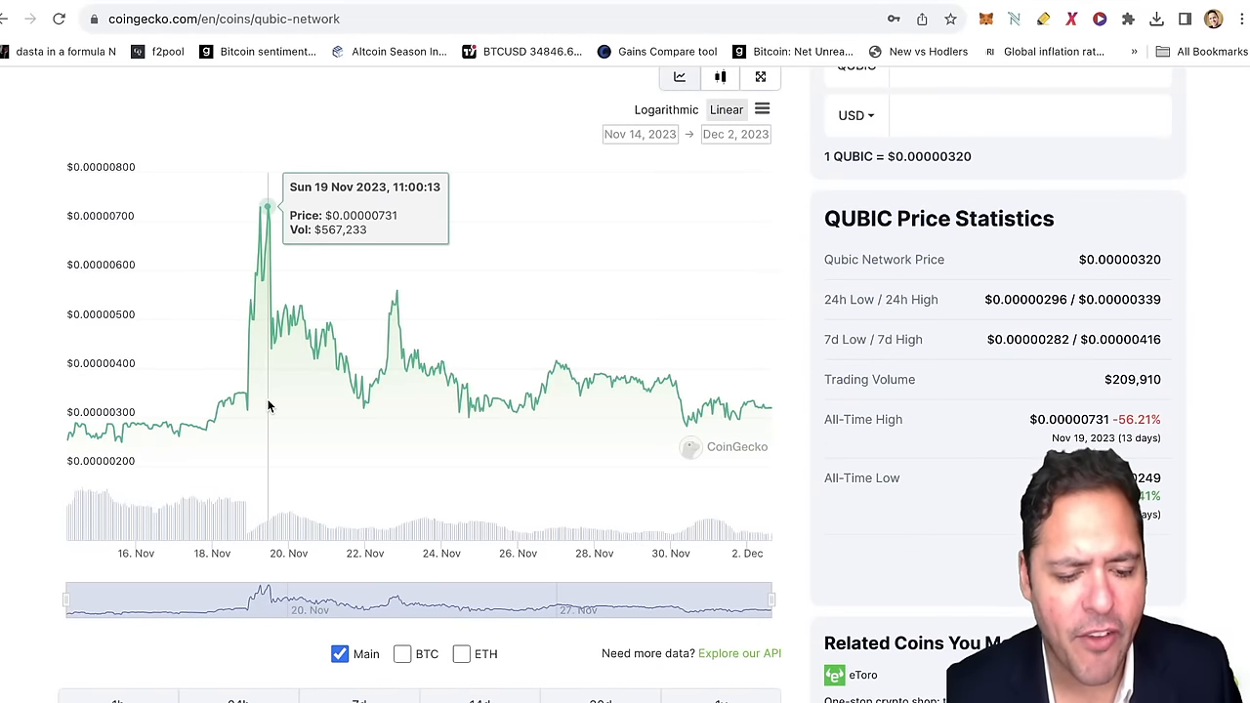
scroll("up", 3)
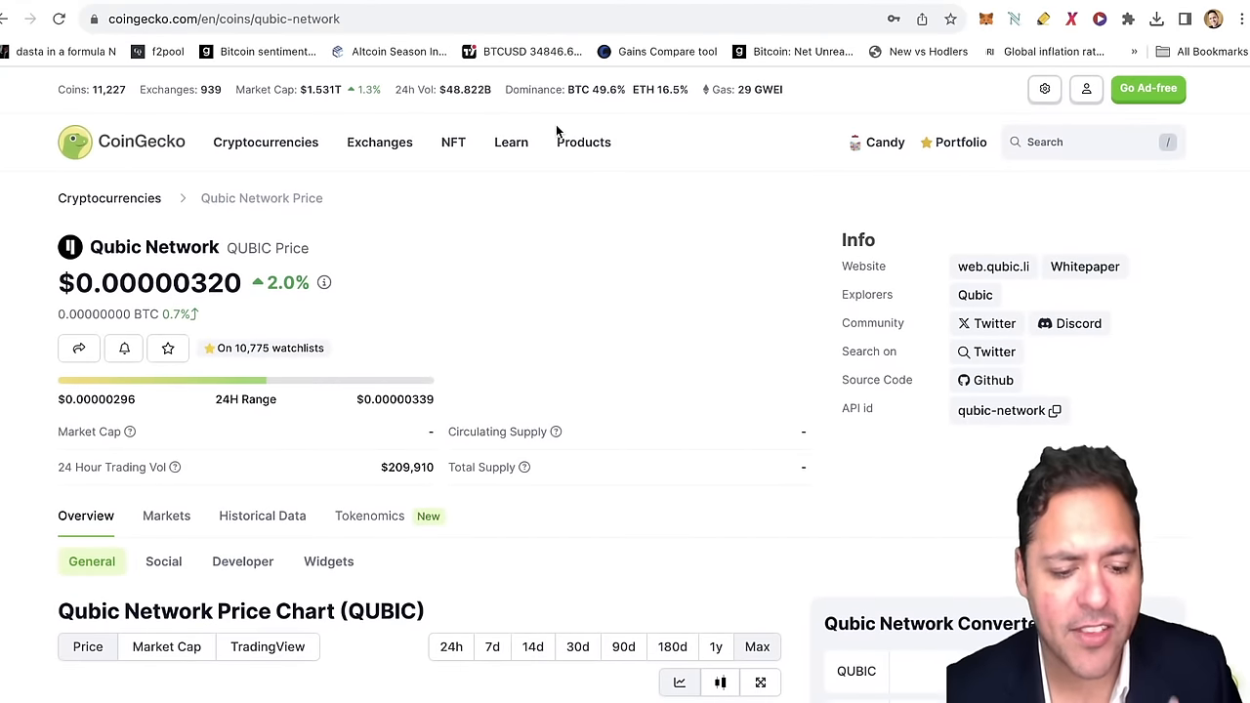
double_click(127, 281)
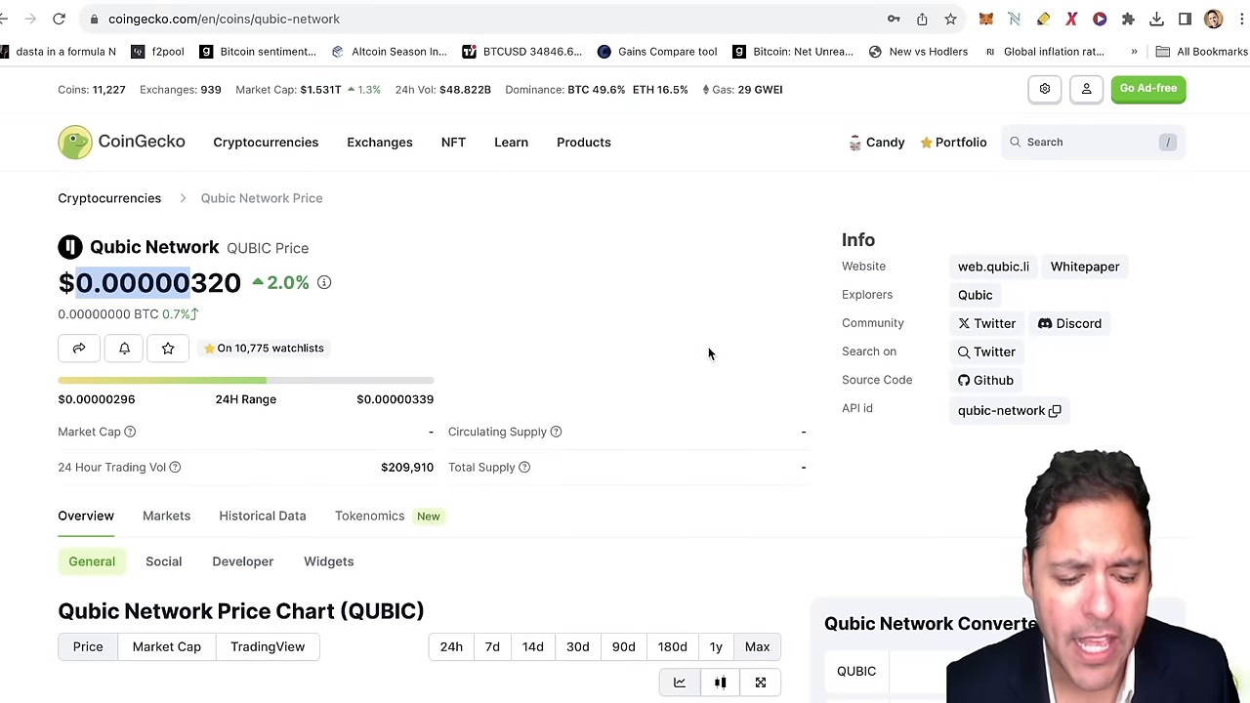
scroll("down", 3)
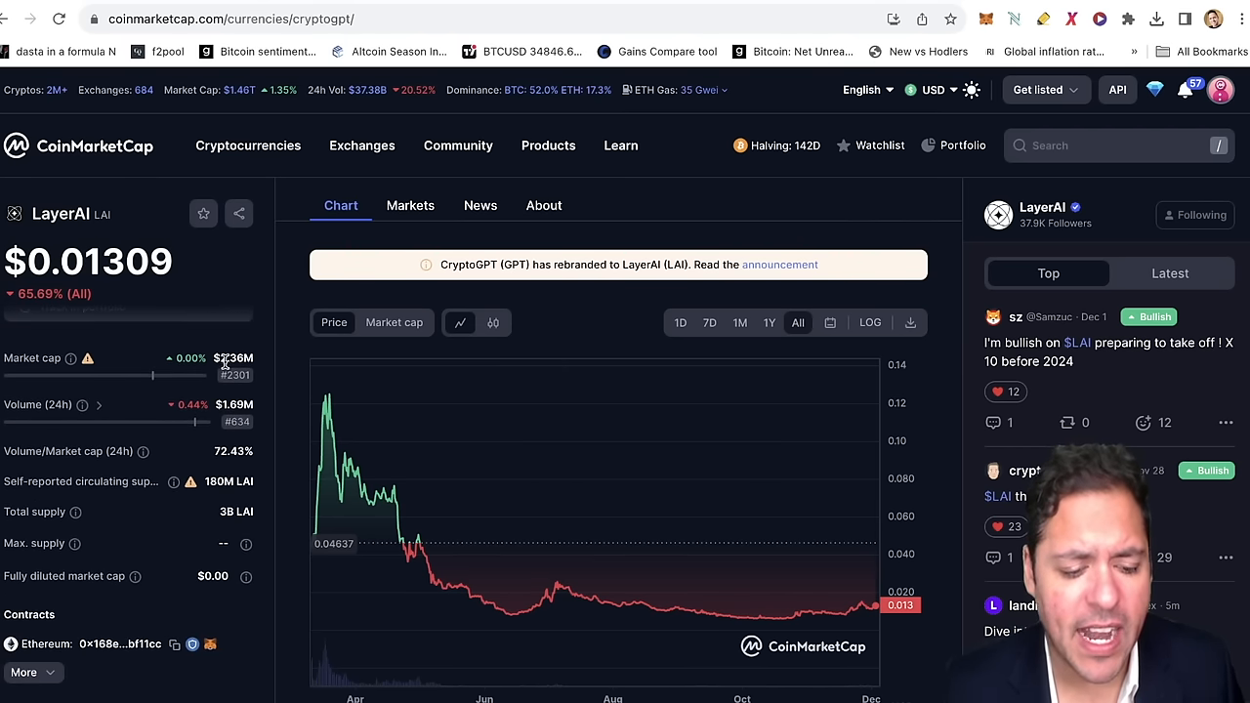
mouse_move(270, 354)
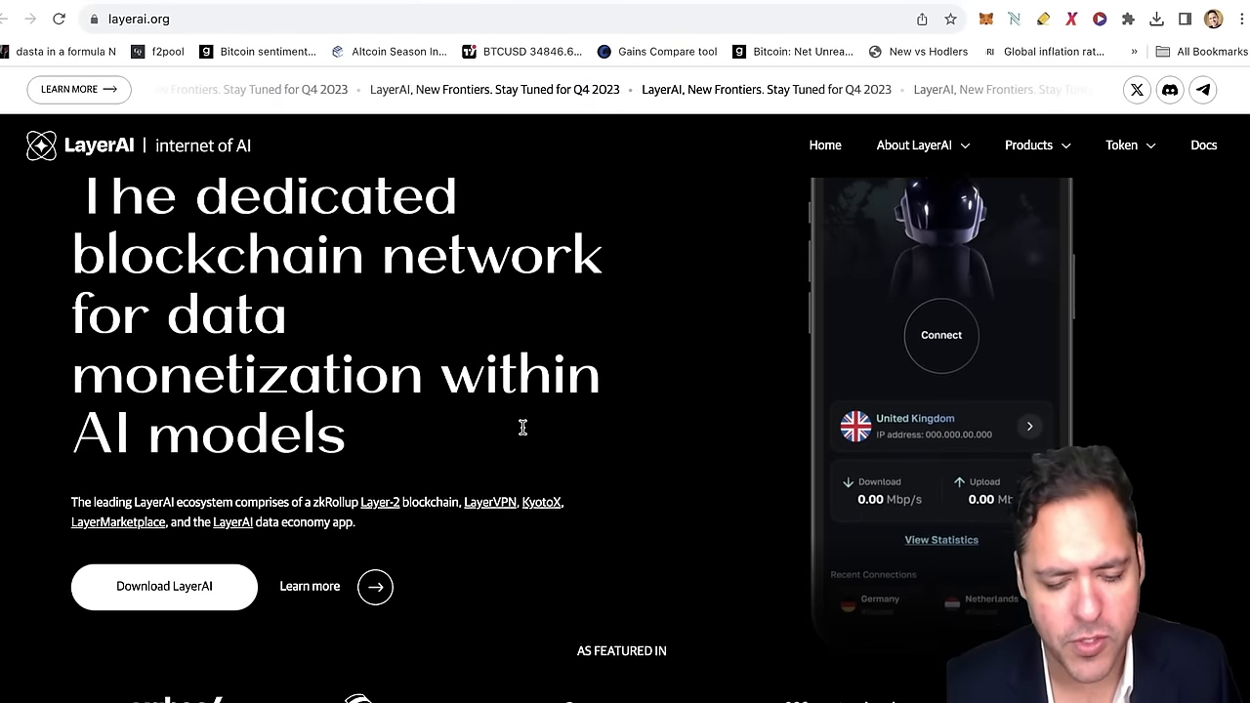
Read LayerAI's homepage overview of its blockchain network for data monetization in AI models.
left_click(942, 336)
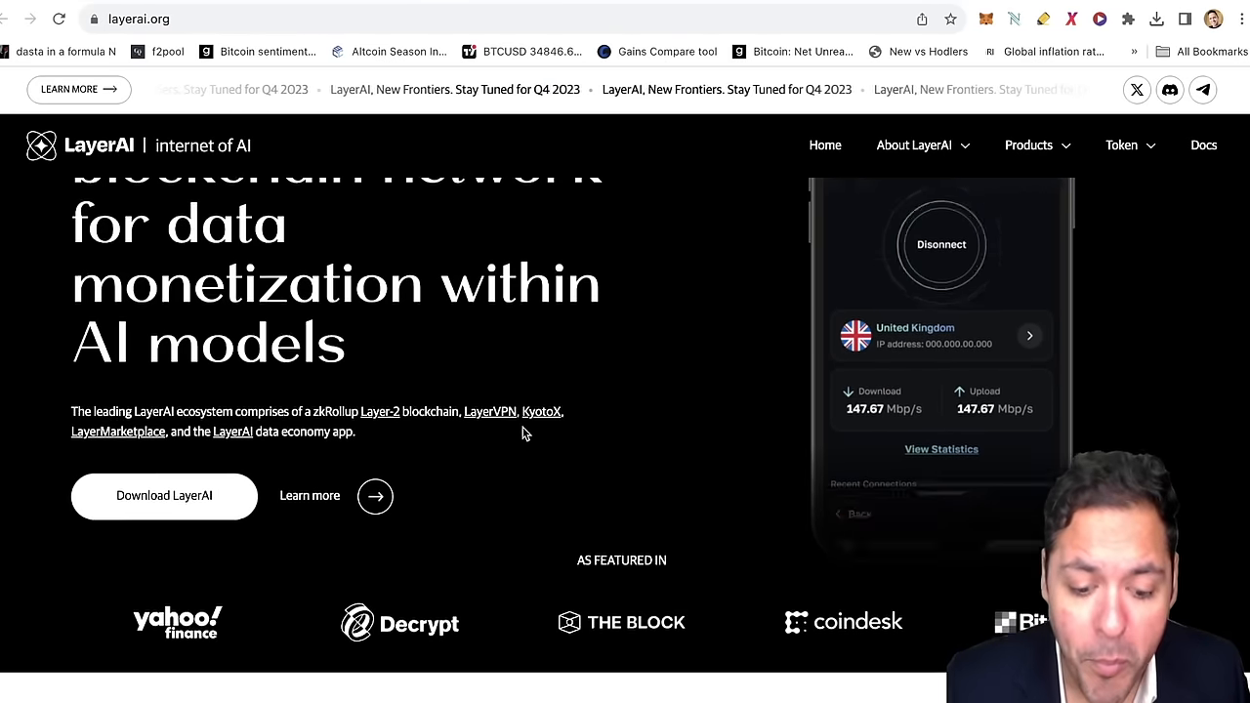
scroll("down", 3)
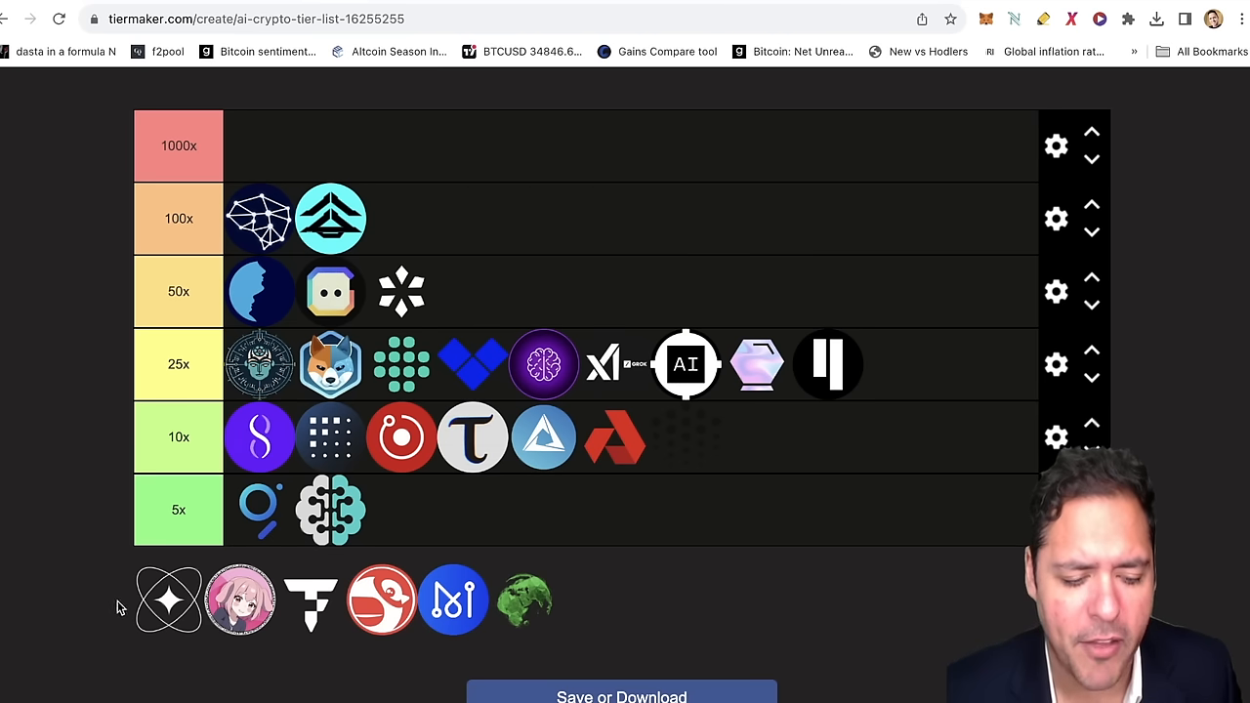
mouse_move(172, 621)
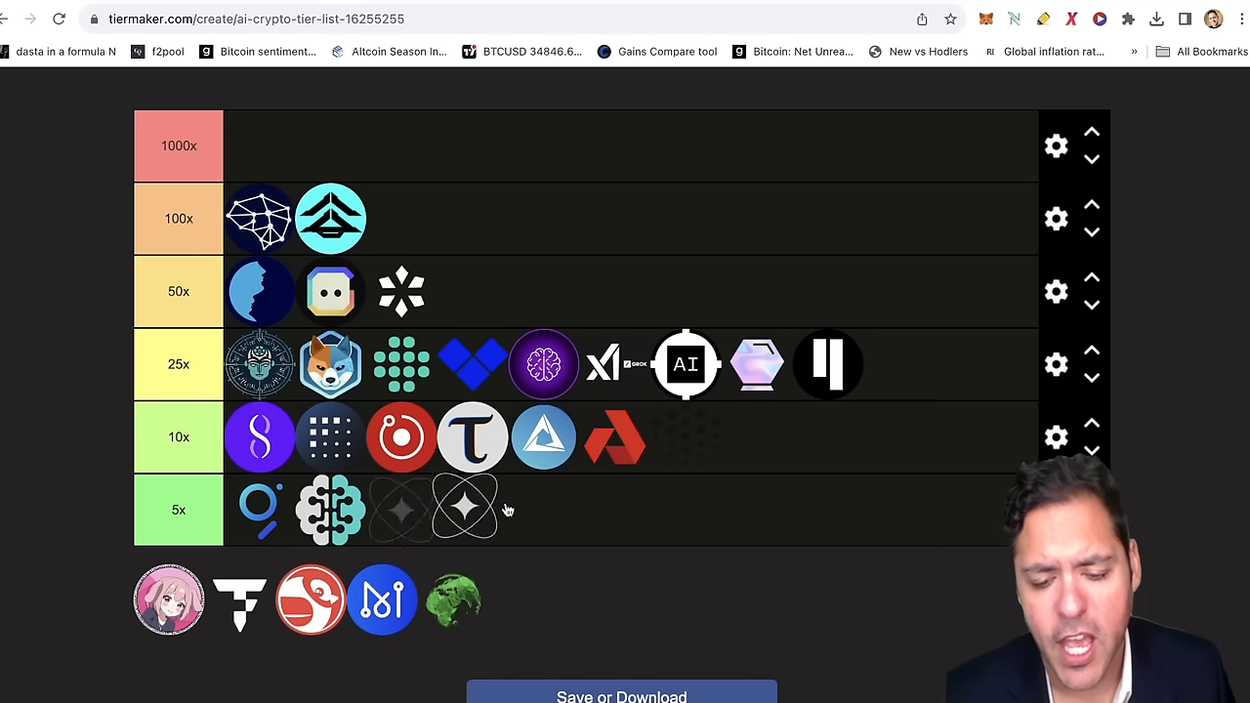
Drag the atom-shaped logo from the image pool into the 5x row.
left_click_drag(465, 508, 778, 293)
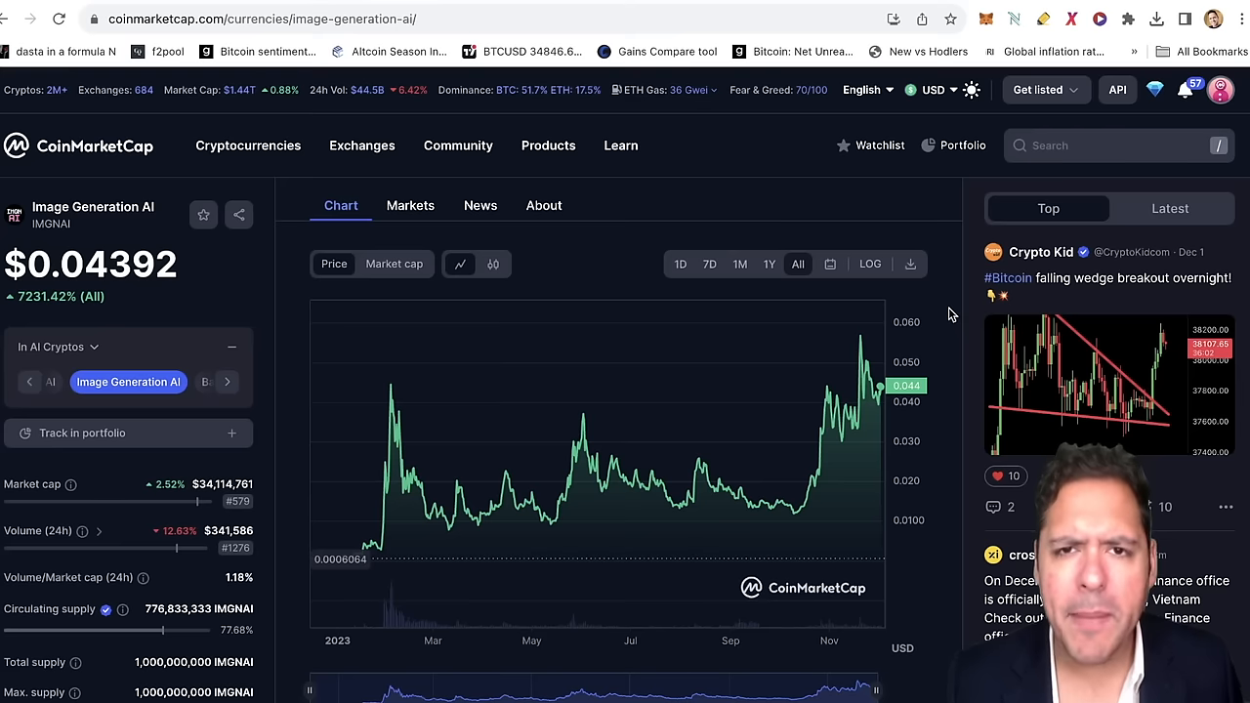
mouse_move(936, 309)
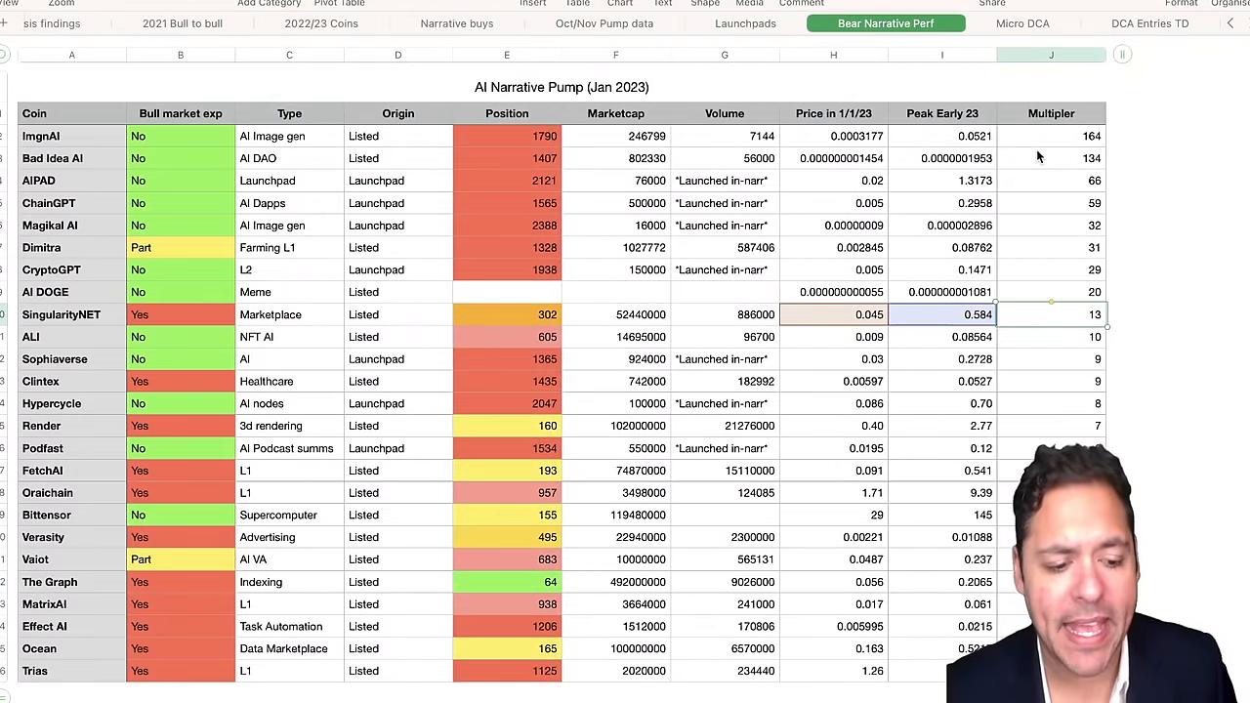
Switch to Numbers' Bear Narrative Perf sheet showing the Jan 2023 AI Narrative Pump multipliers.
left_click(1051, 137)
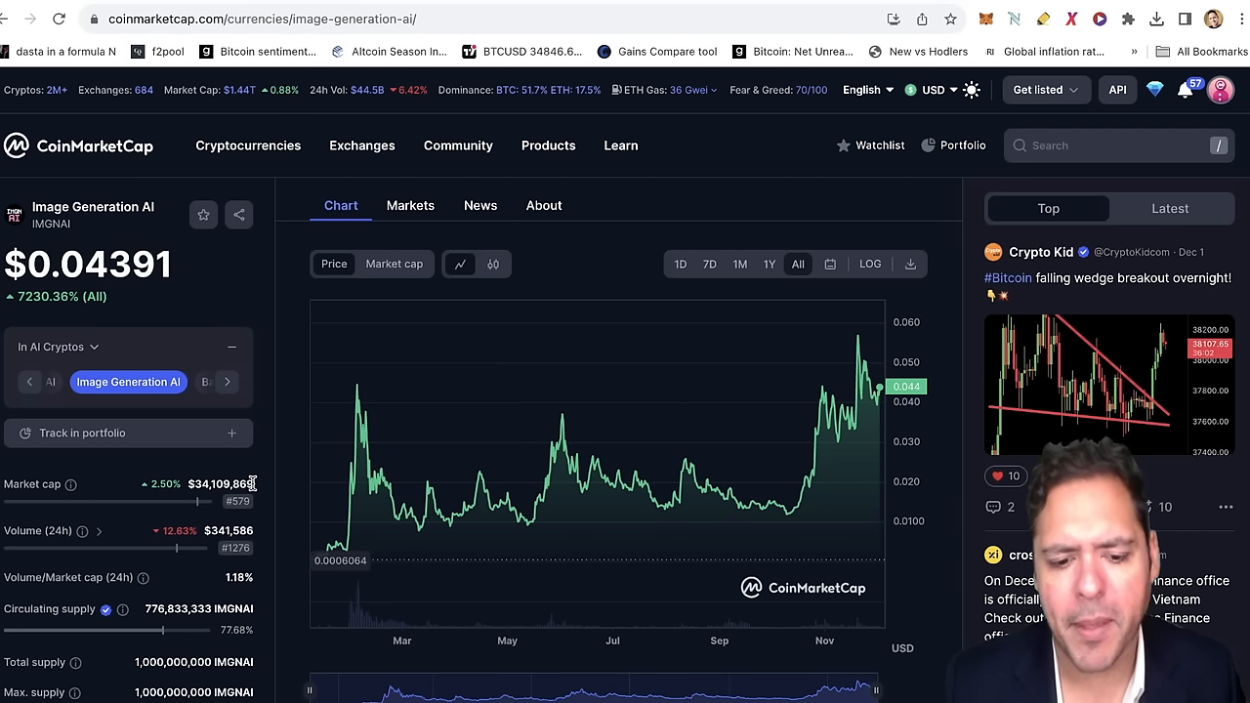
Back in the tier list, move the atom-shaped logo from the 5x row up into the 50x row.
left_click(258, 20)
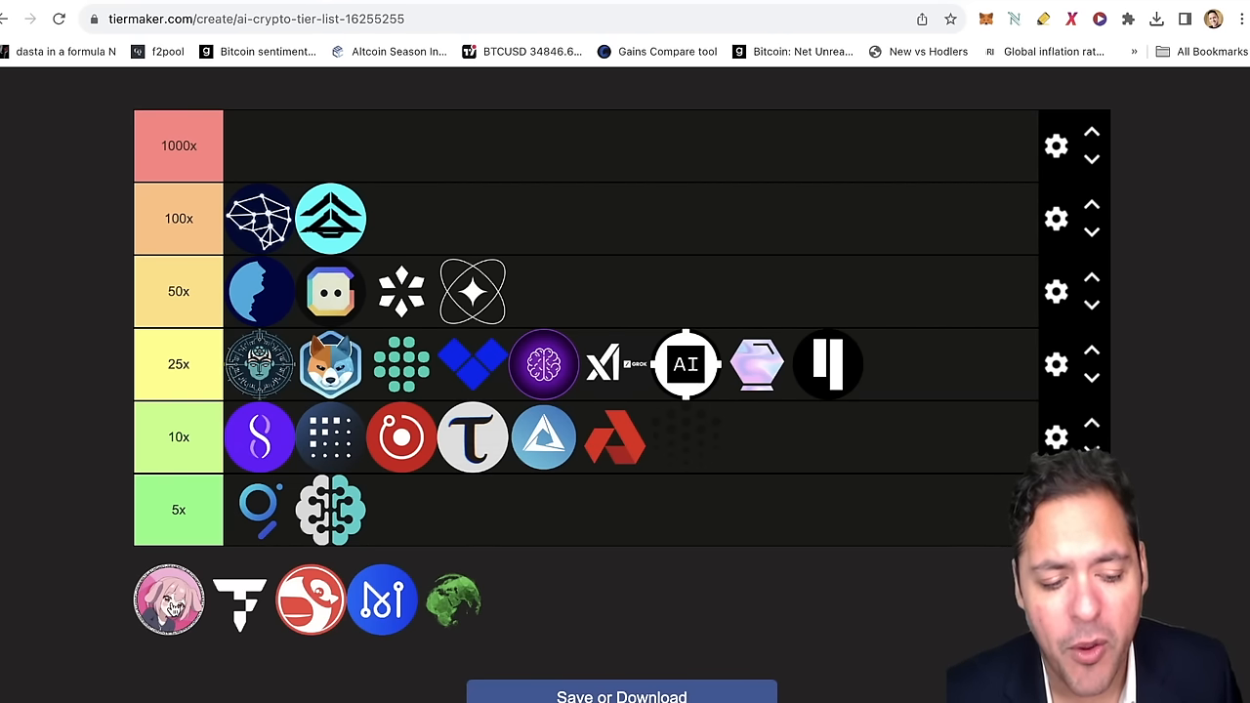
left_click_drag(168, 600, 899, 363)
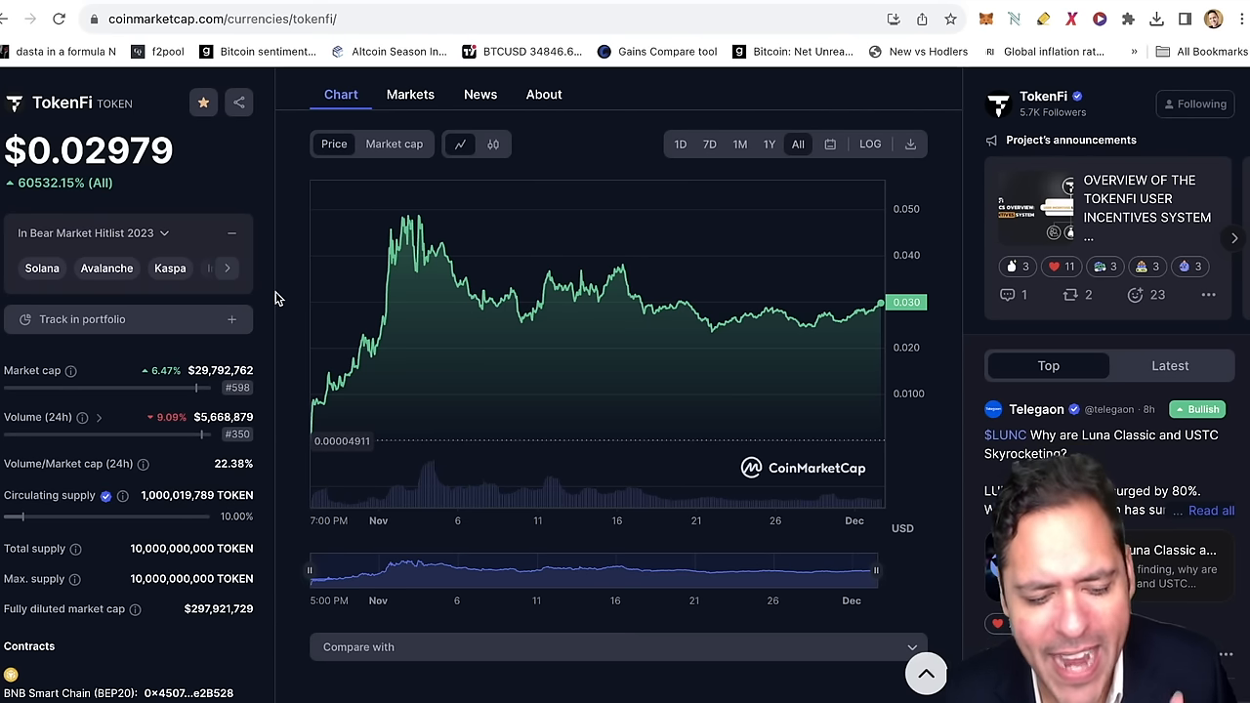
Scroll through TokenFi's price chart, market cap and supply figures on CoinMarketCap.
scroll("down", 3)
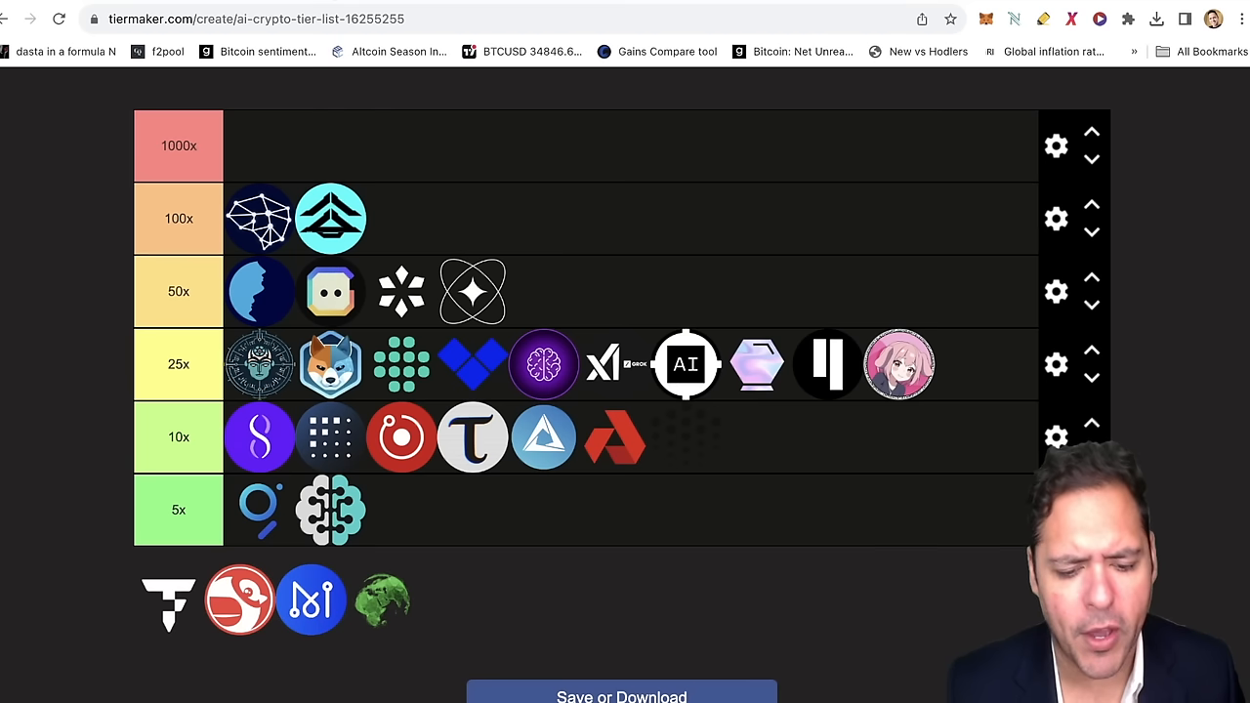
left_click_drag(168, 598, 663, 211)
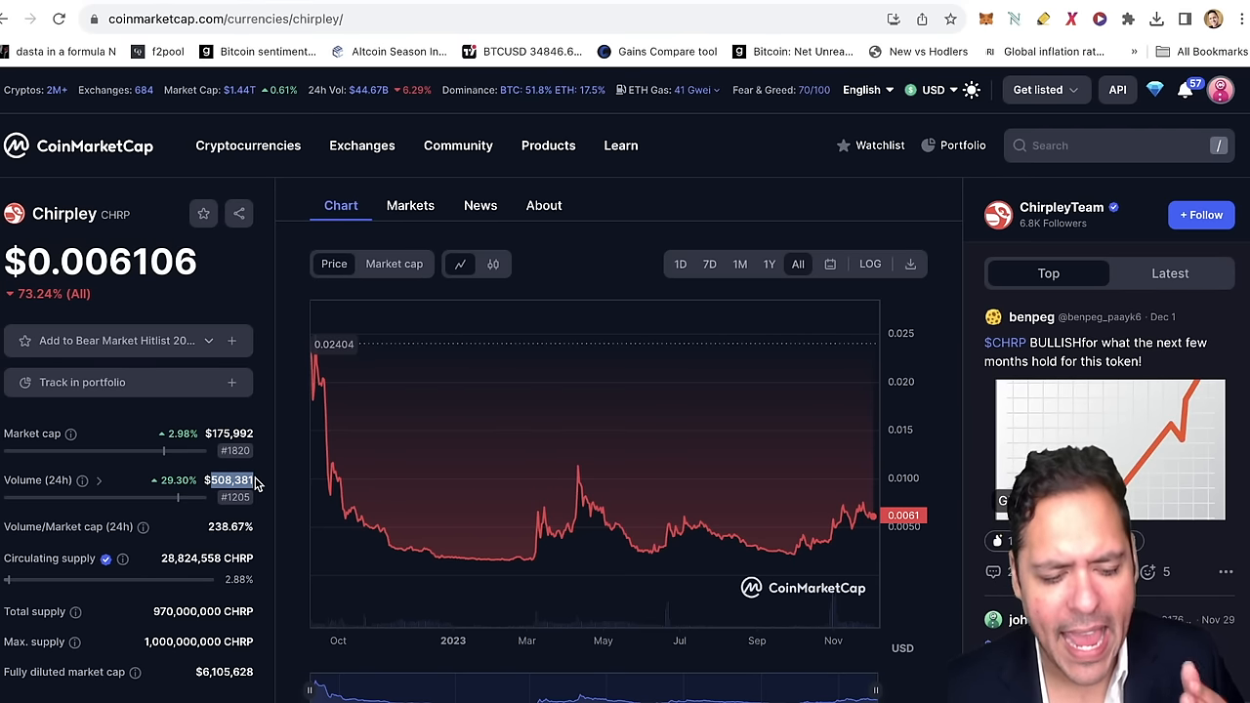
Scroll through Chirpley's falling price chart, market cap and volume on CoinMarketCap.
scroll("down", 3)
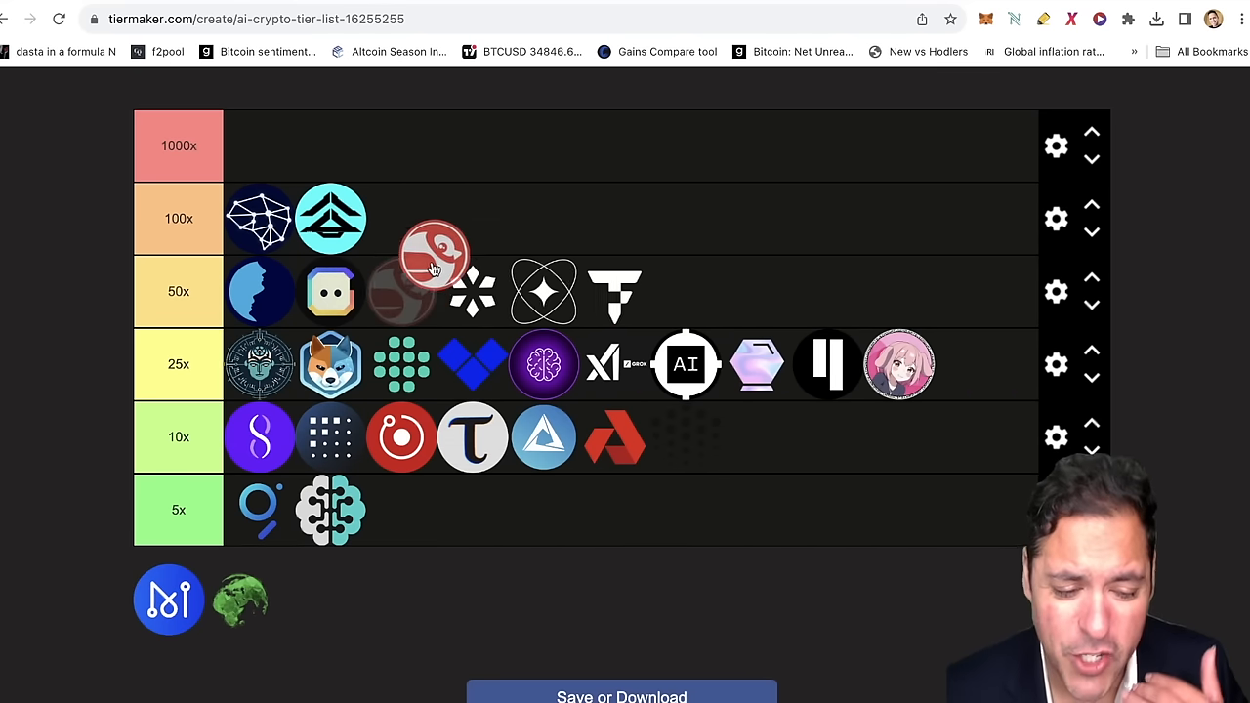
Drop Chirpley's red round logo in 5x, then move it up to the end of the 25x row.
left_click_drag(434, 254, 400, 518)
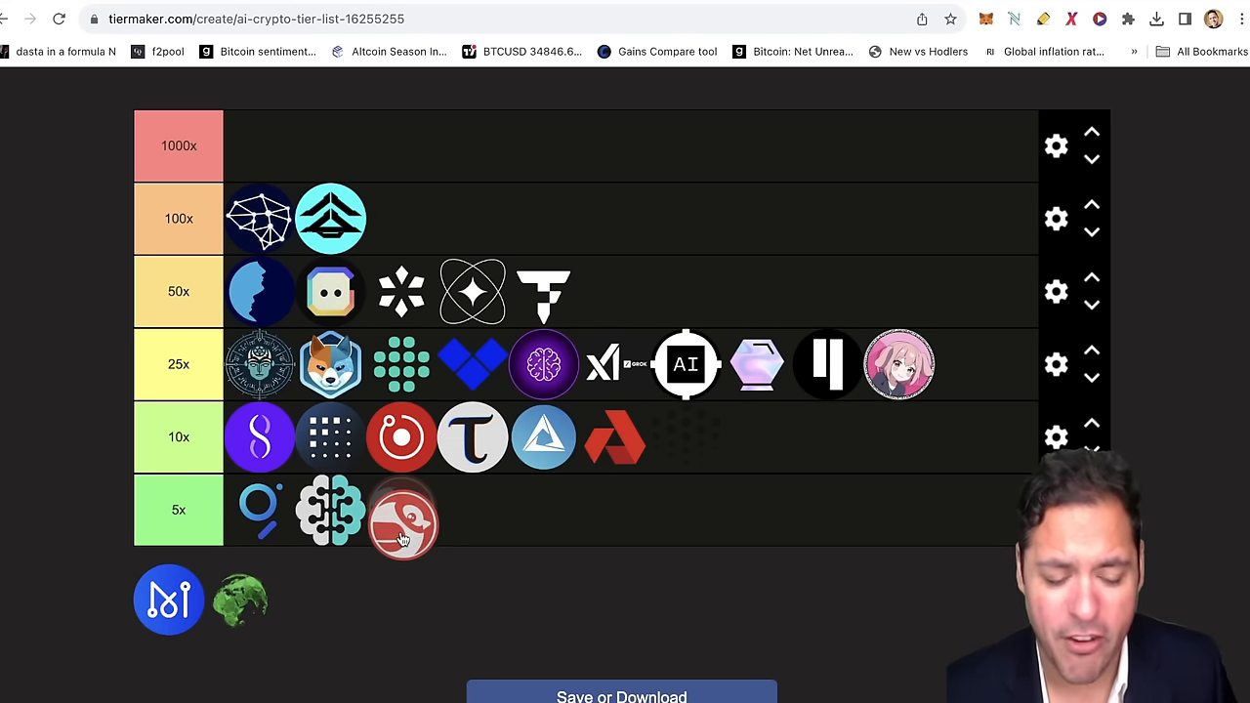
left_click_drag(400, 512, 791, 364)
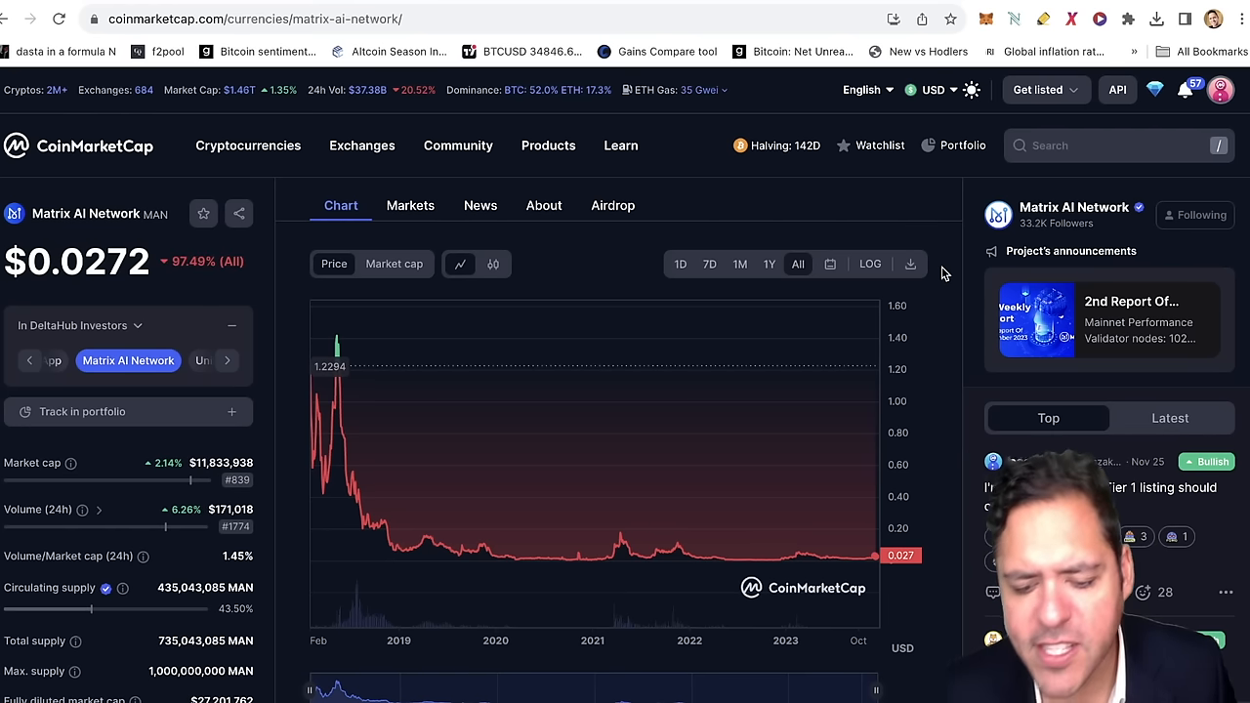
mouse_move(622, 498)
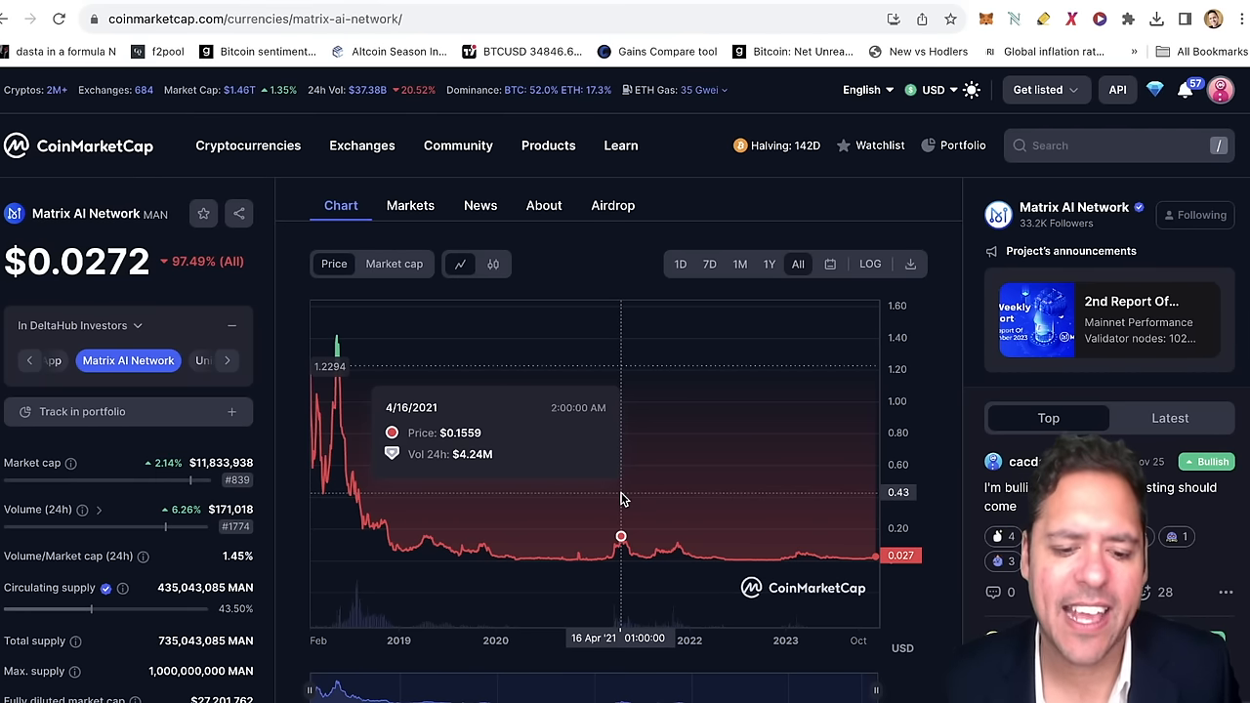
Scroll Matrix AI Network's page down to the exchange markets table and return to TierMaker.
scroll("down", 3)
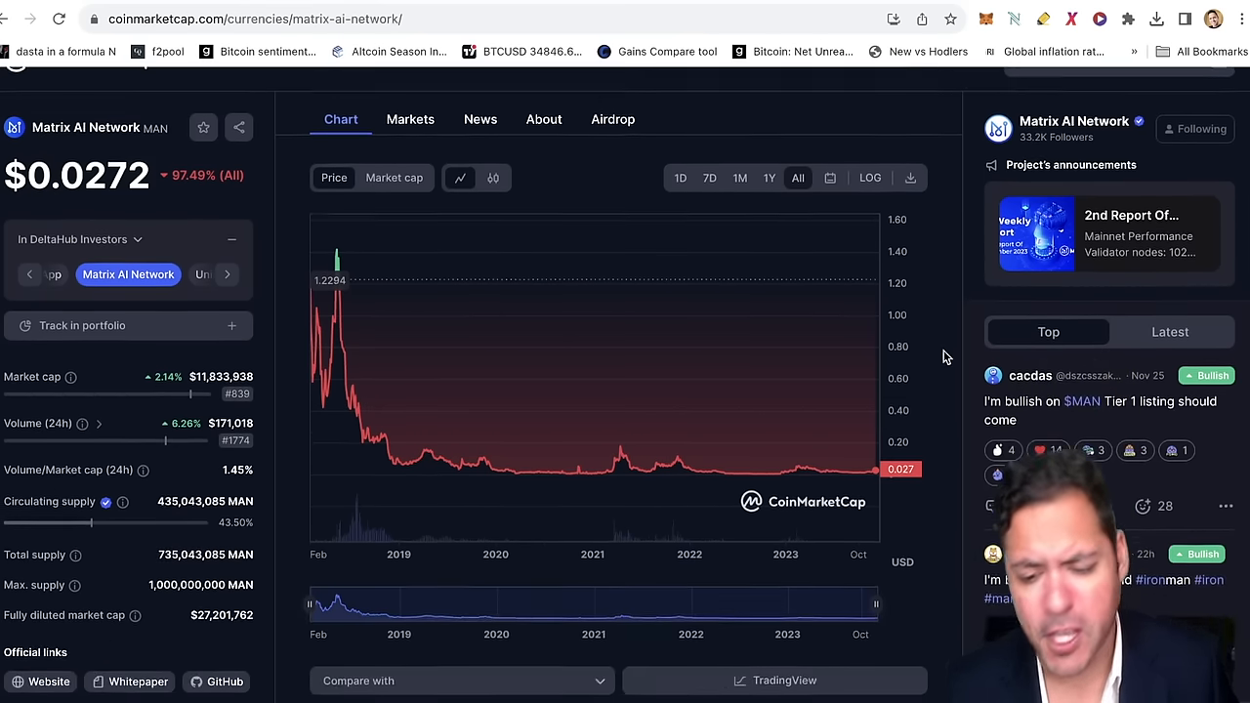
scroll("down", 3)
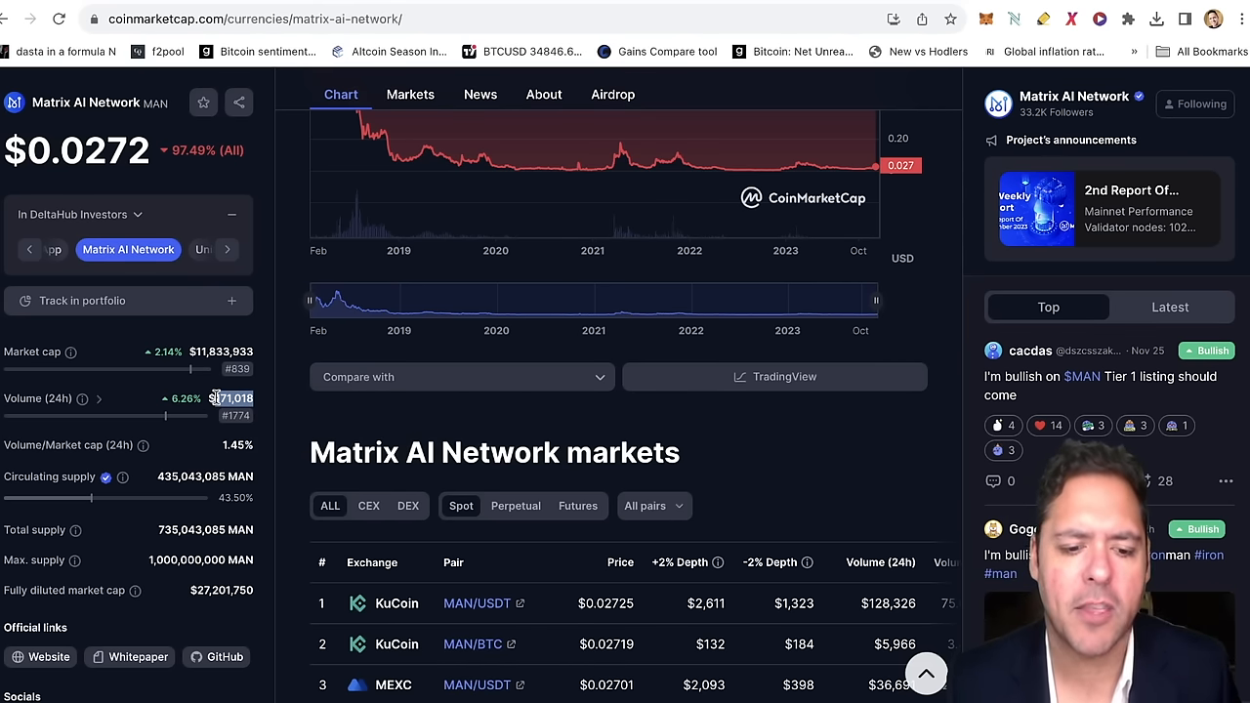
left_click(258, 20)
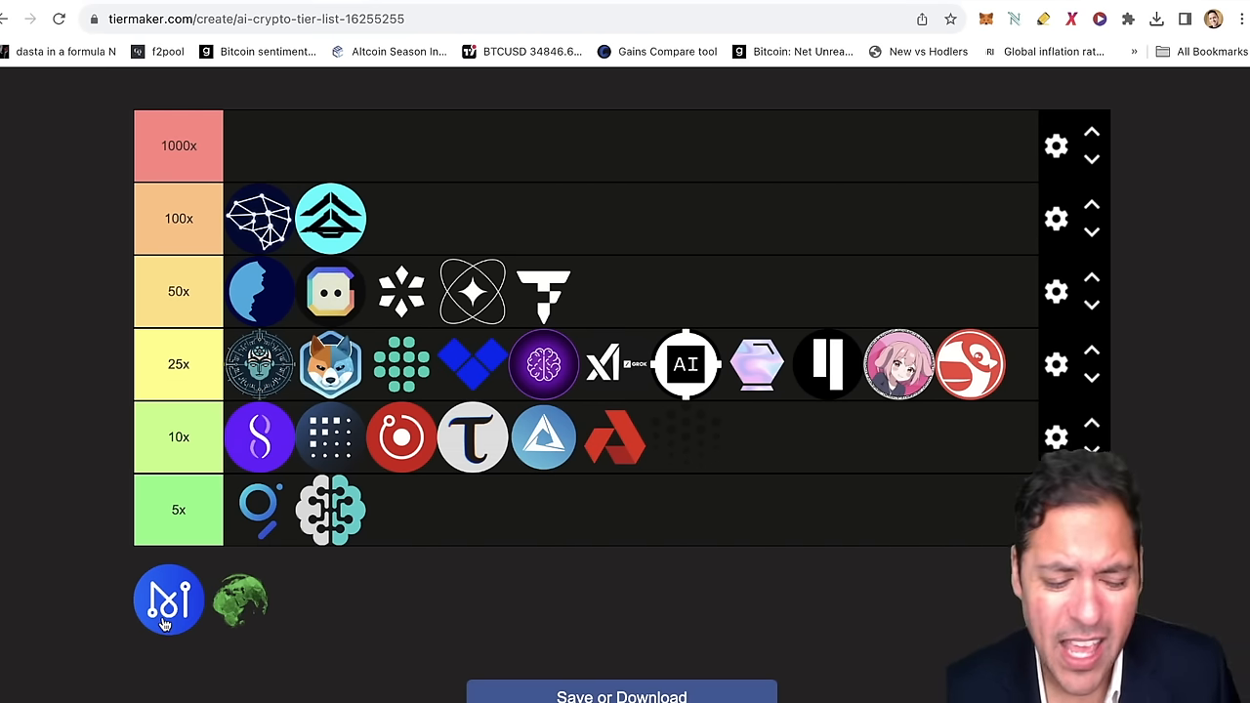
left_click_drag(168, 598, 680, 437)
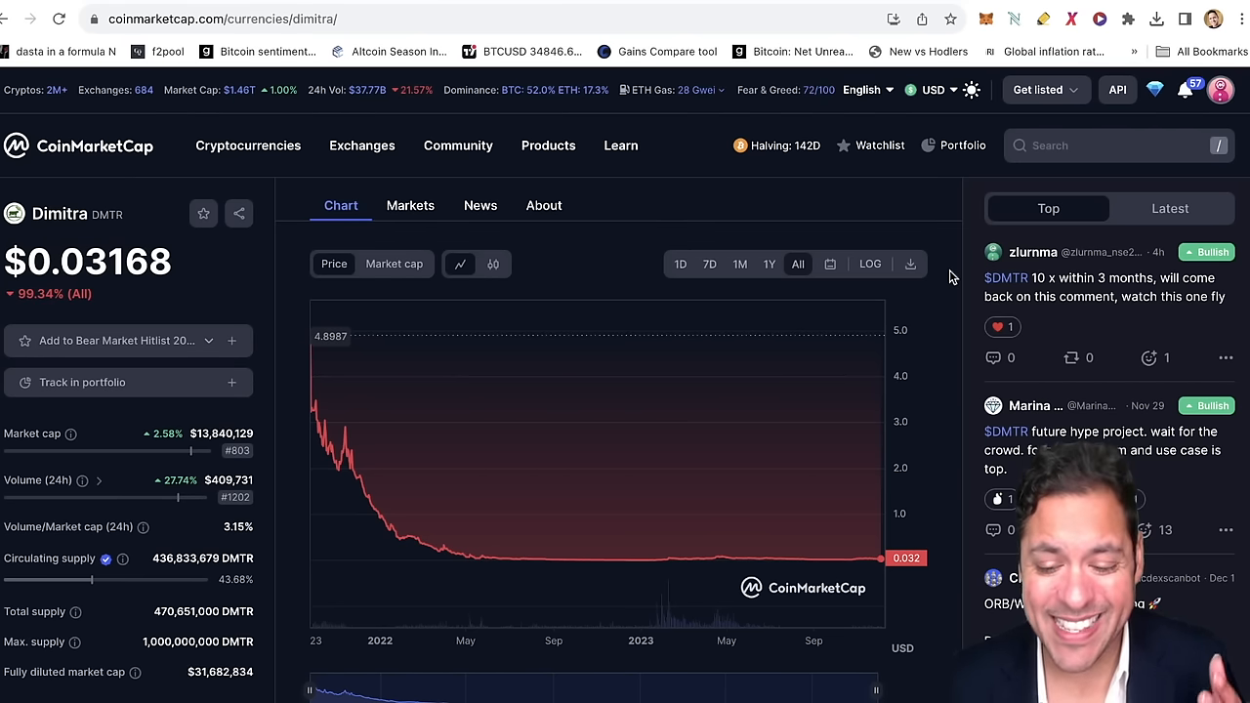
View Dimitra's Markets section on CoinMarketCap, then switch back to the TierMaker tab.
left_click(911, 264)
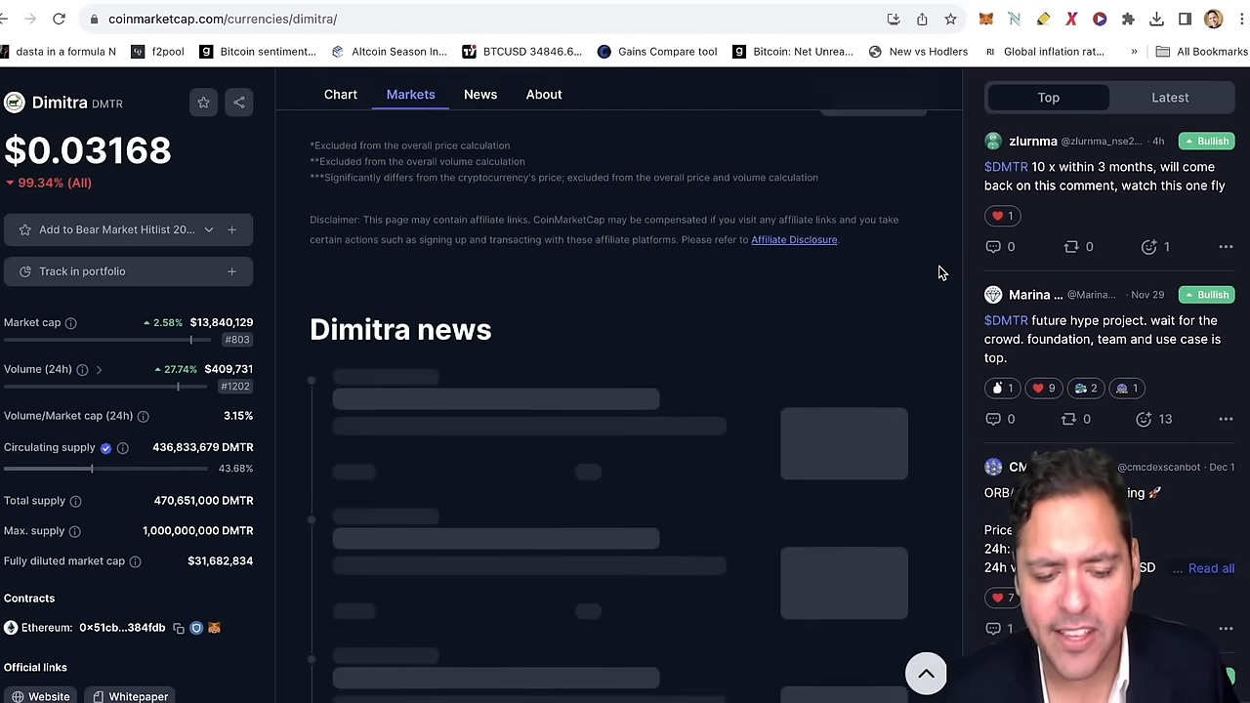
left_click(543, 94)
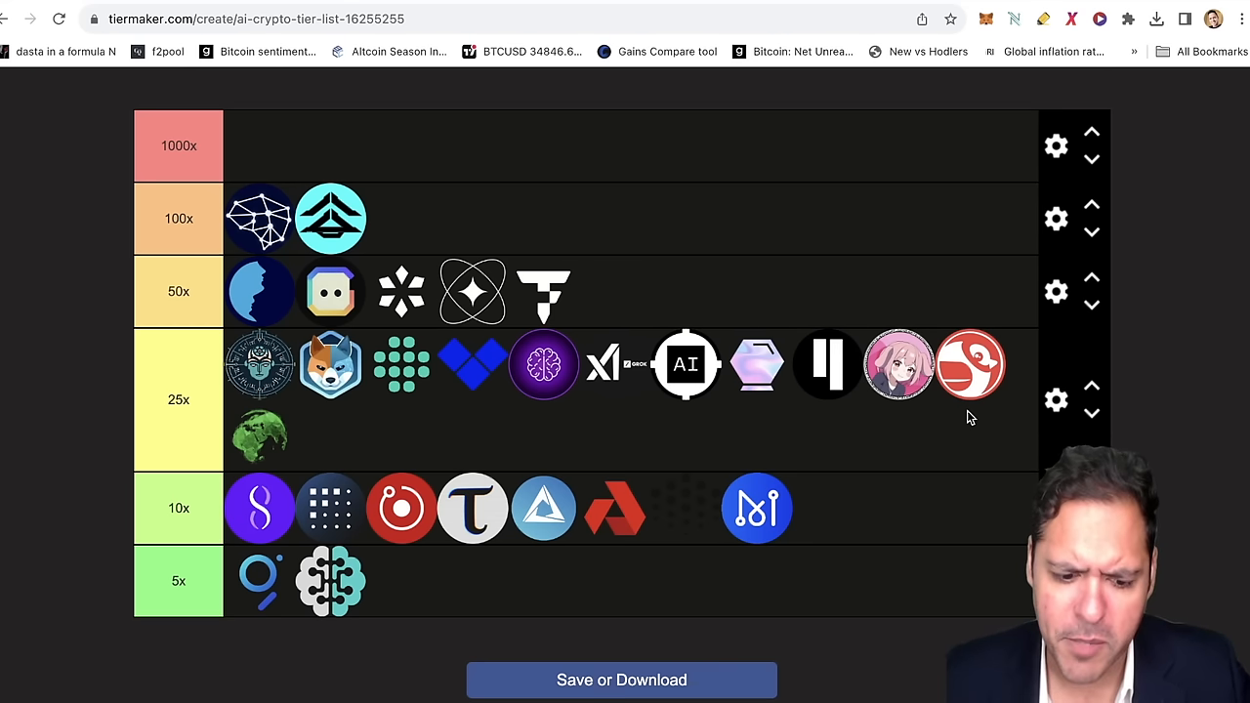
mouse_move(943, 440)
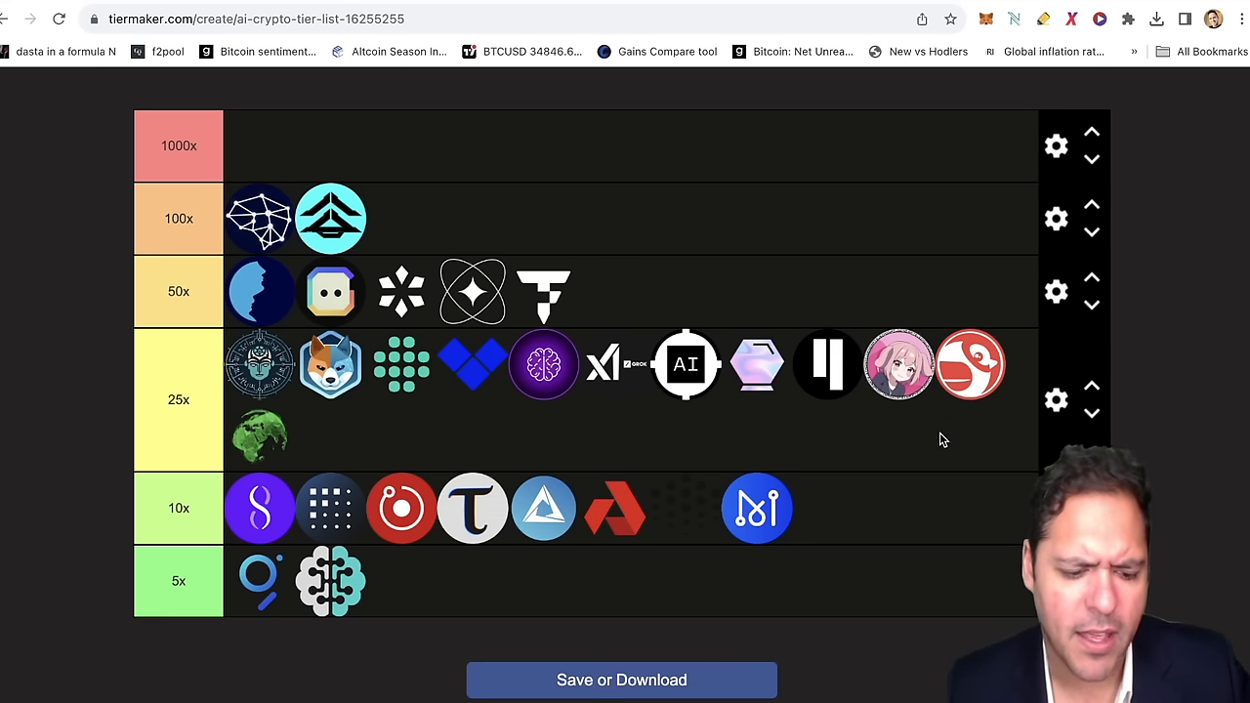
Move Dimitra's green globe logo down into the 10x row beside Matrix AI's blue M.
left_click_drag(258, 434, 840, 437)
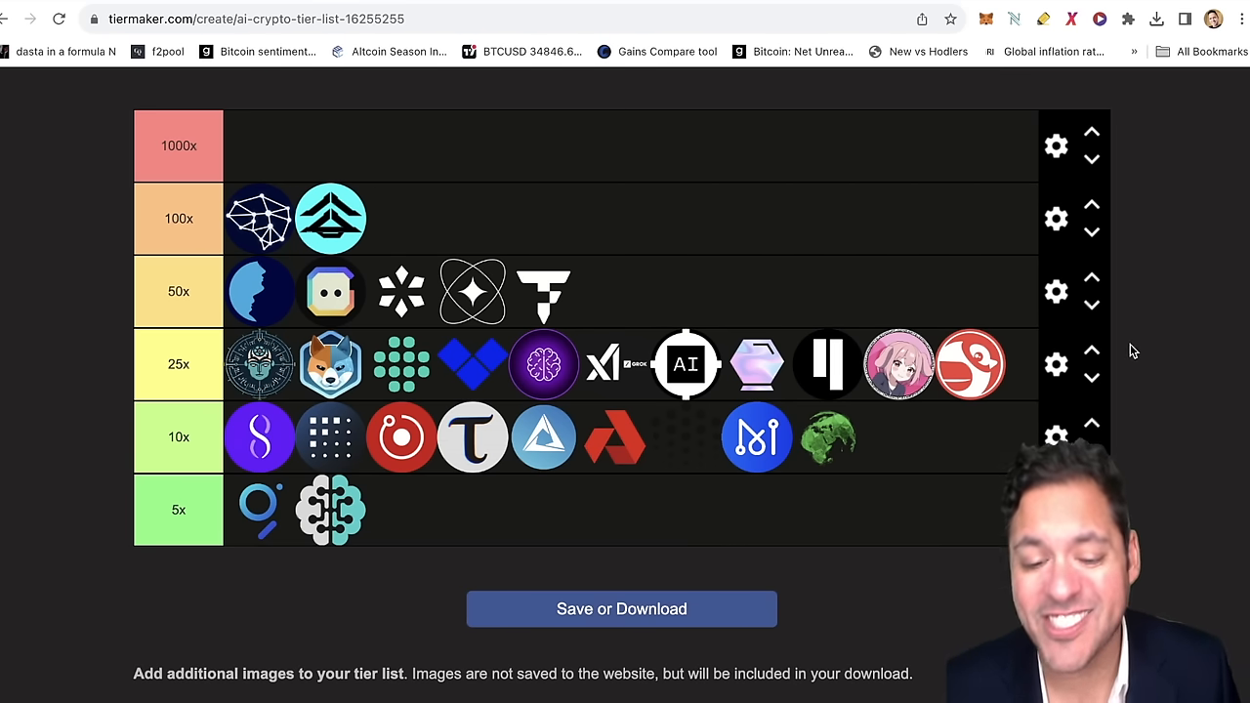
scroll("down", 3)
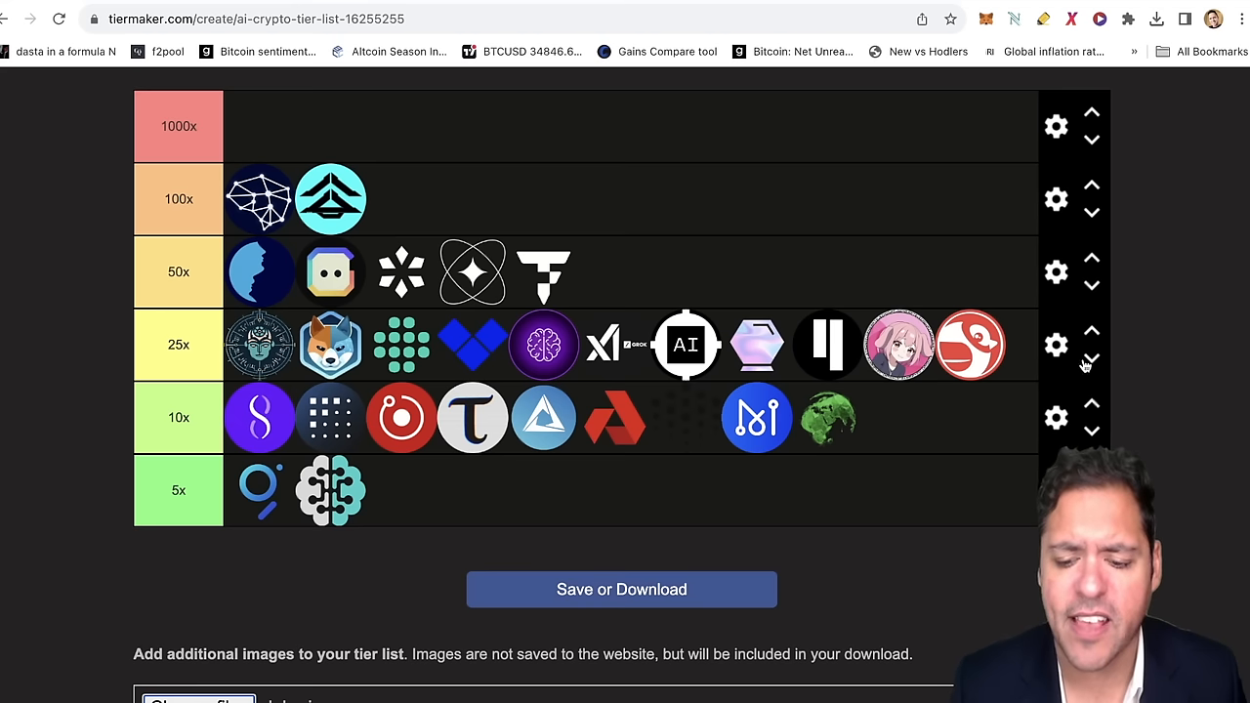
mouse_move(1171, 328)
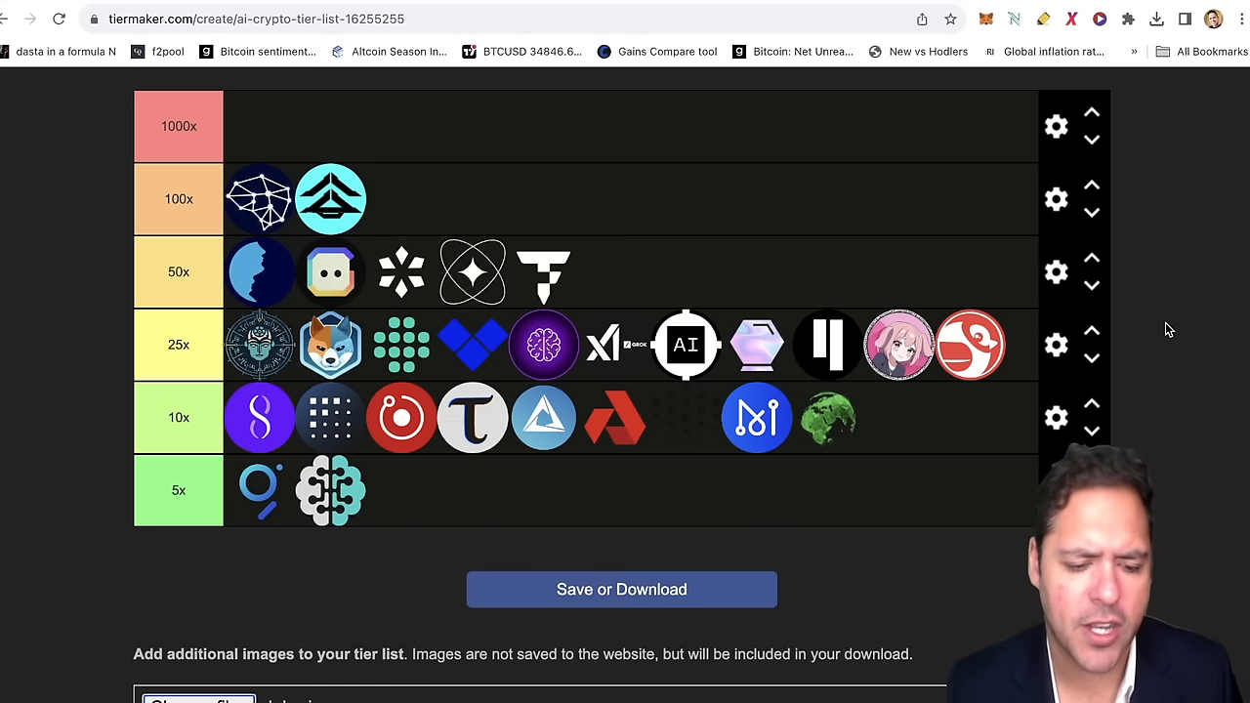